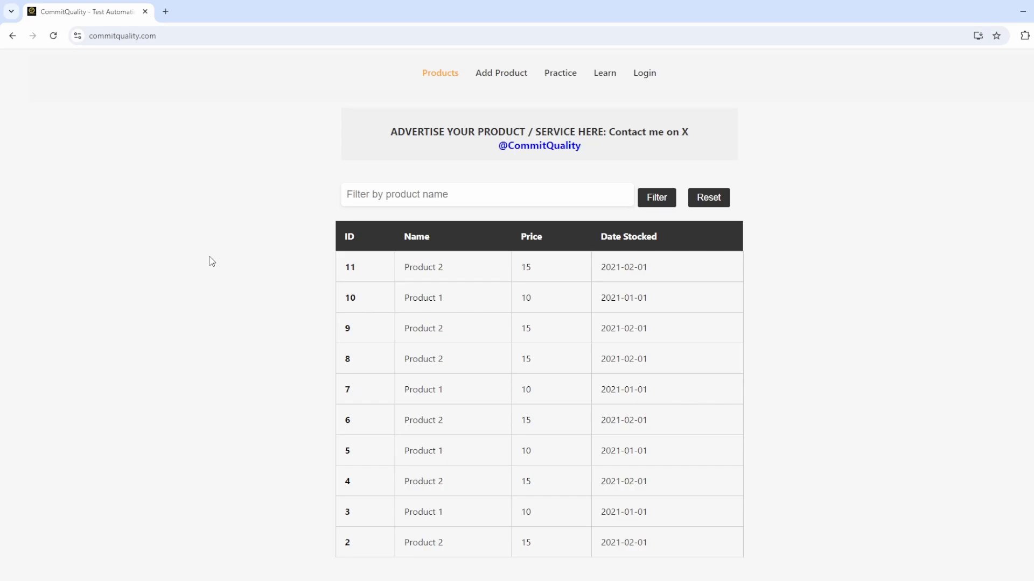
mouse_move(400, 254)
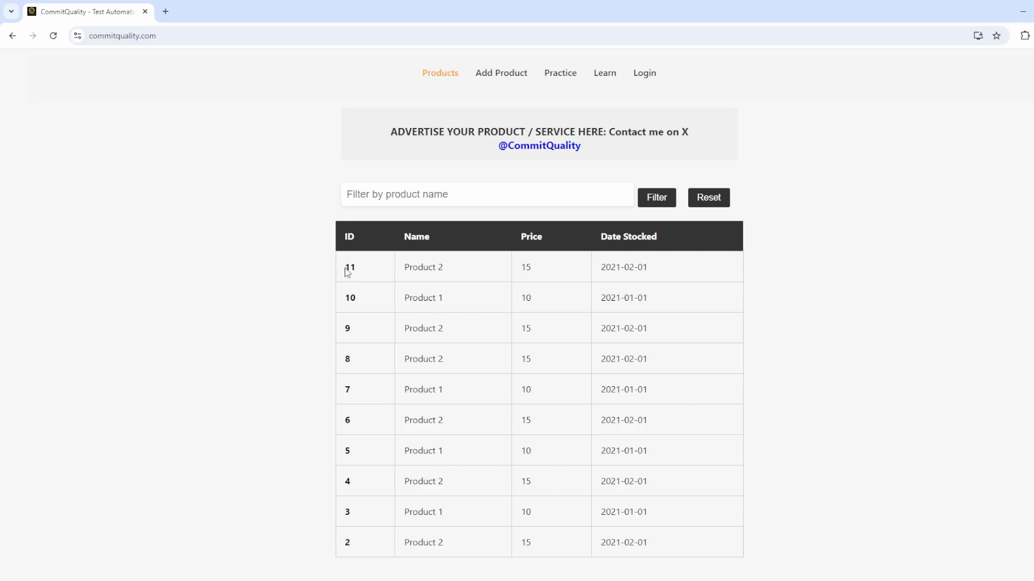
Step: Write the 'Scenario: Using Params' heading and start a new step line beneath it
double_click(419, 267)
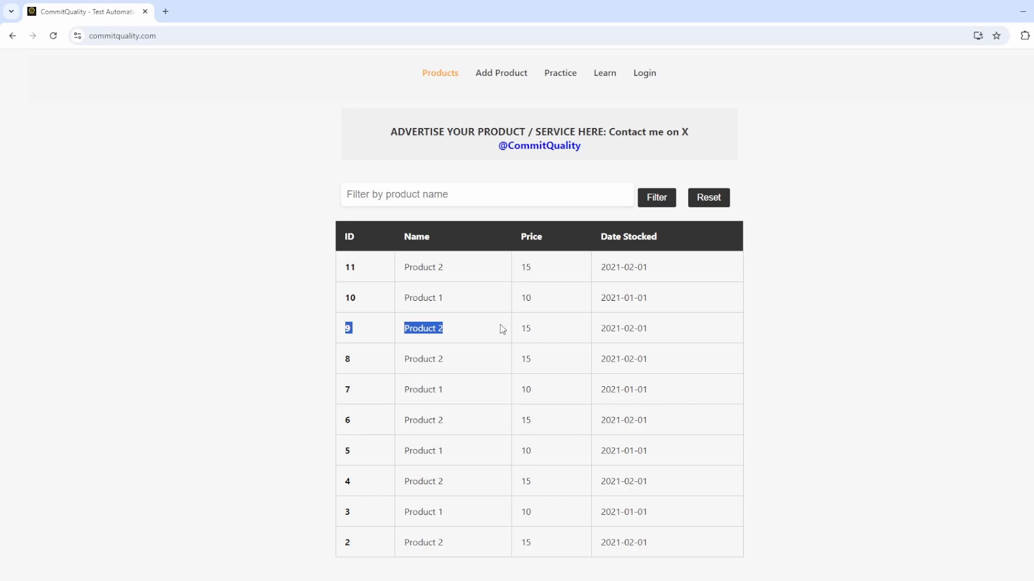
mouse_move(523, 267)
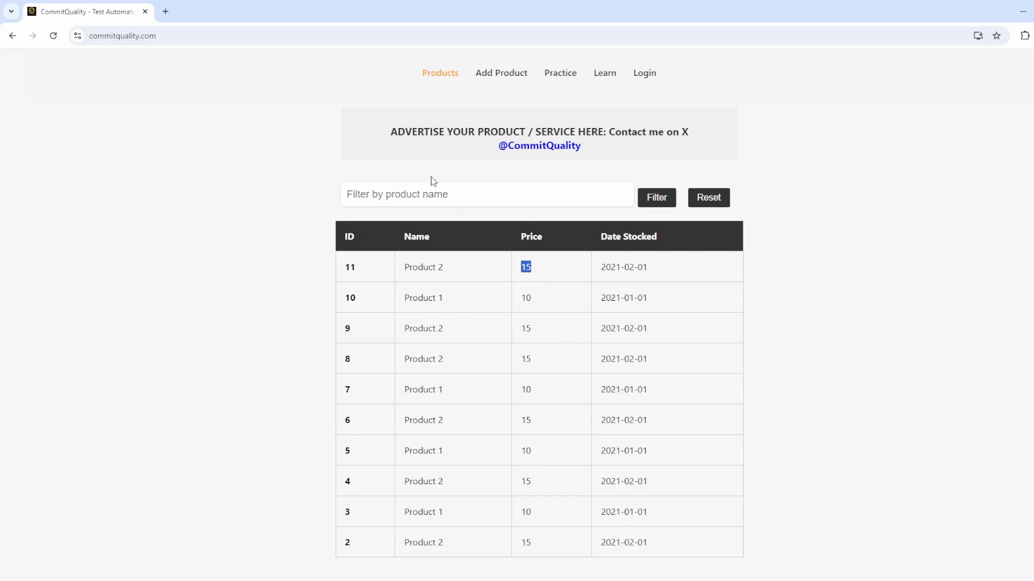
mouse_move(366, 265)
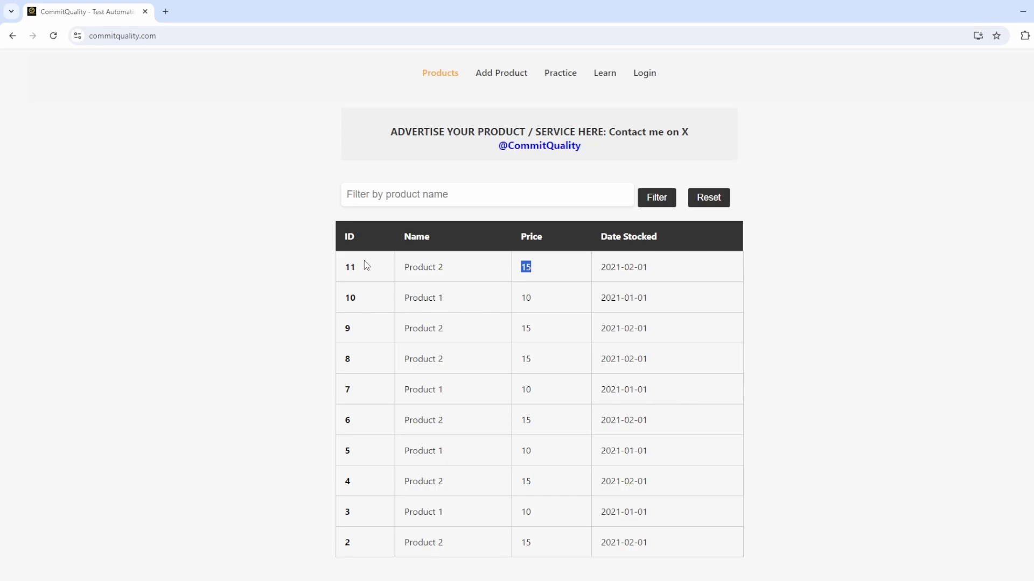
mouse_move(337, 311)
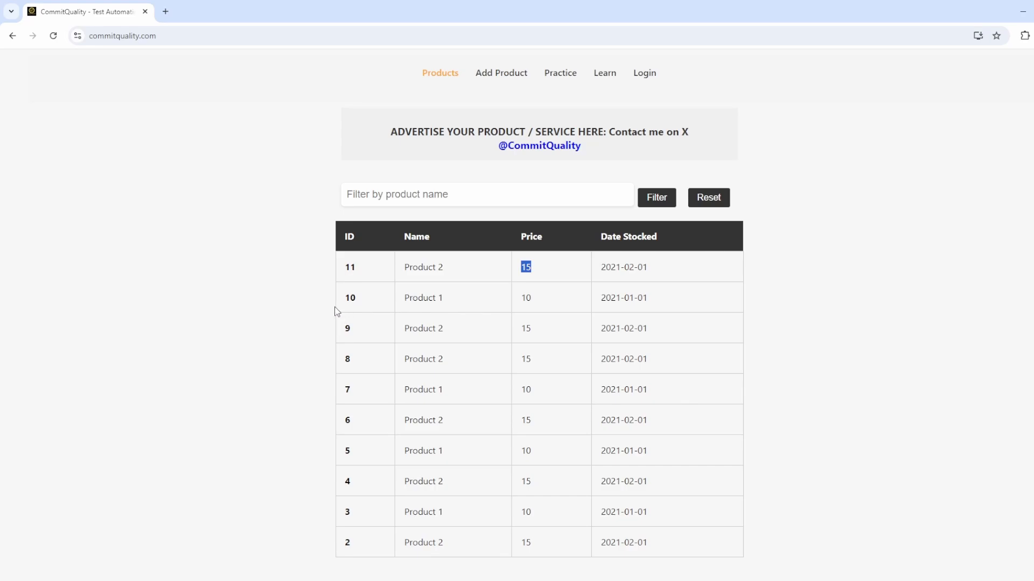
mouse_move(326, 298)
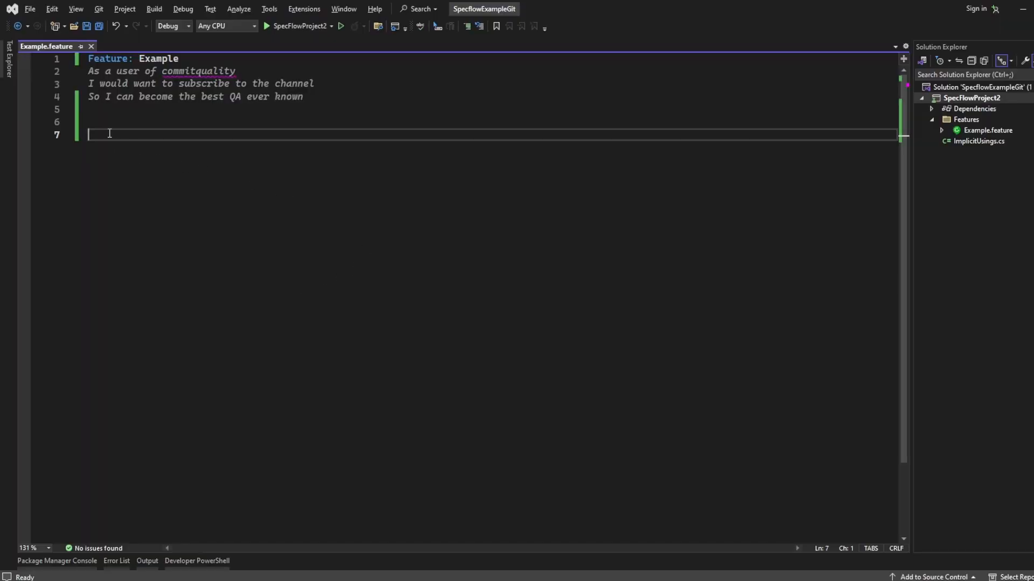
type("Sceanrio")
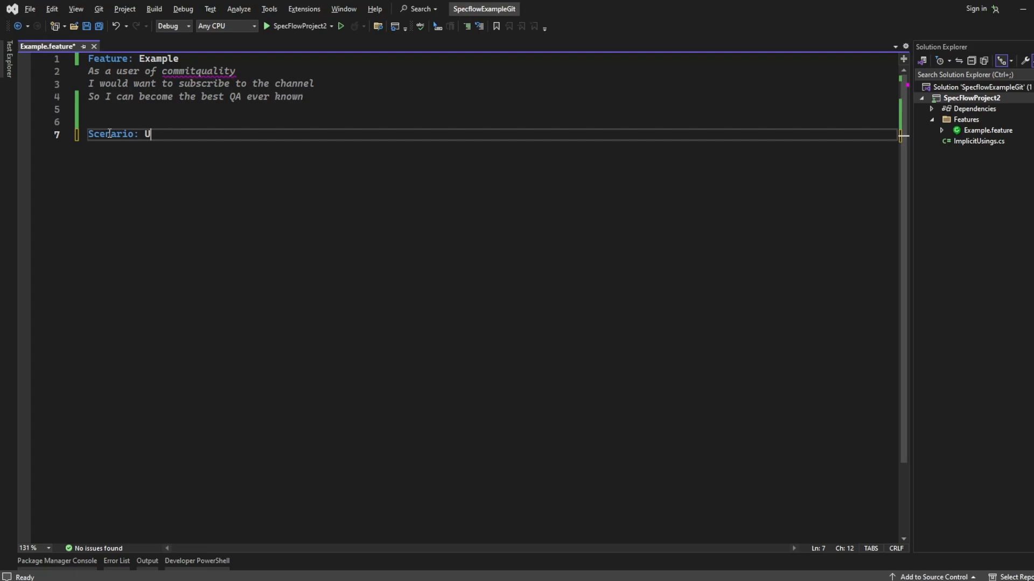
type("sing Params")
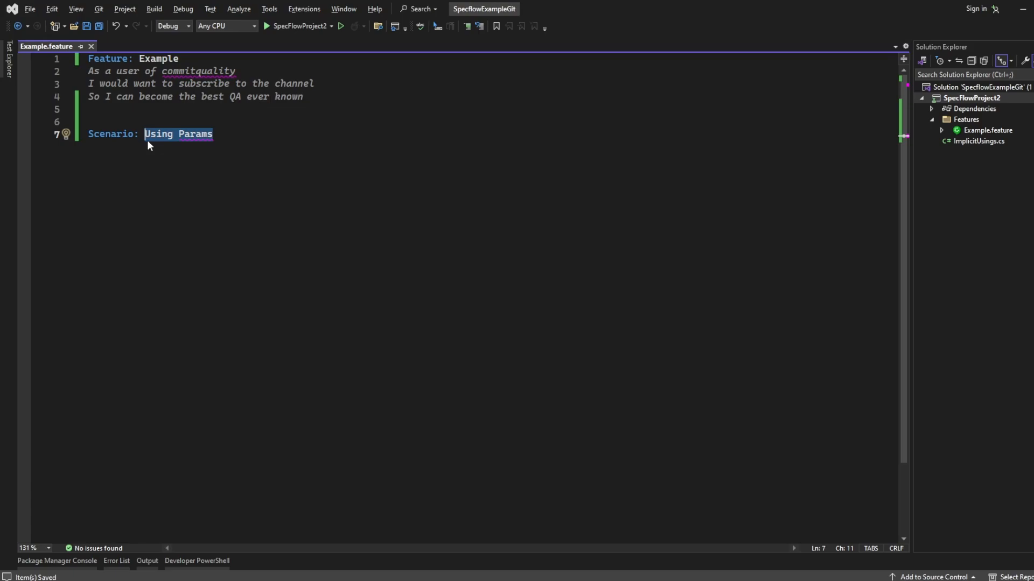
left_click(254, 133)
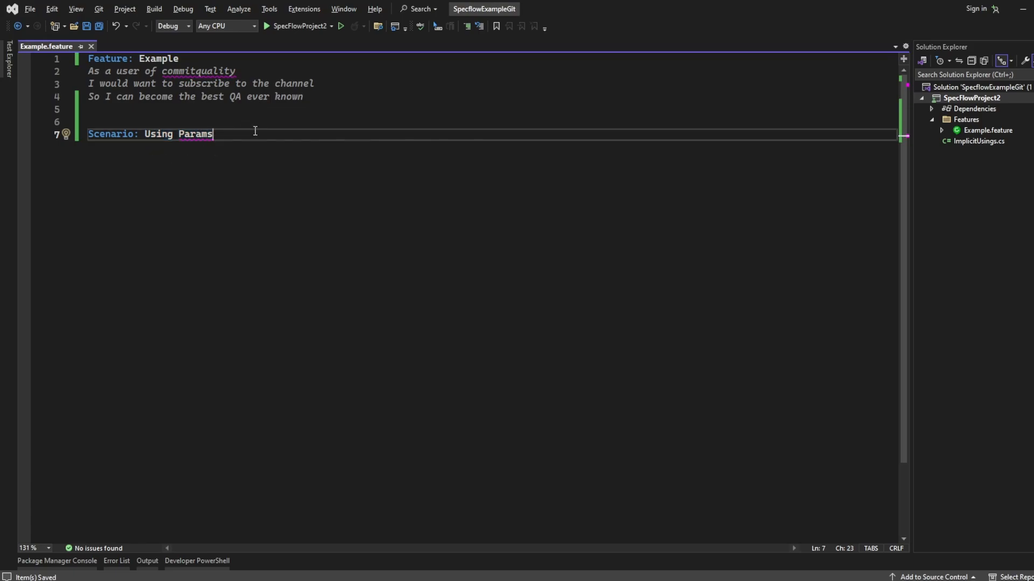
key("Return")
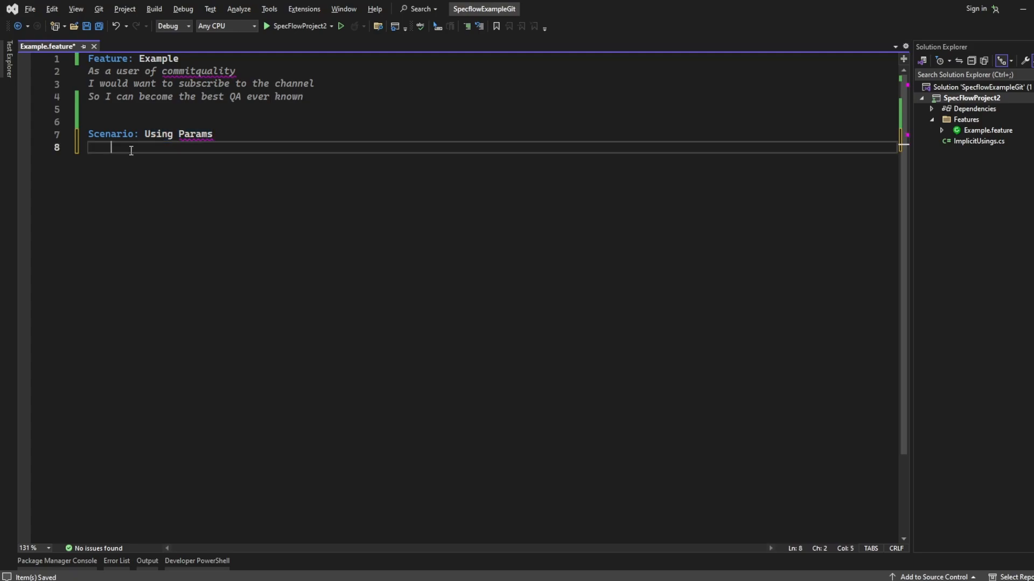
Step: Begin the step 'Given I have the product id of "11"'
type("G")
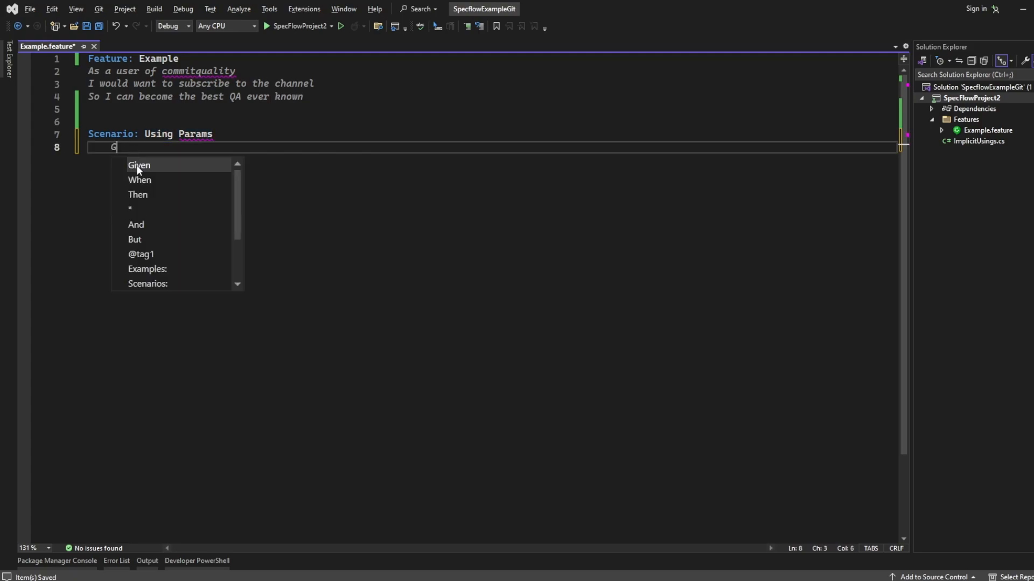
type("iven I have th")
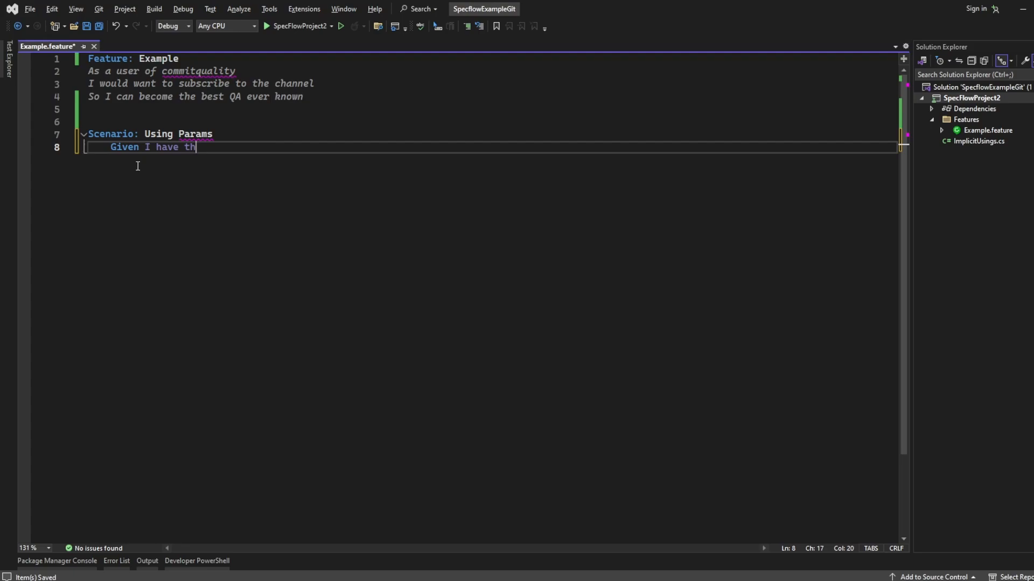
type("e product id of \"")
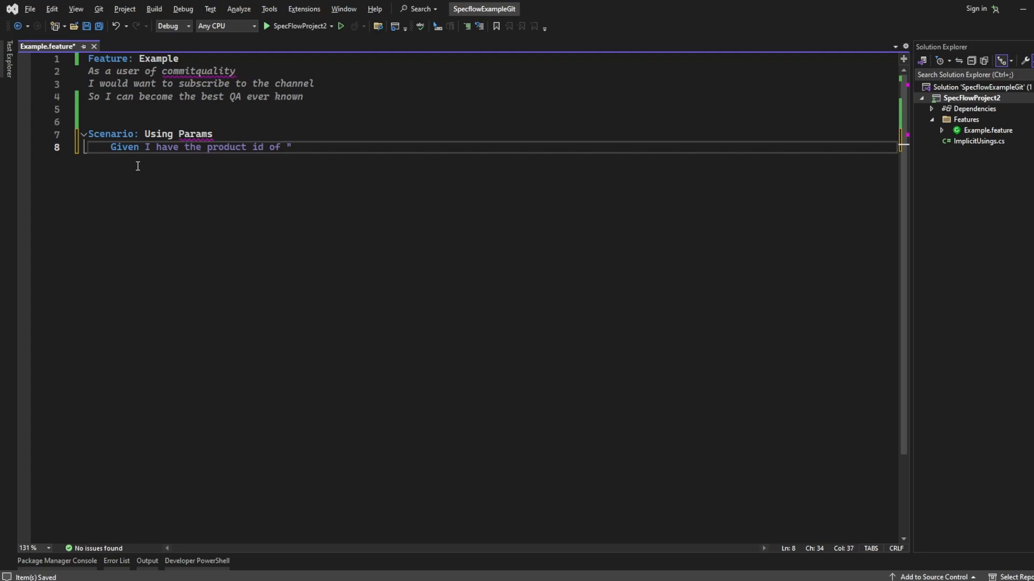
type("11\"")
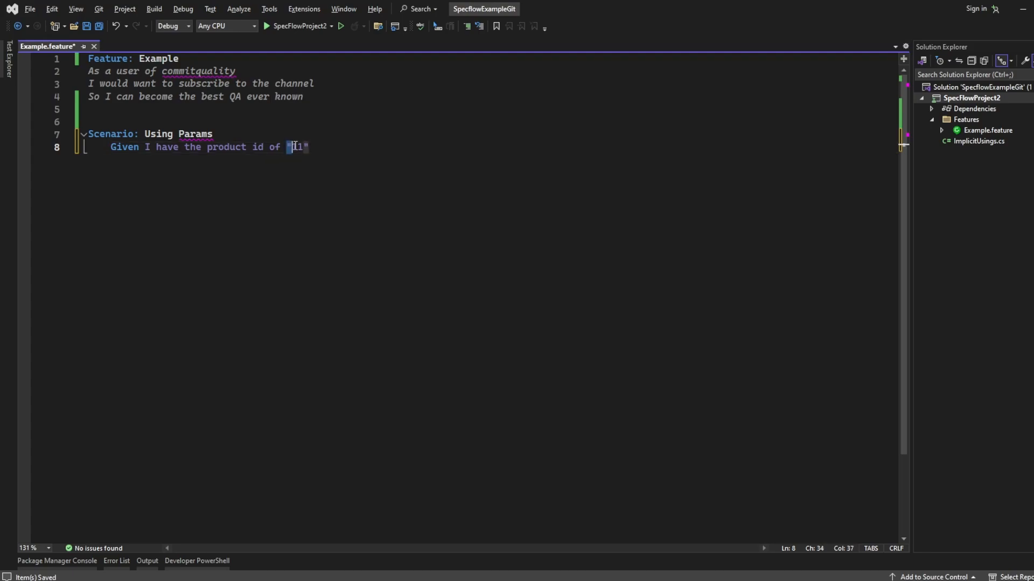
type("1")
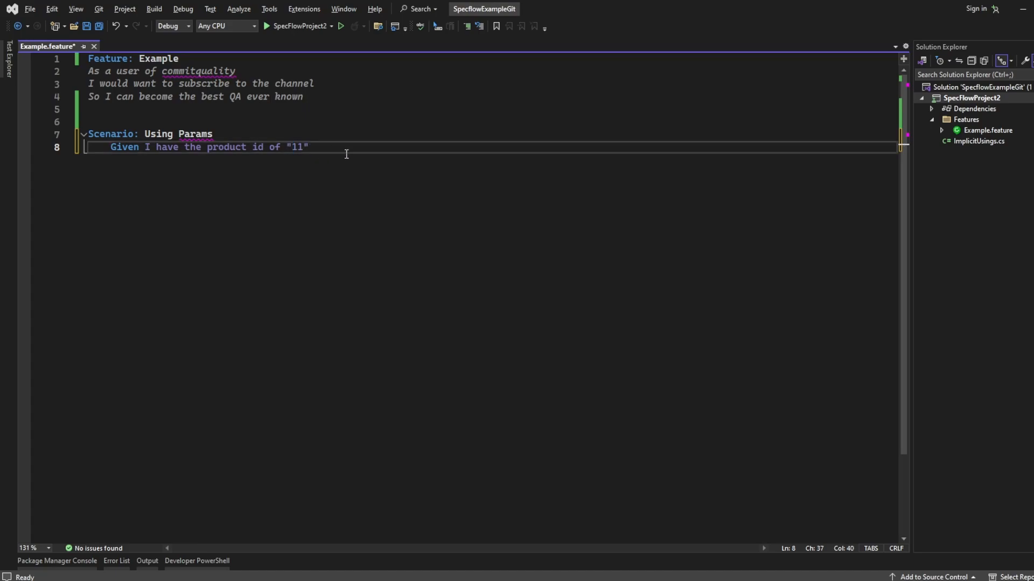
Step: Continue the step with 'and product name of "Produ…', checking ID 11's name in the products table
type("and")
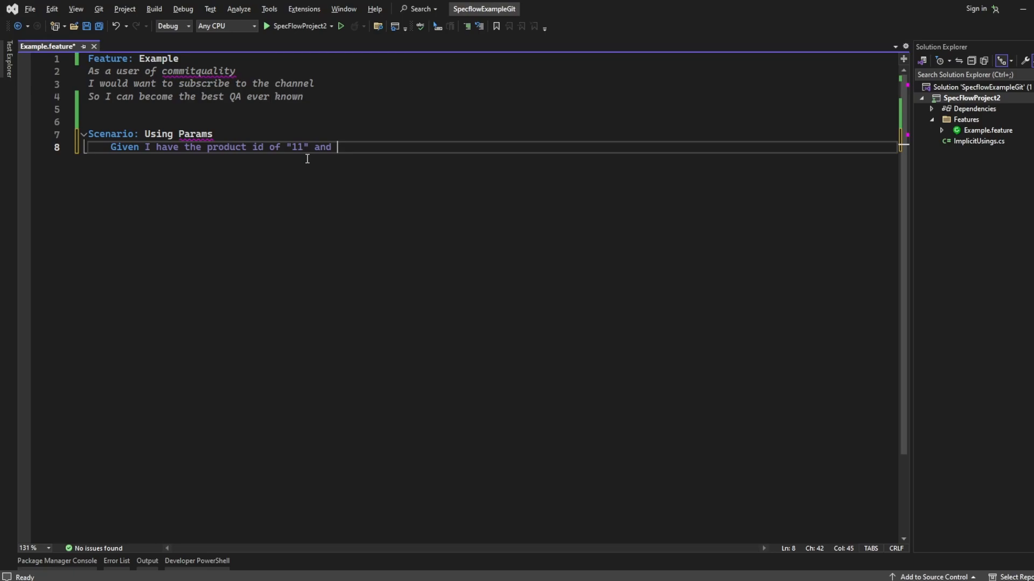
type("product name o")
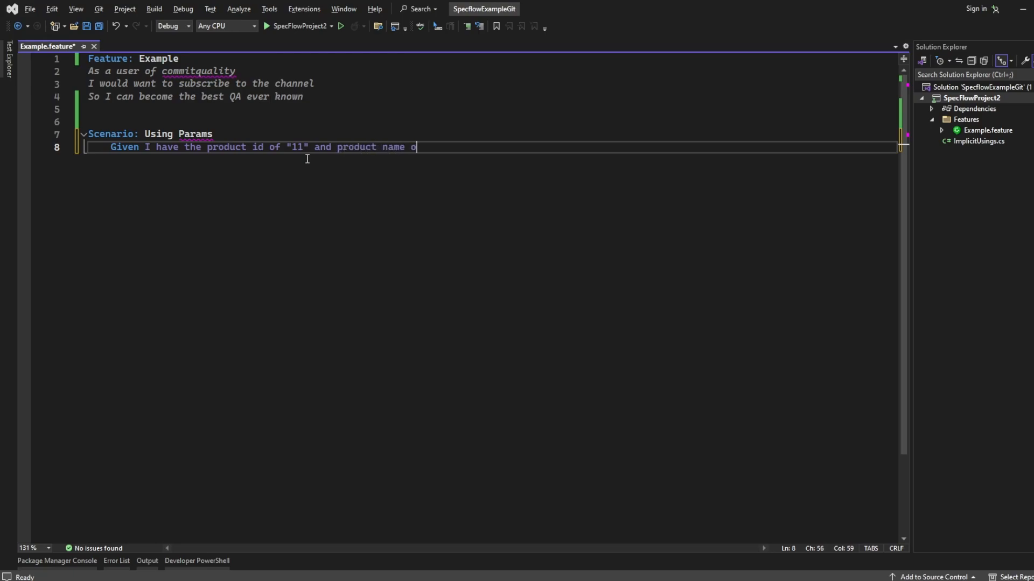
type("f \"Produ")
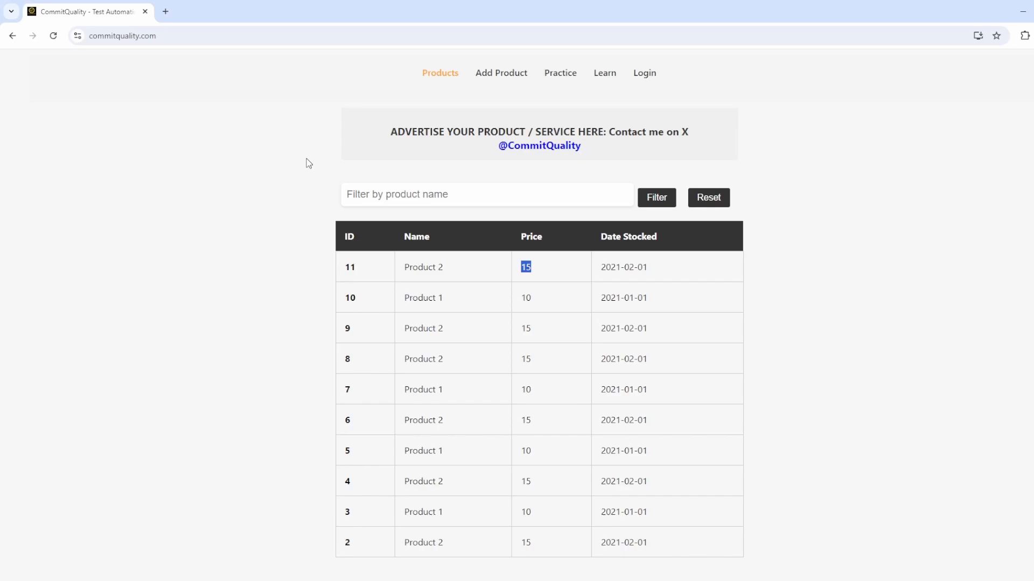
double_click(422, 268)
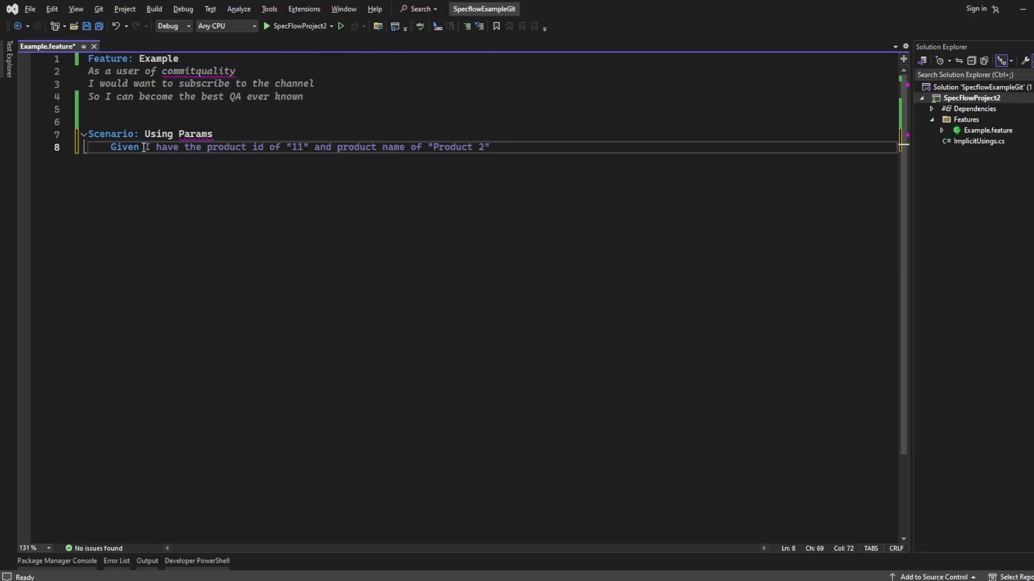
Step: Duplicate the Given step as an And step with product id "10" and name Product 1
left_click_drag(143, 148, 292, 147)
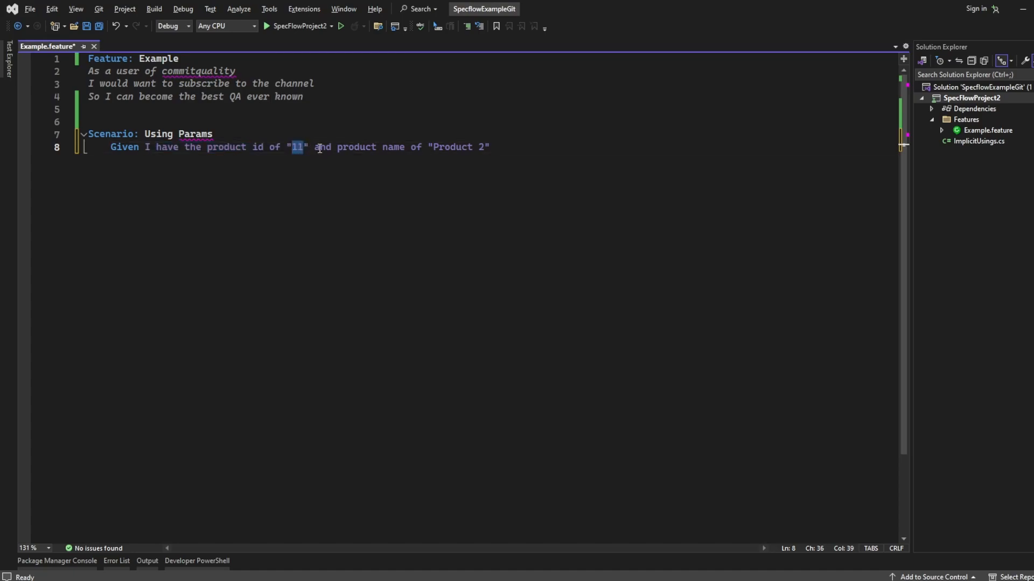
left_click_drag(314, 147, 422, 147)
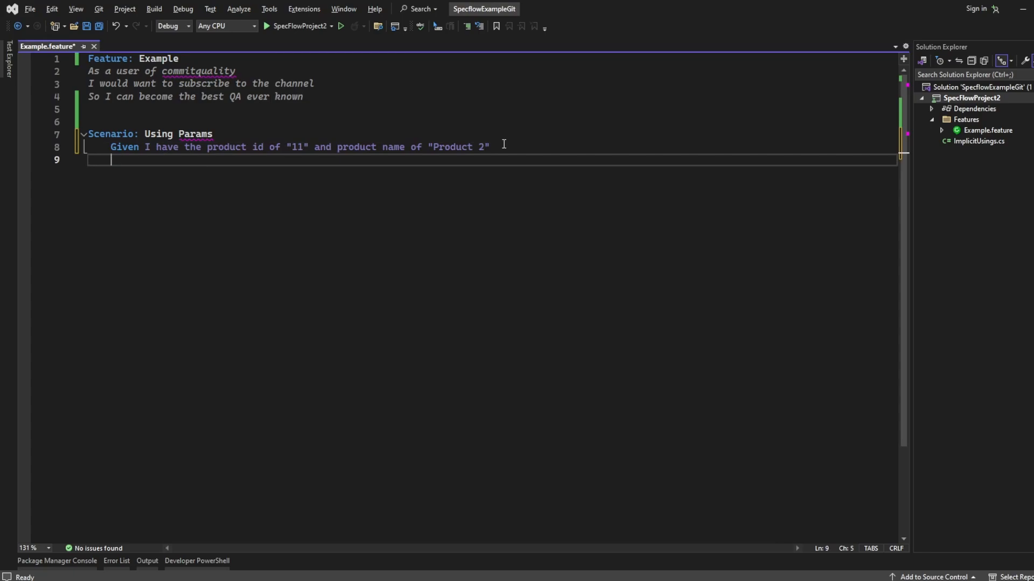
type("And")
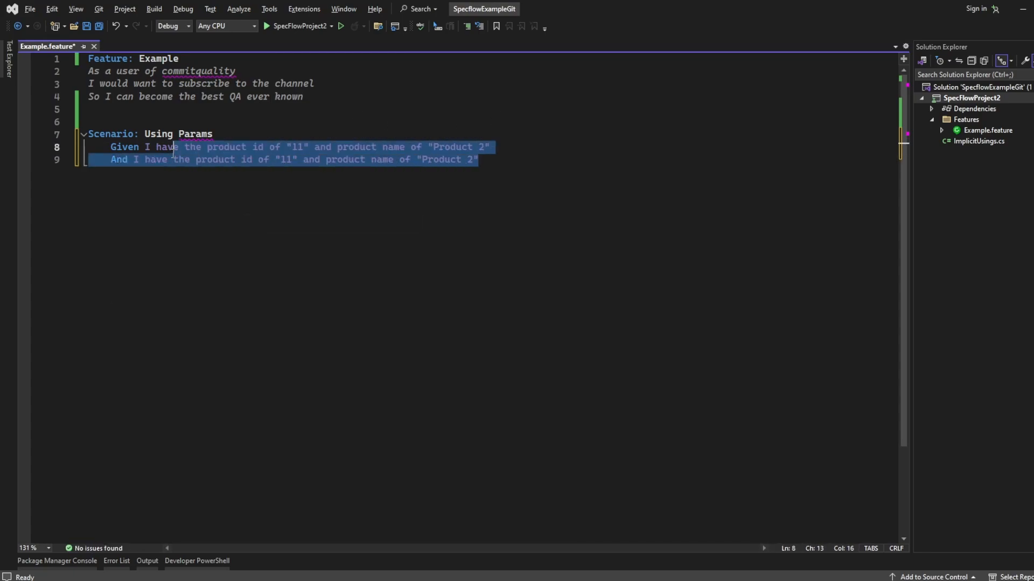
left_click(137, 159)
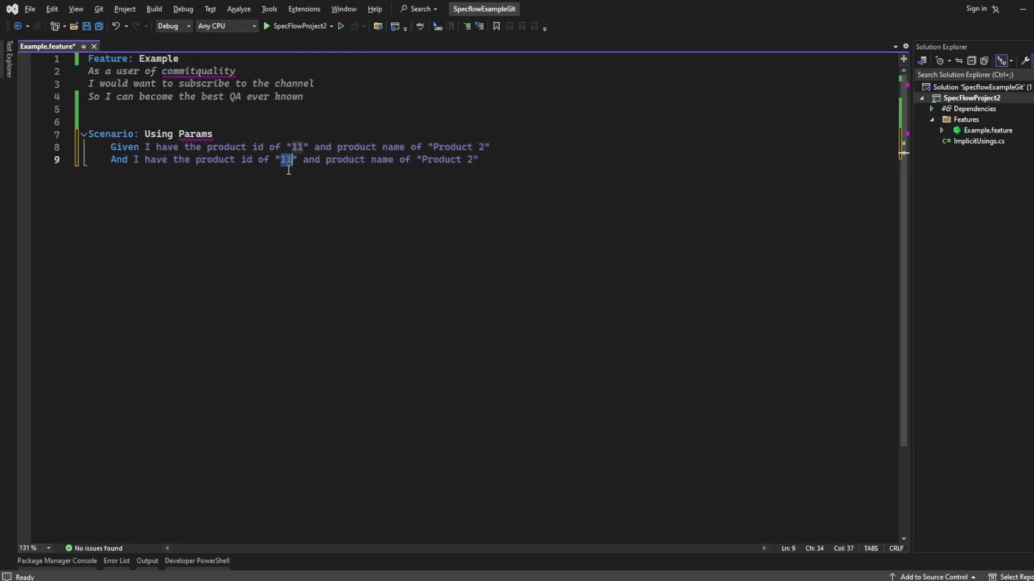
type("0")
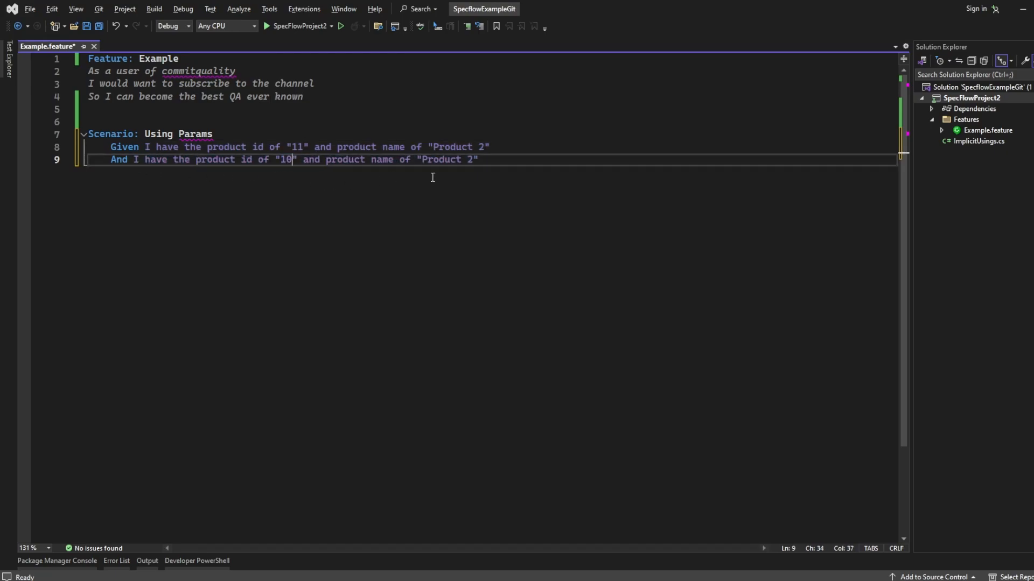
type("1")
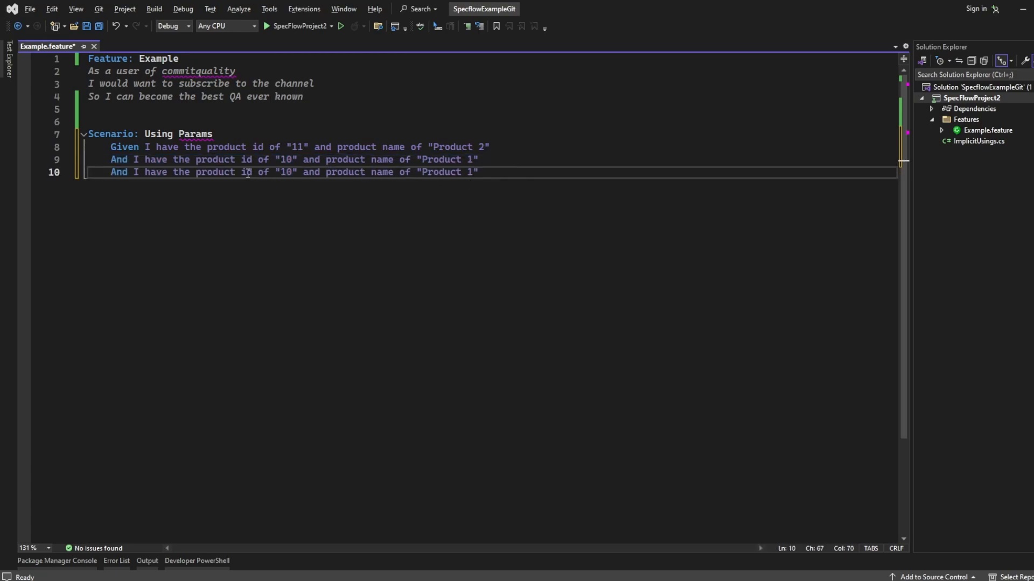
Step: Add a further And step for product id "9", looking up its name in the products table
type("9")
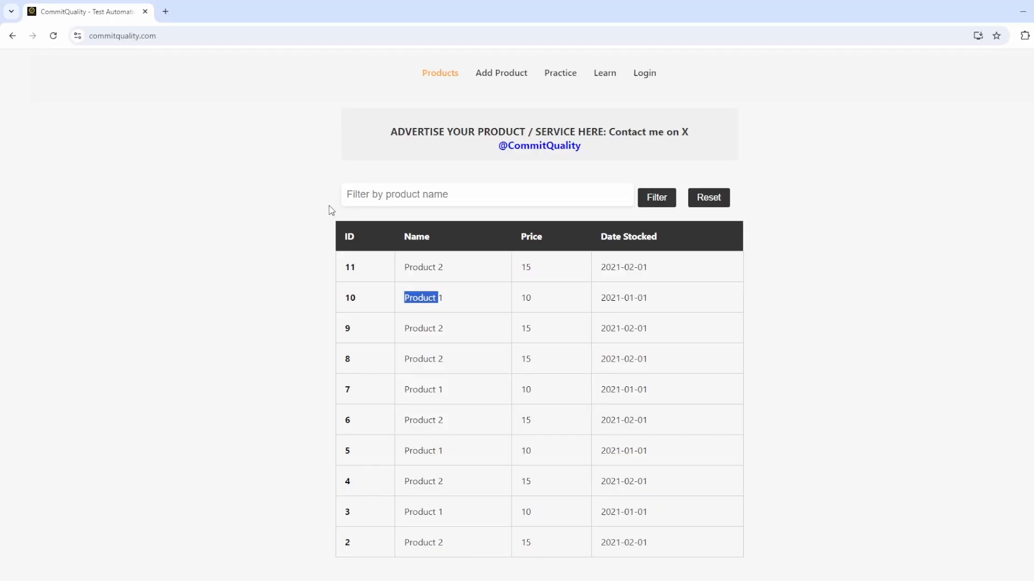
double_click(432, 327)
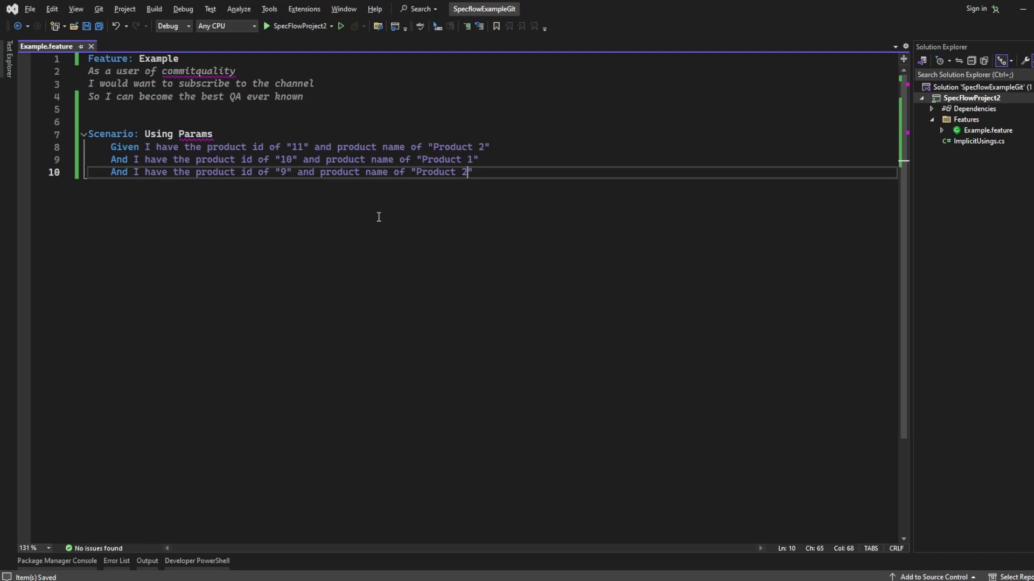
mouse_move(410, 71)
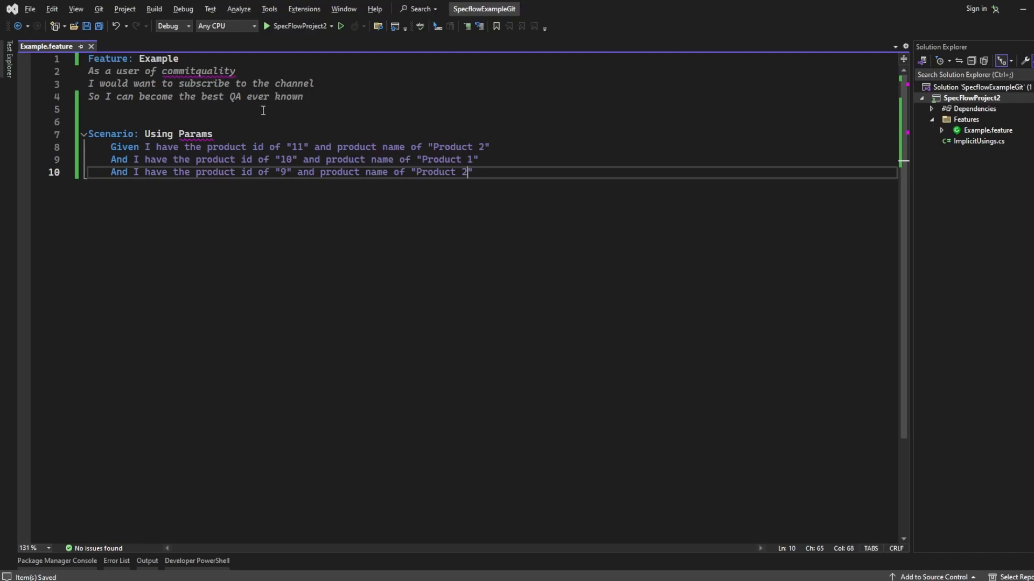
mouse_move(503, 172)
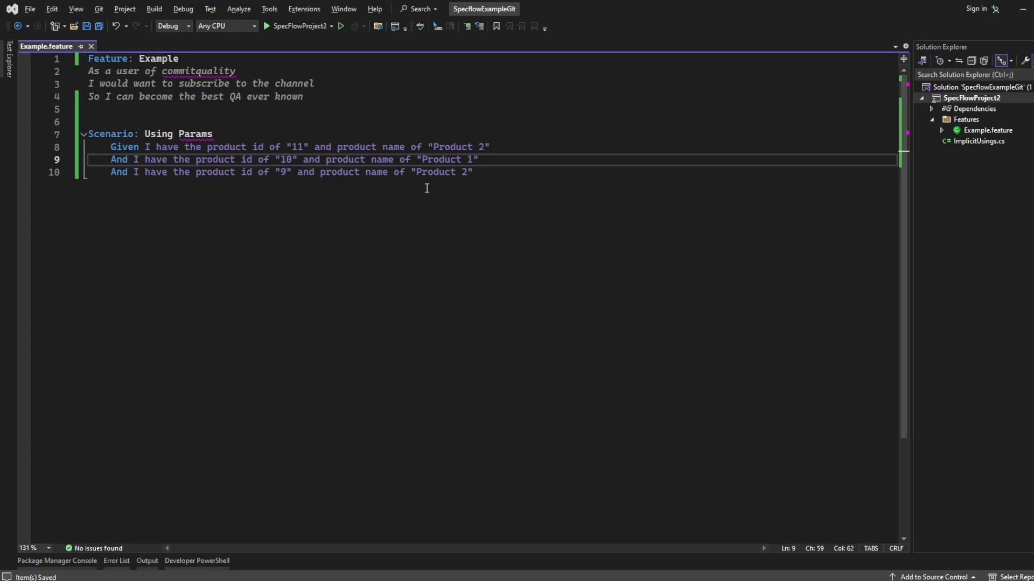
mouse_move(359, 207)
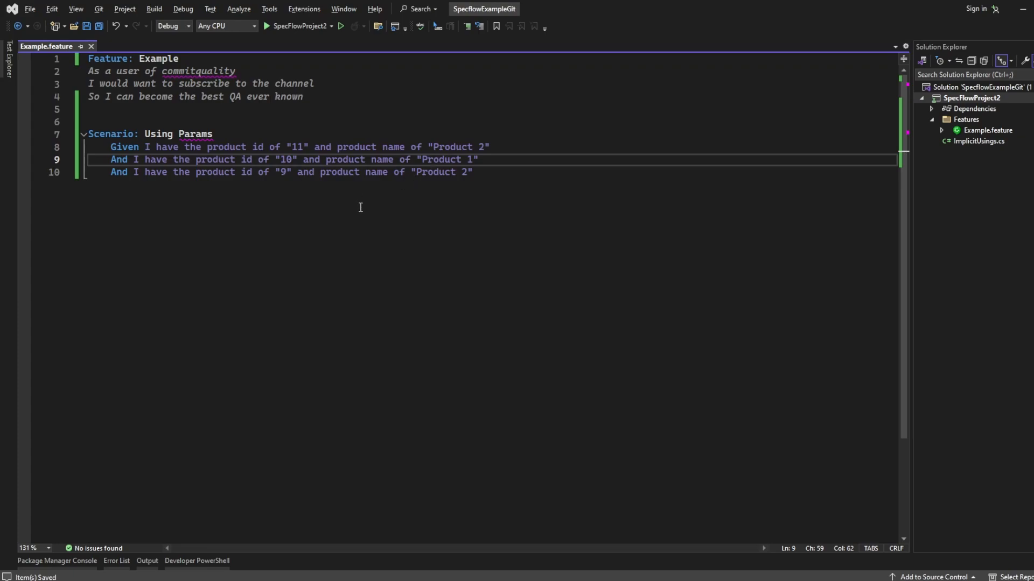
mouse_move(398, 159)
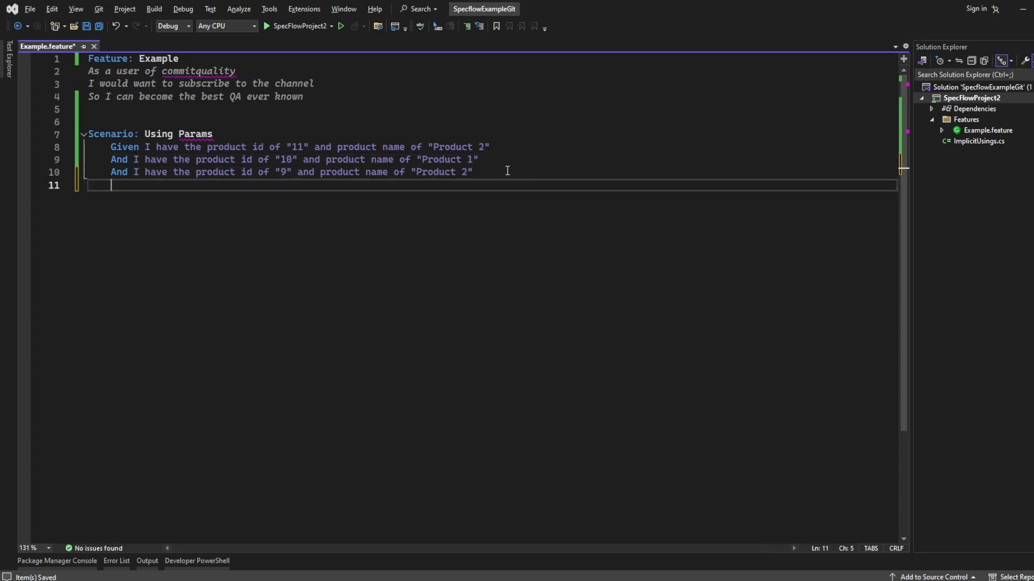
Step: Write the step 'Then product id "11" has a price of "15"'
type("Then")
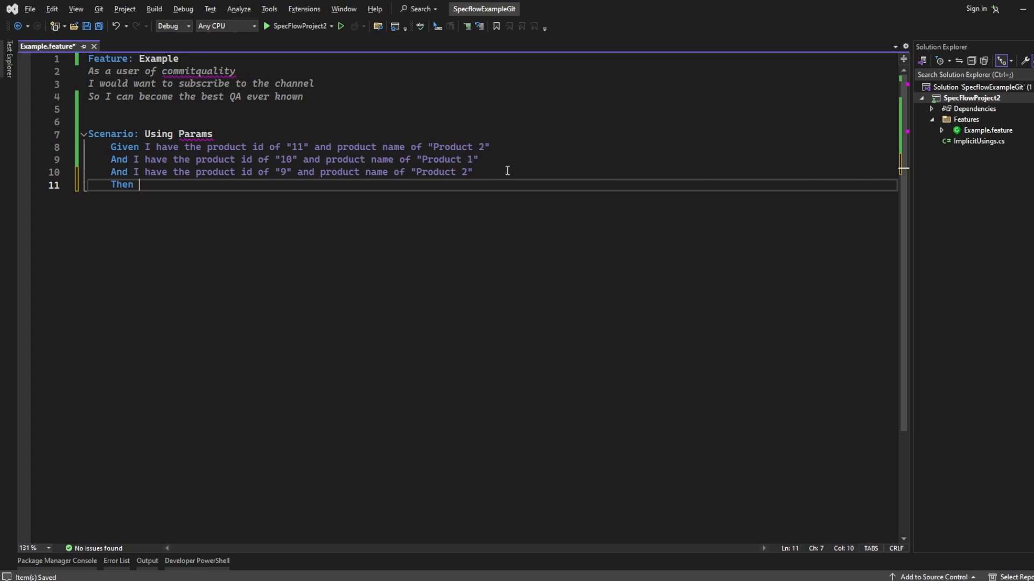
type("product id")
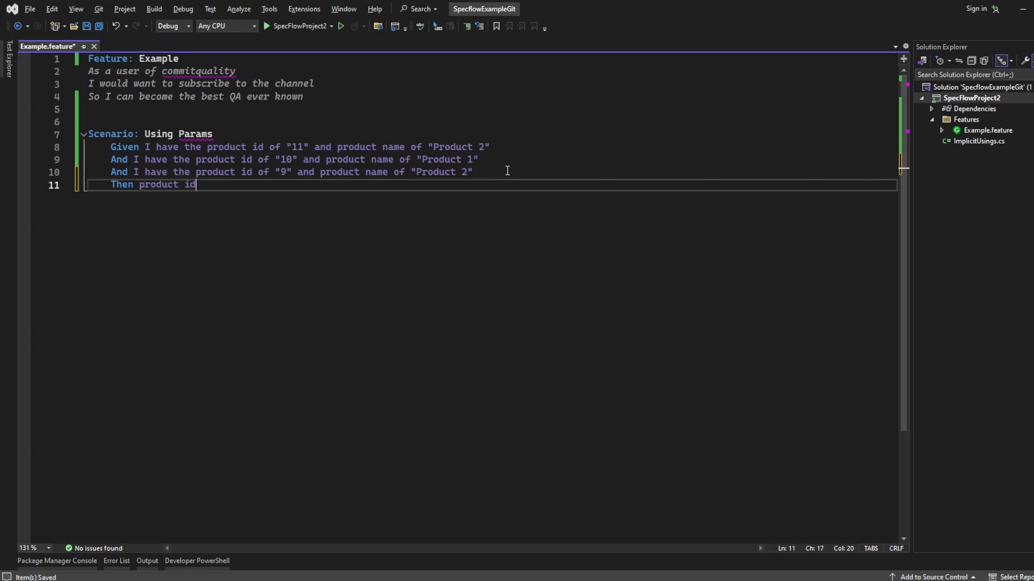
type("\"11\" ha")
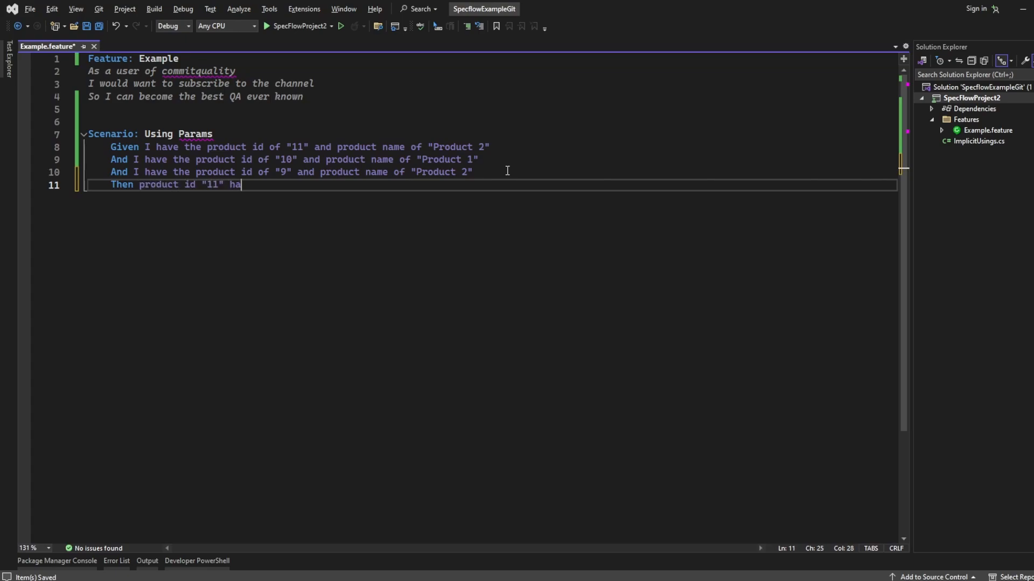
type("s a price of \"1")
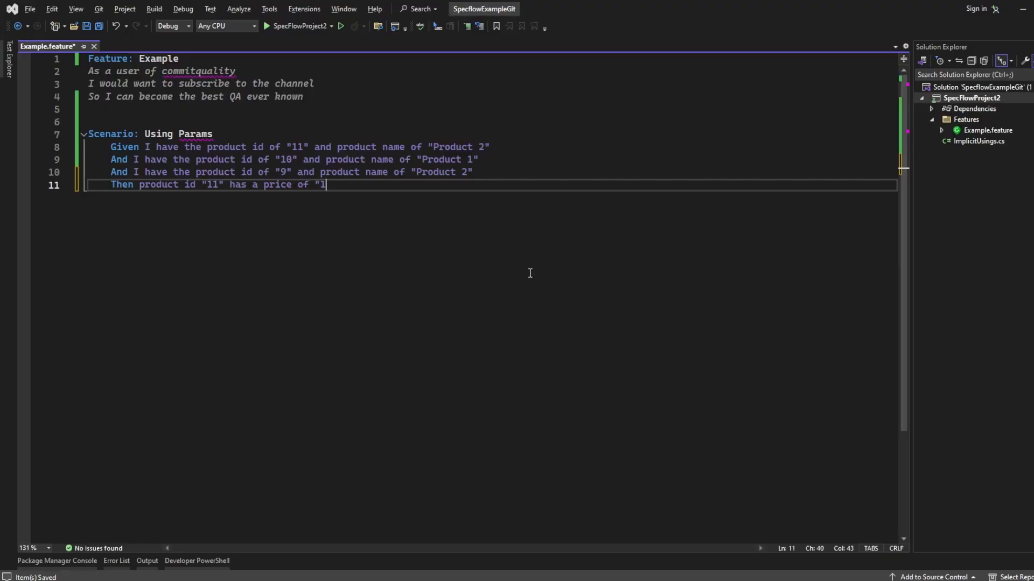
type("5")
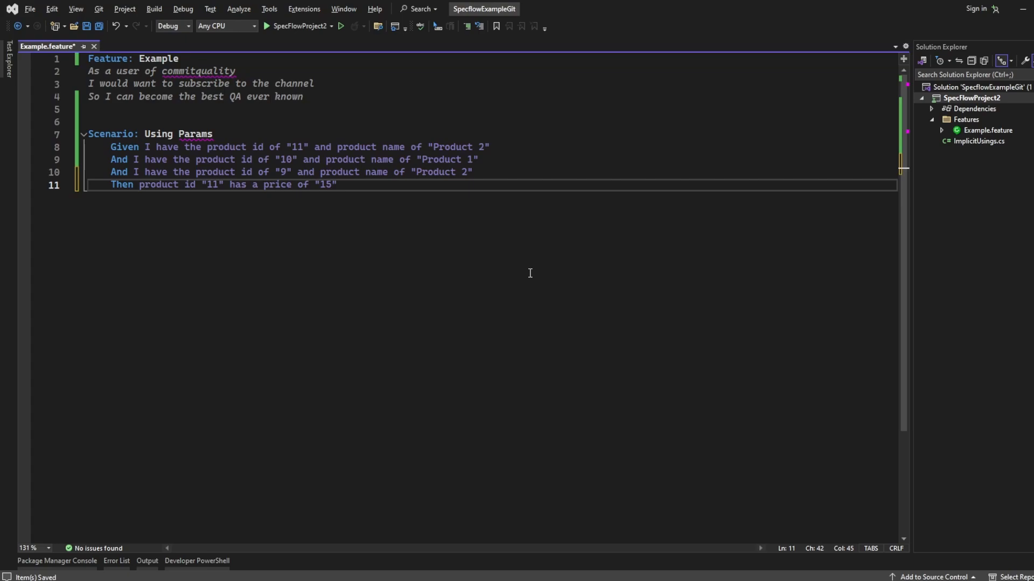
Step: Start the step 'And product id "11" has a date Stocked of "' and pick product 11's date to copy
type("And product id")
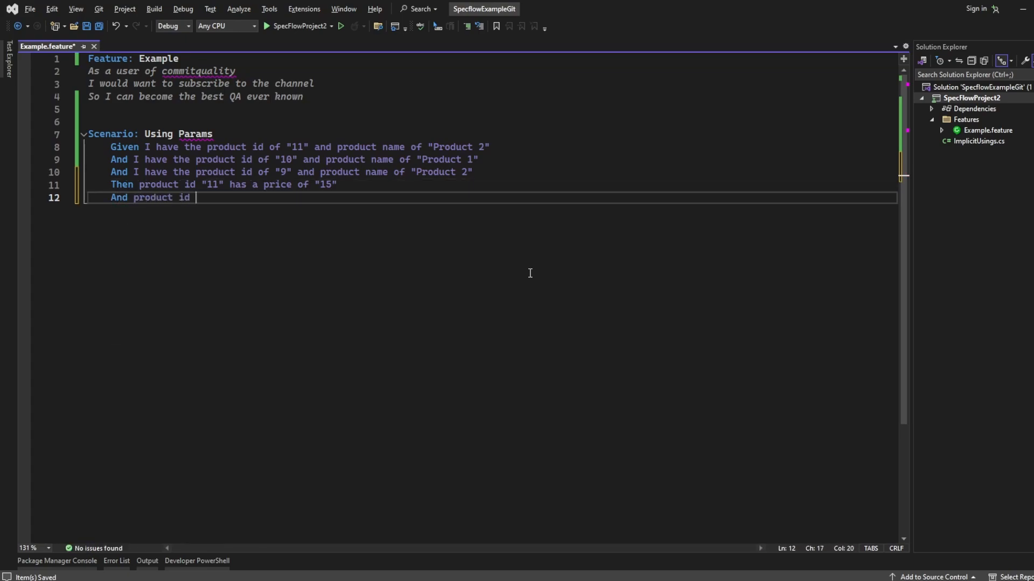
type("\"11\"")
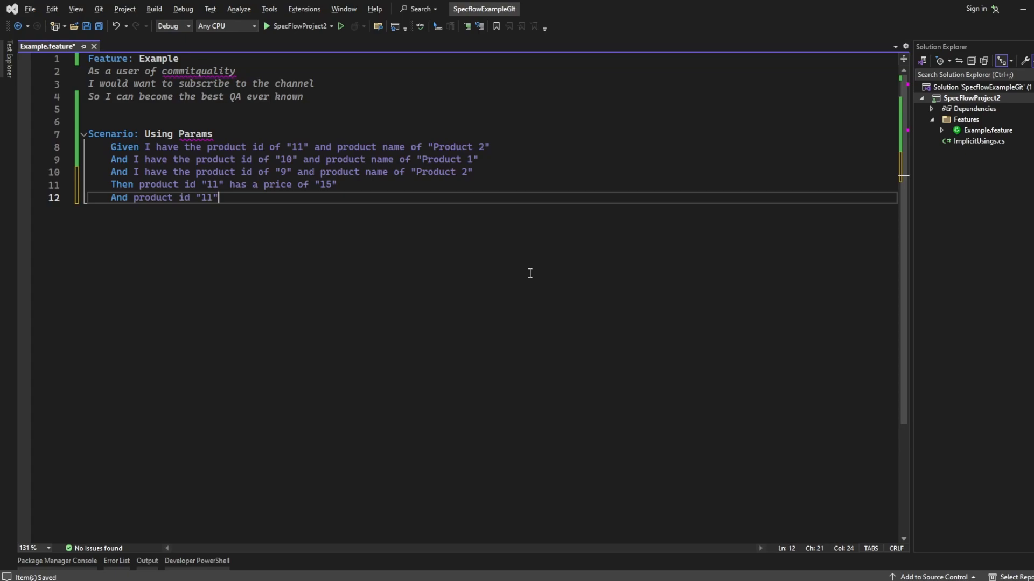
type("has a date S")
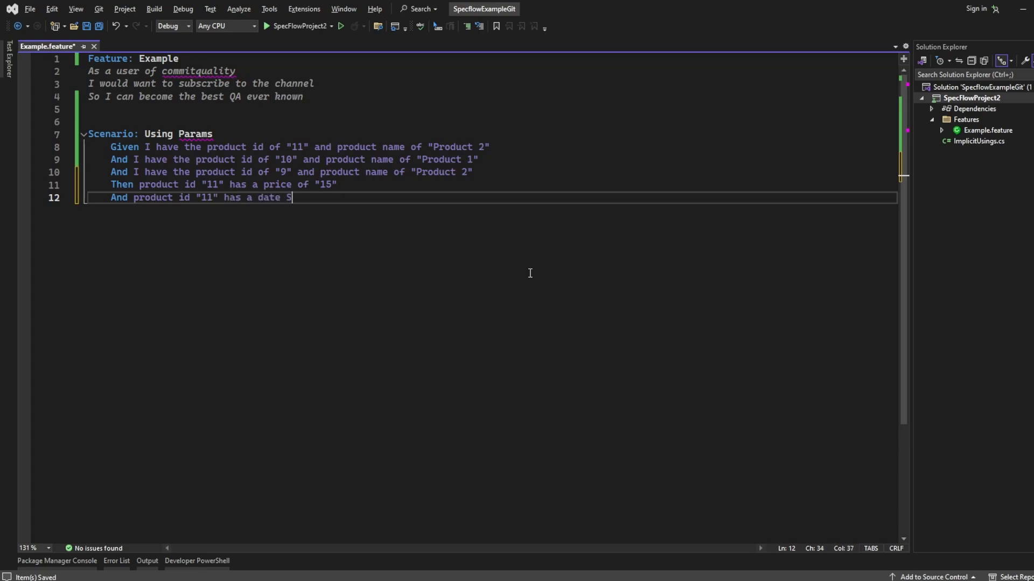
type("tocked of \"")
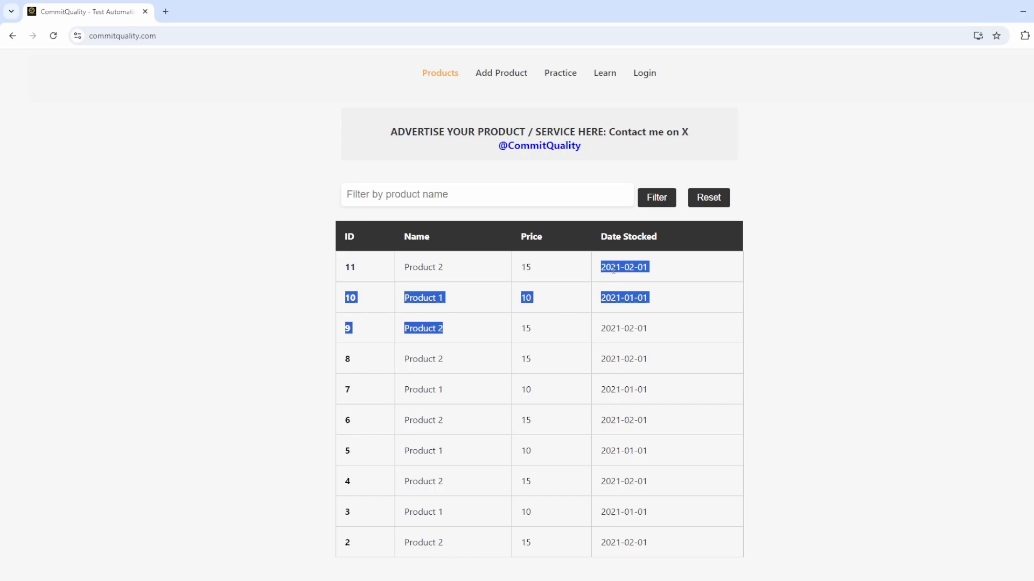
left_click(624, 267)
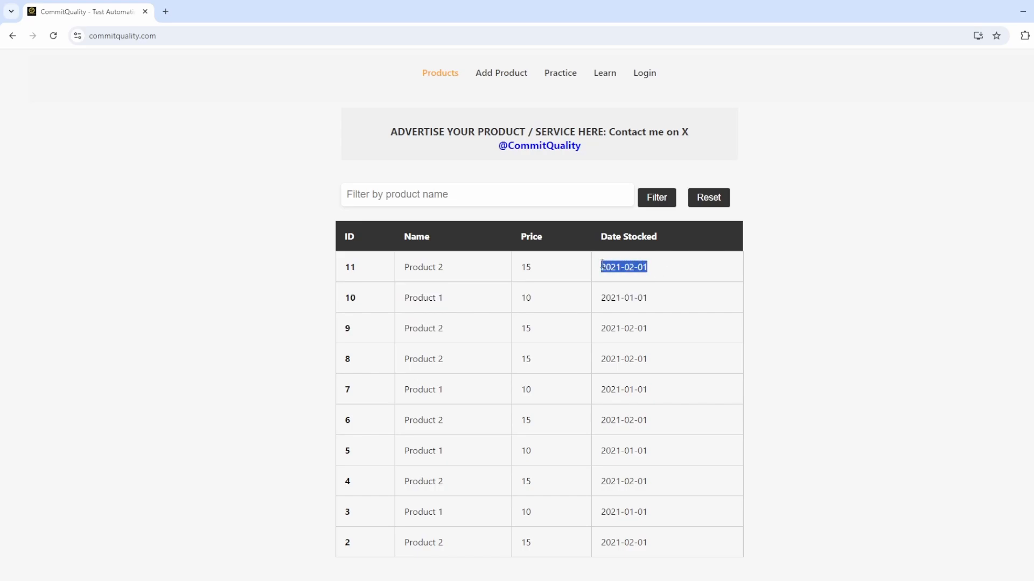
mouse_move(620, 329)
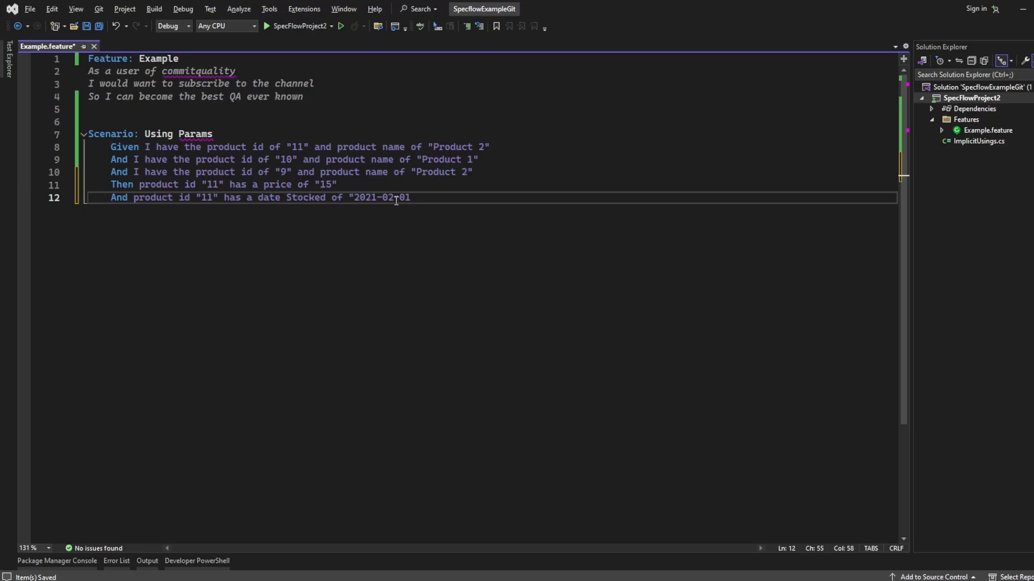
Step: Close the date Stocked value "2021-02-01" with a quote and review the scenario's five steps
type("\"")
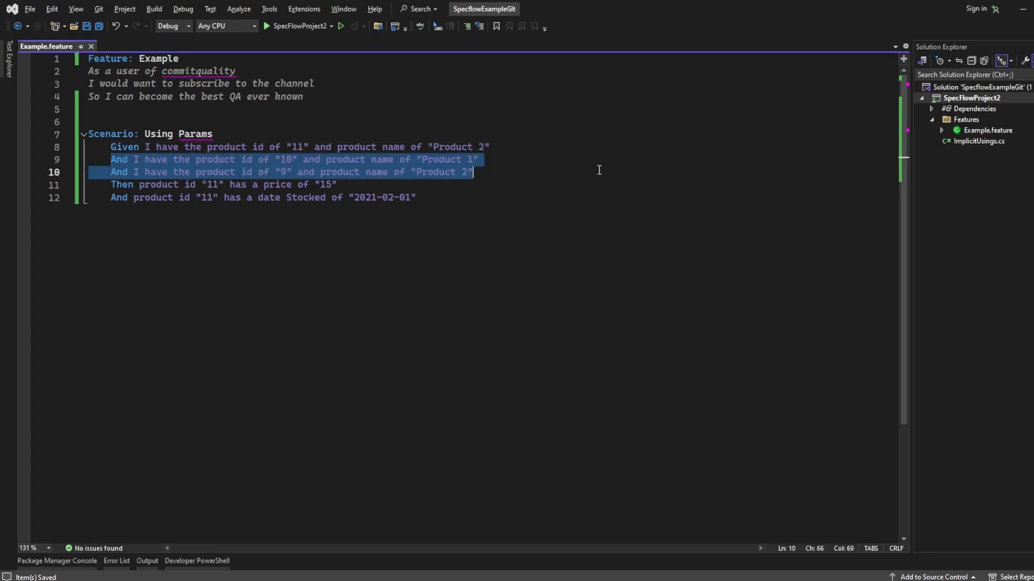
mouse_move(327, 122)
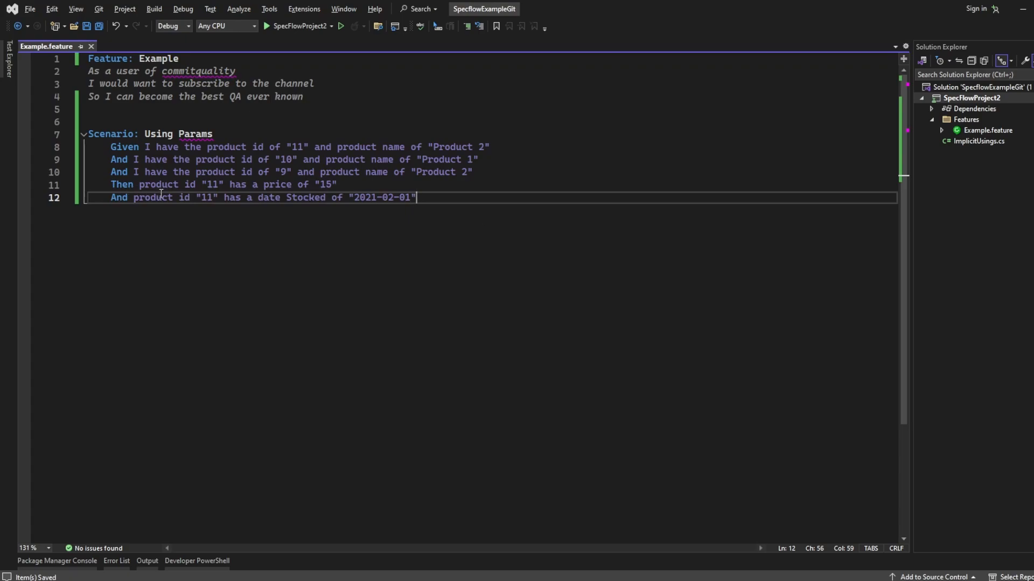
mouse_move(161, 267)
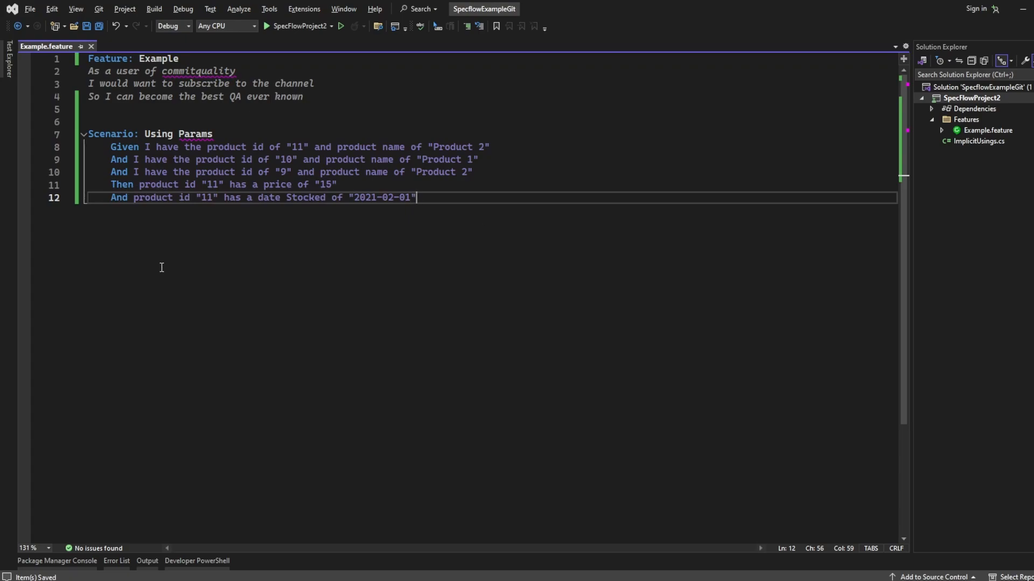
mouse_move(440, 199)
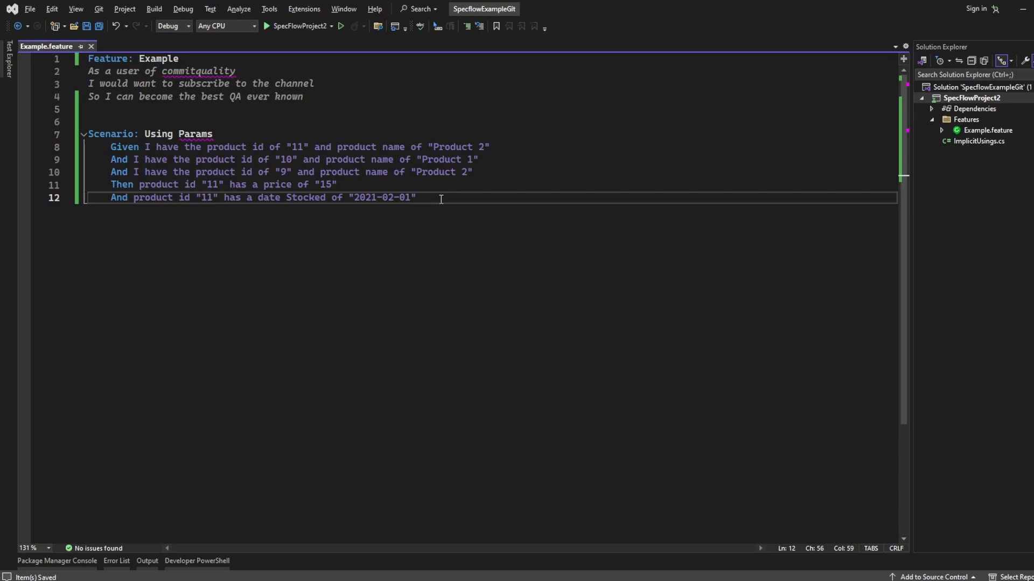
left_click_drag(416, 197, 99, 147)
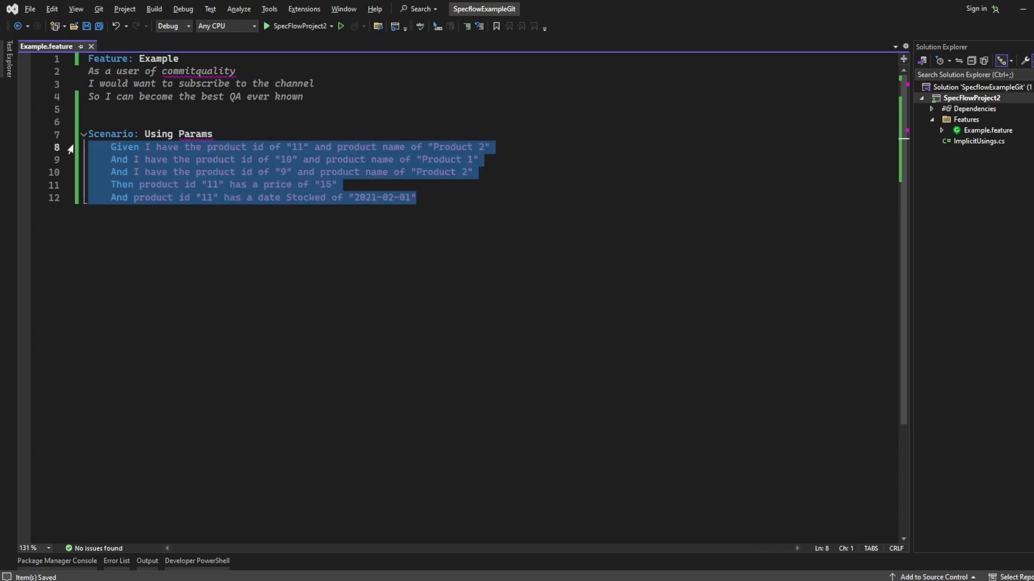
left_click(148, 159)
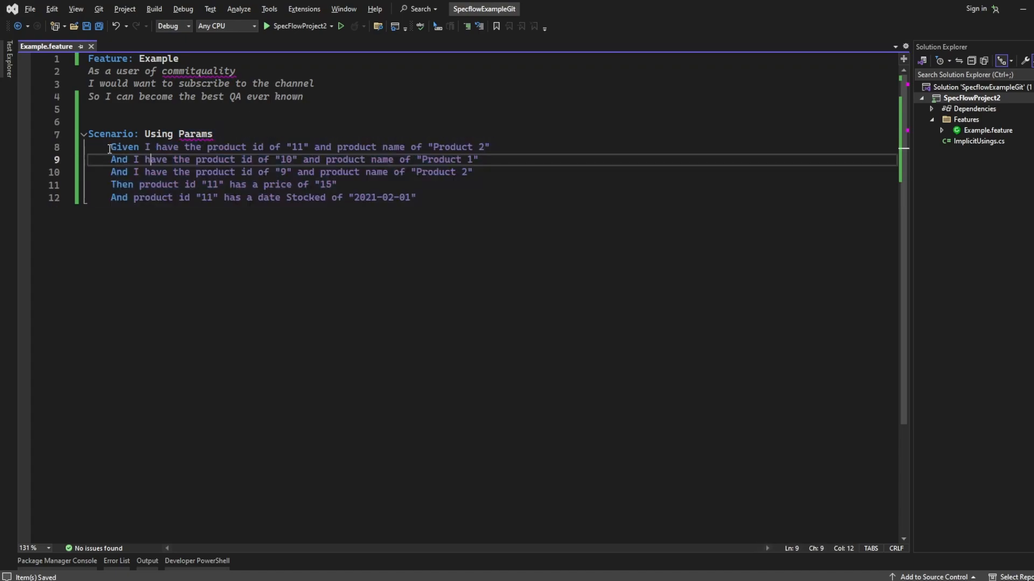
left_click_drag(111, 146, 472, 171)
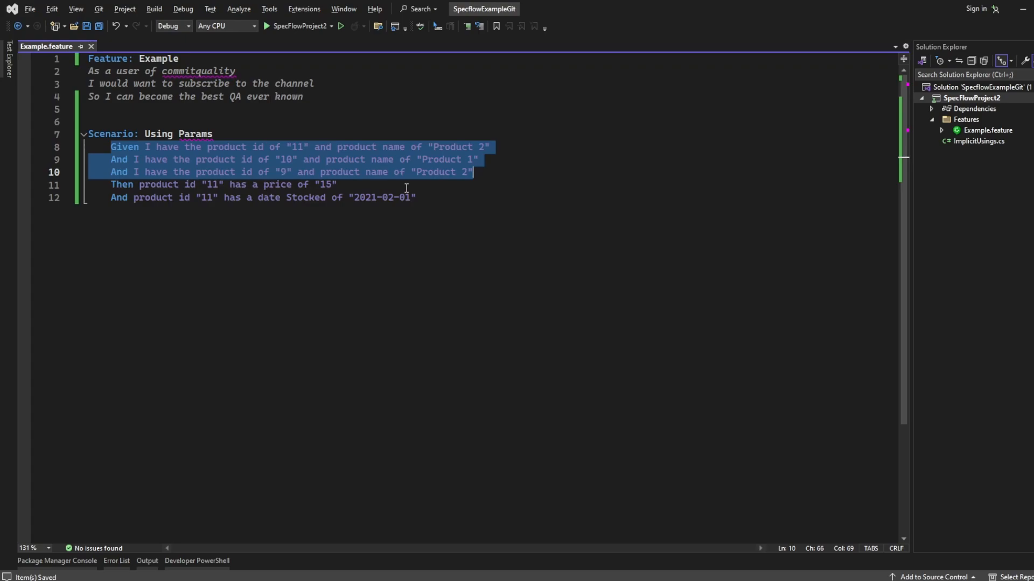
left_click(311, 197)
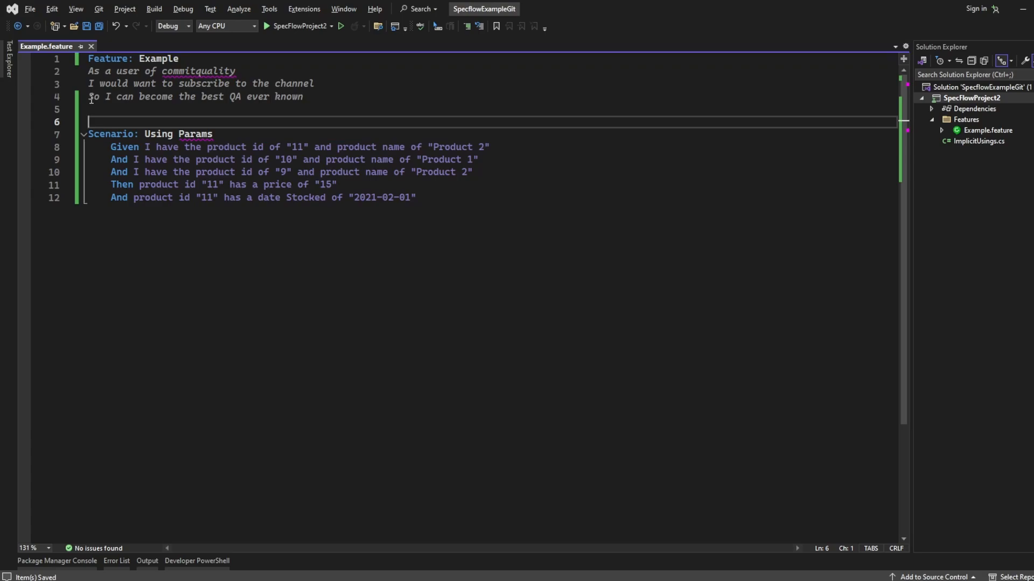
Step: Write the comment '# Using params – In the back end the code will translate these into parameters that we can use very neat'
type("# Using pa")
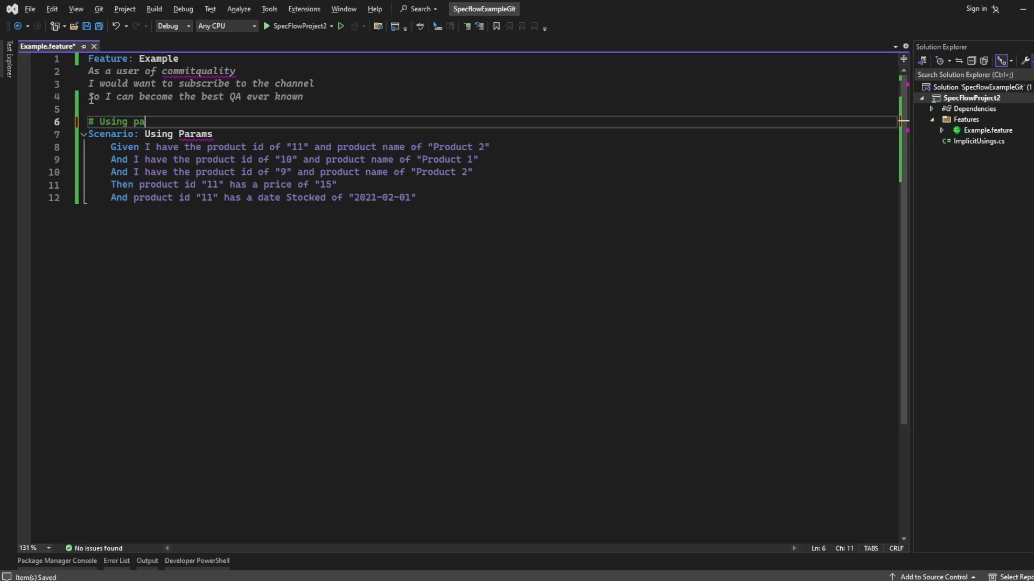
type("rams – In the bac")
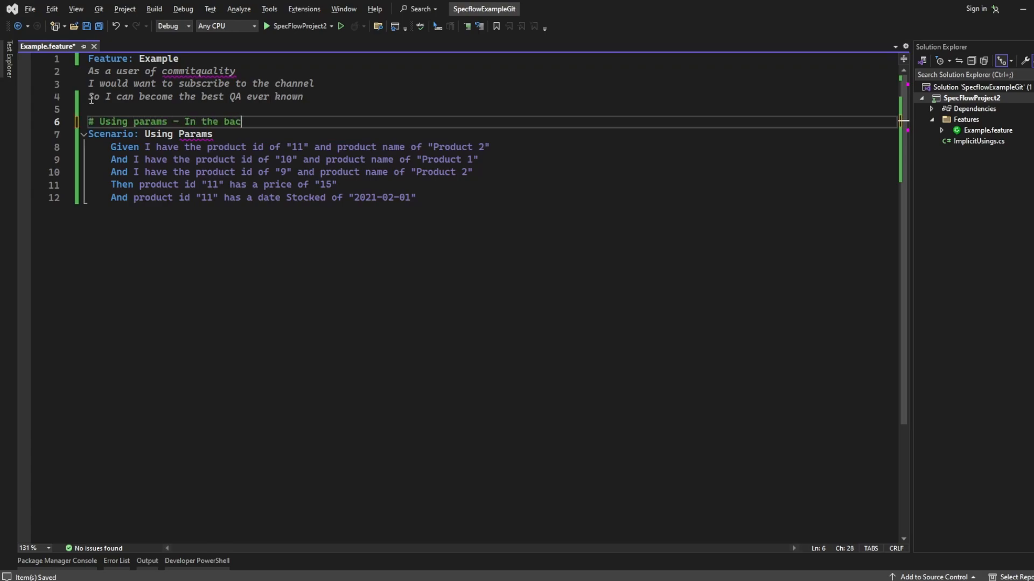
type("k end the code will")
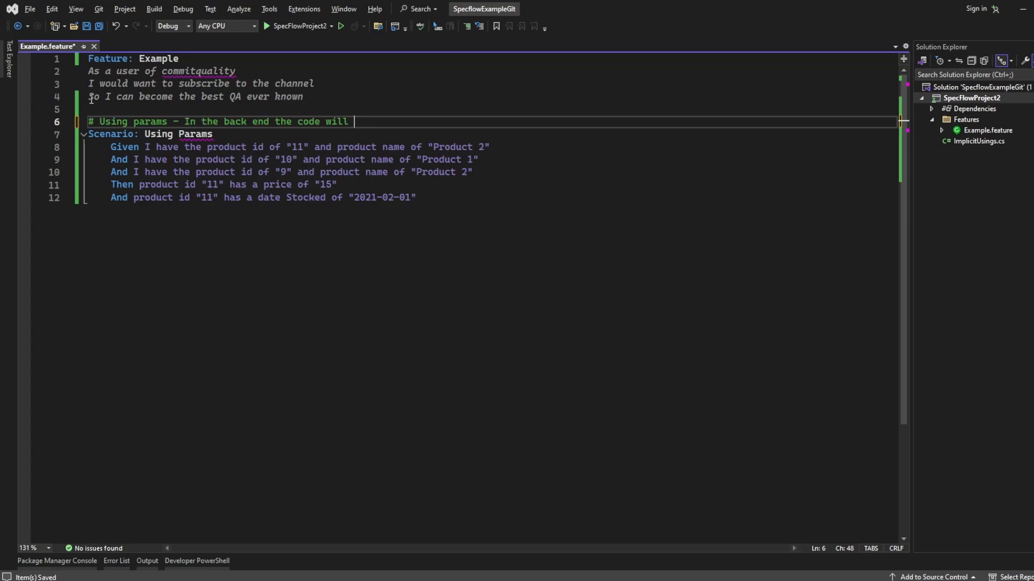
type("transalte these i")
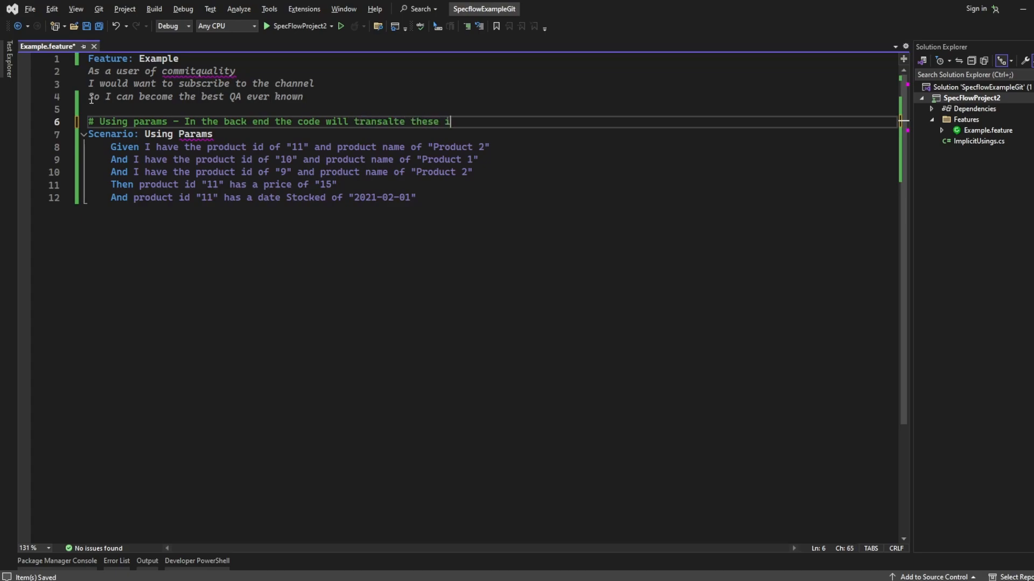
type("nto parameters")
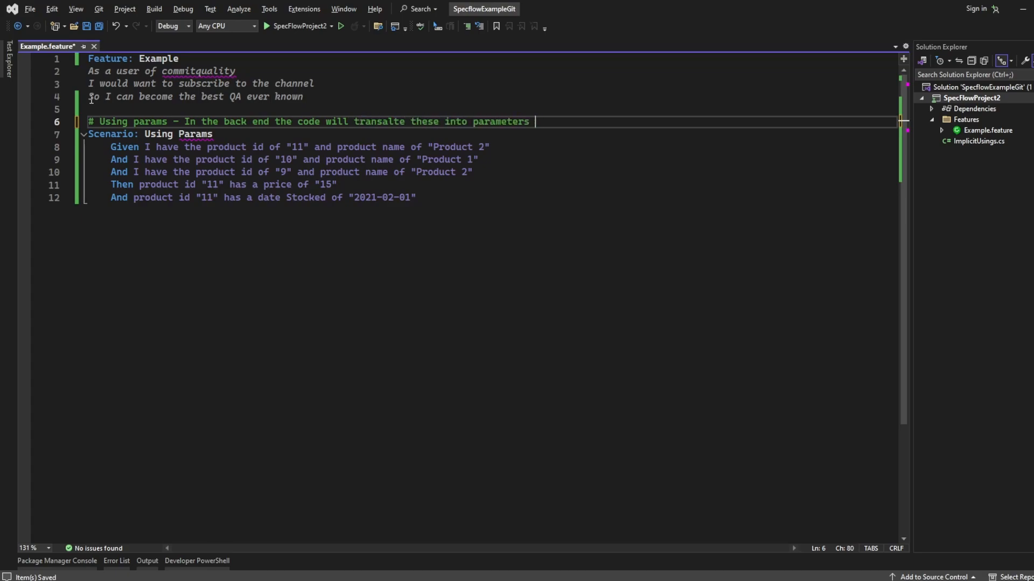
type("that we can use – Neat")
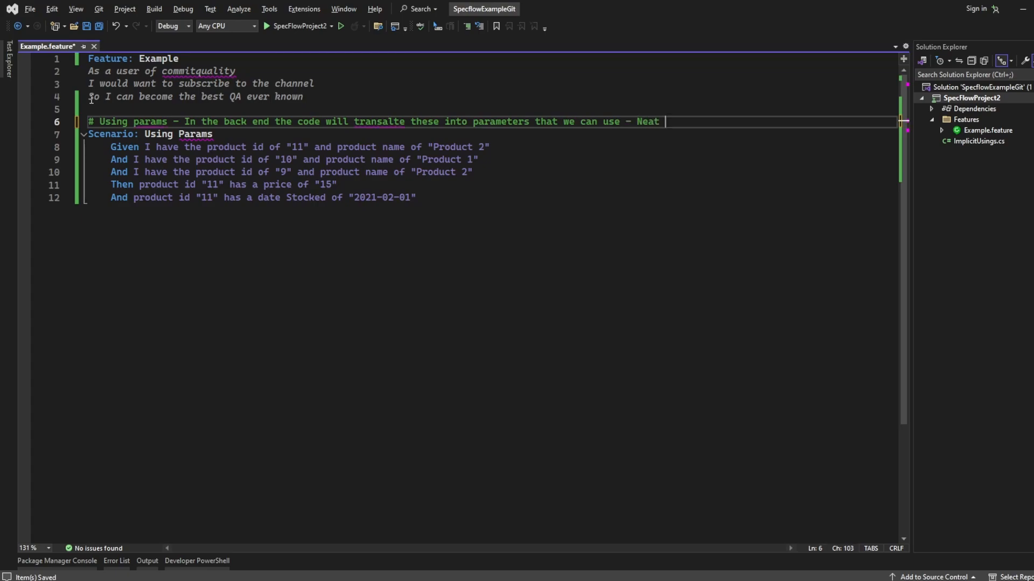
type("very neat")
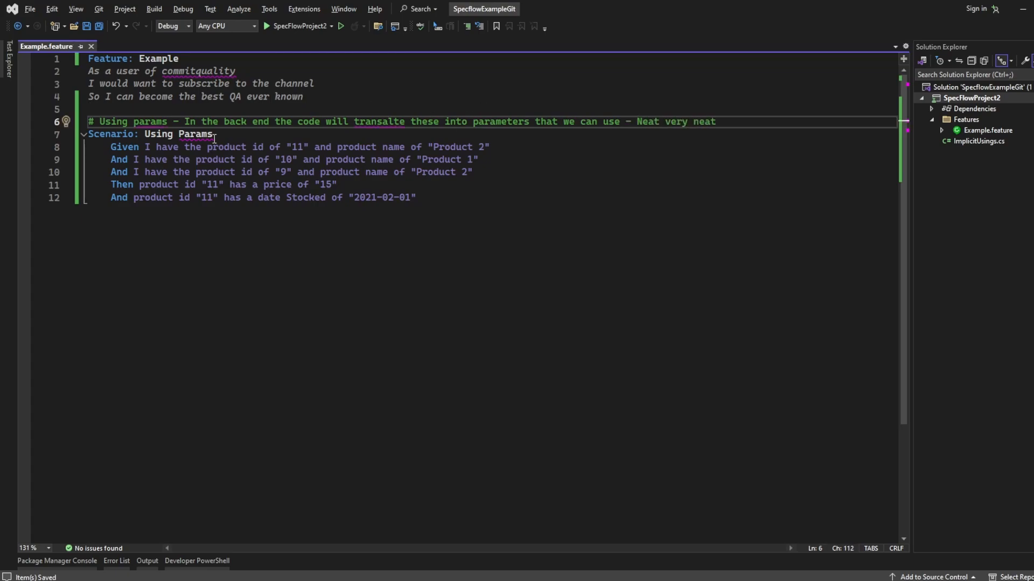
right_click(164, 147)
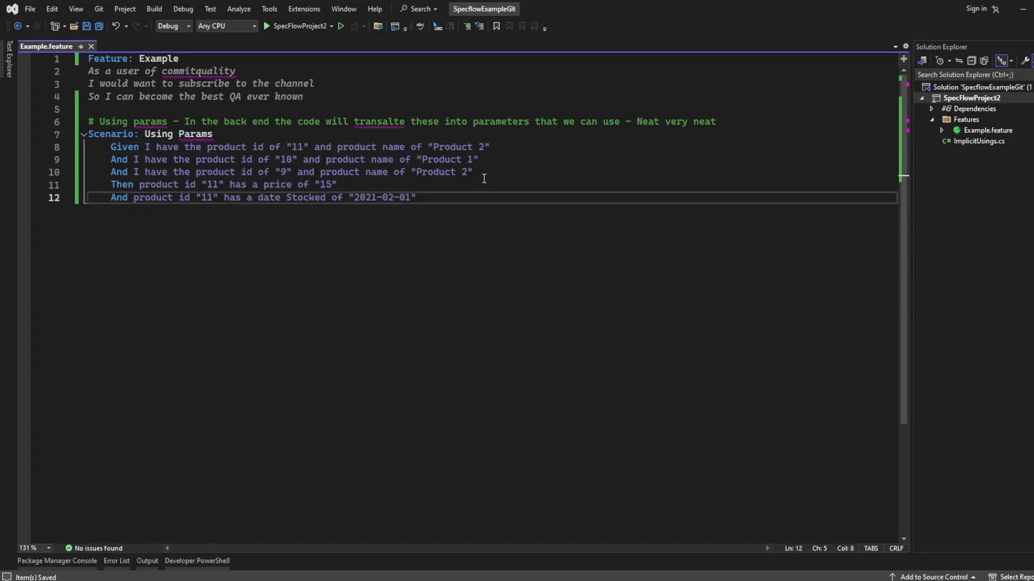
mouse_move(460, 195)
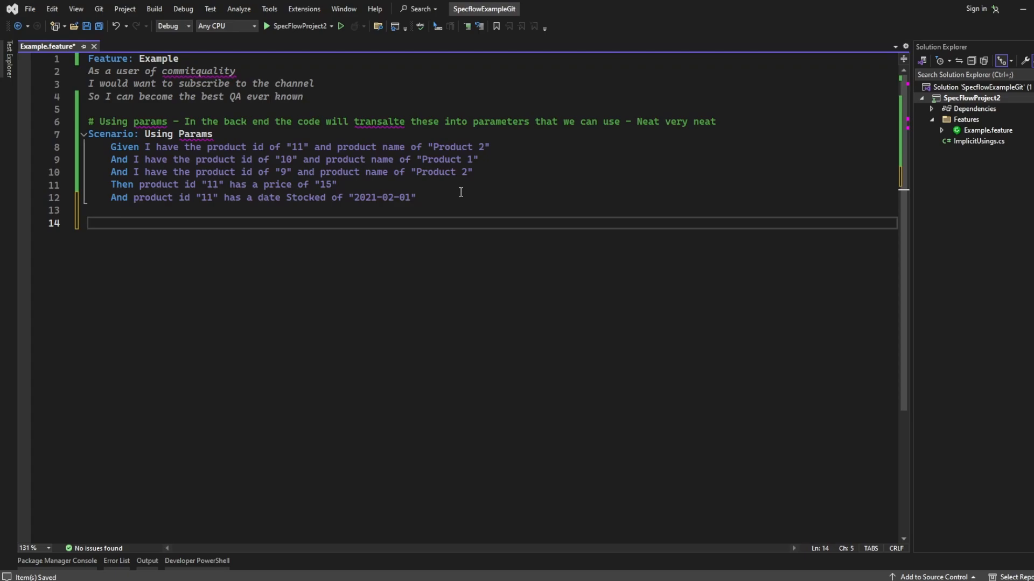
Step: Write the 'Scenario: Data table' heading below the Using Params scenario
type("S")
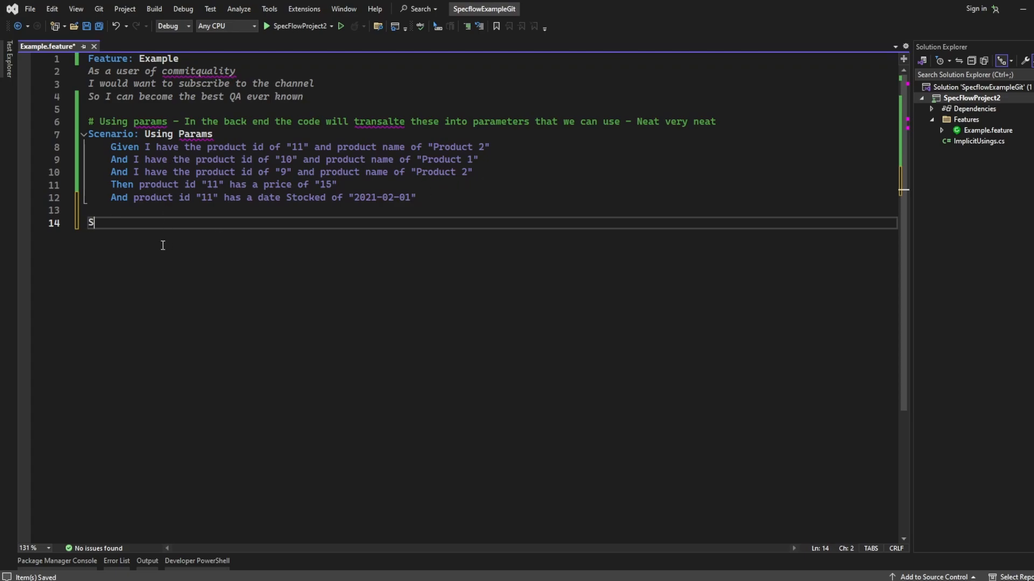
type("canrio:")
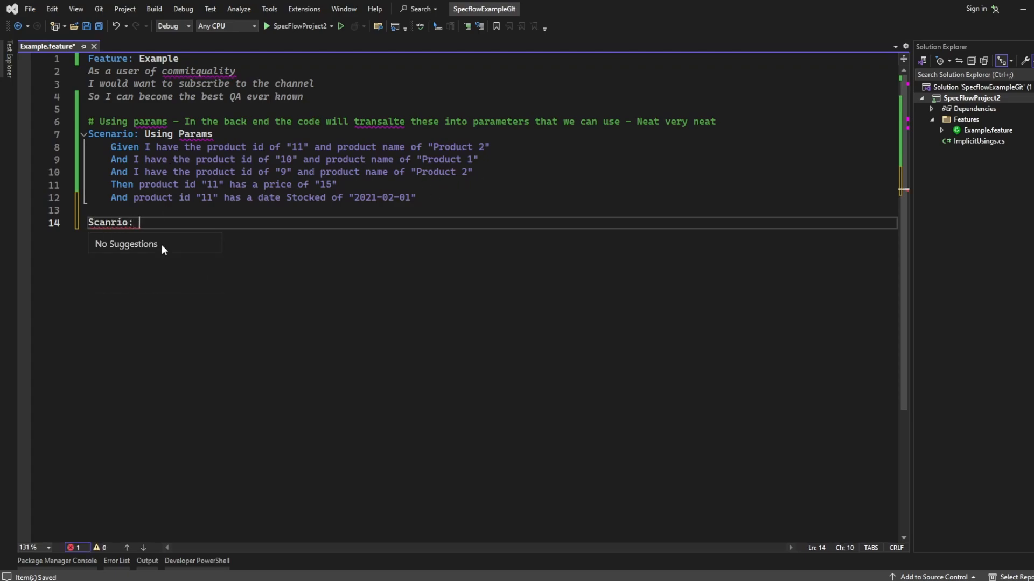
type("Data")
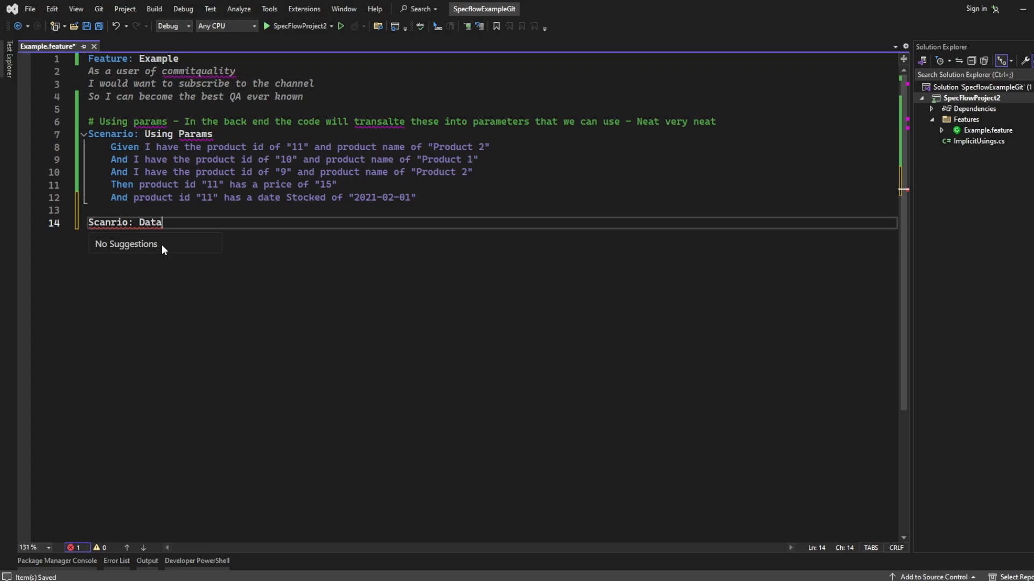
type("table")
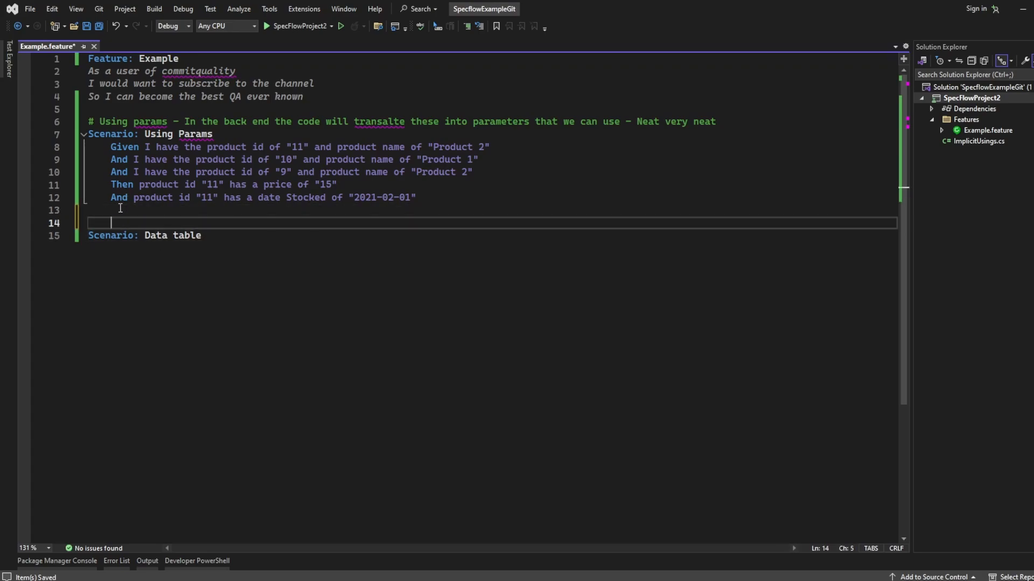
Step: Write the comment '# Datatable provides structured data input to steps using "|" symbol to seperate columns and rows'
type("# Da")
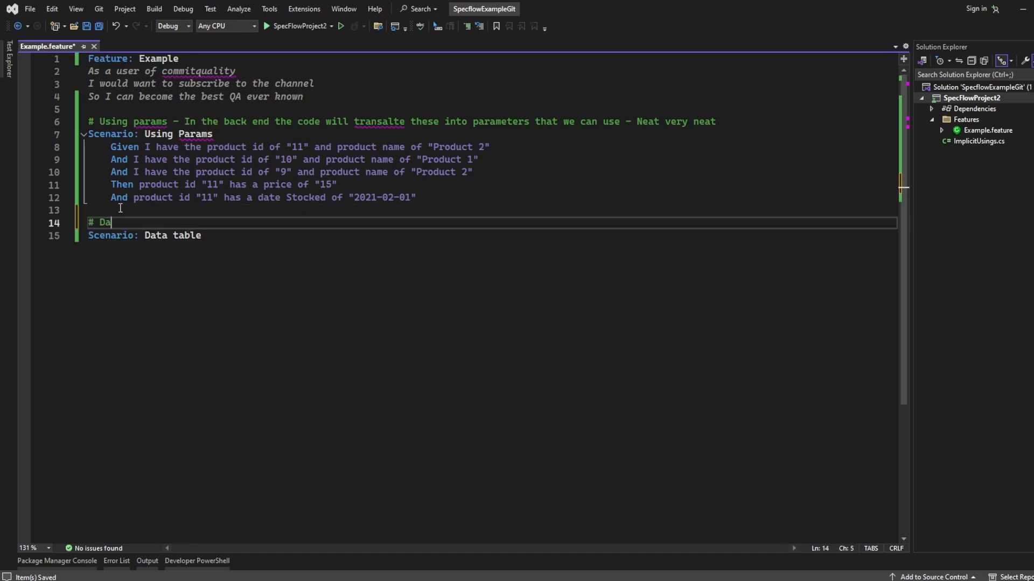
type("tatable")
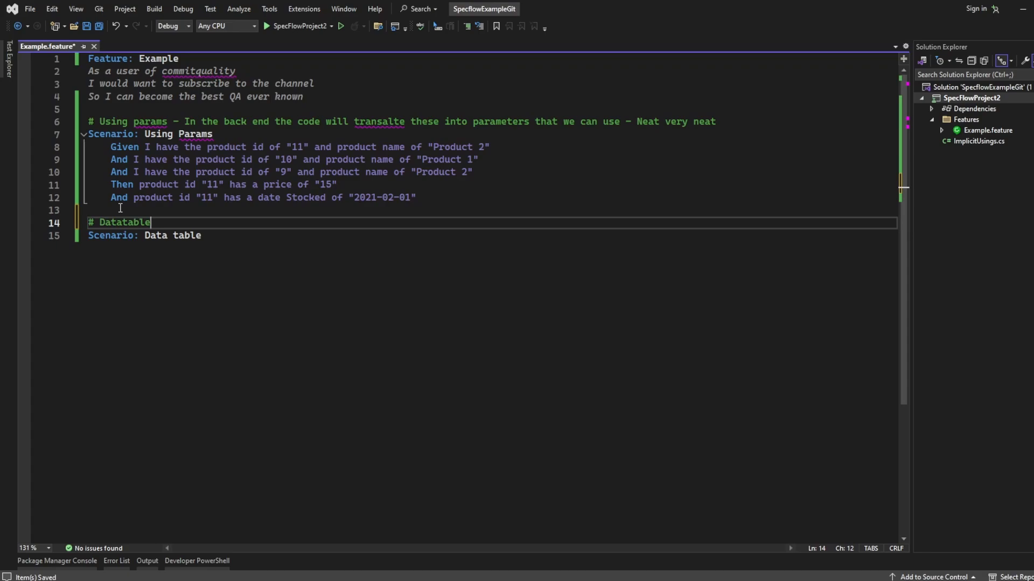
type("provides struc")
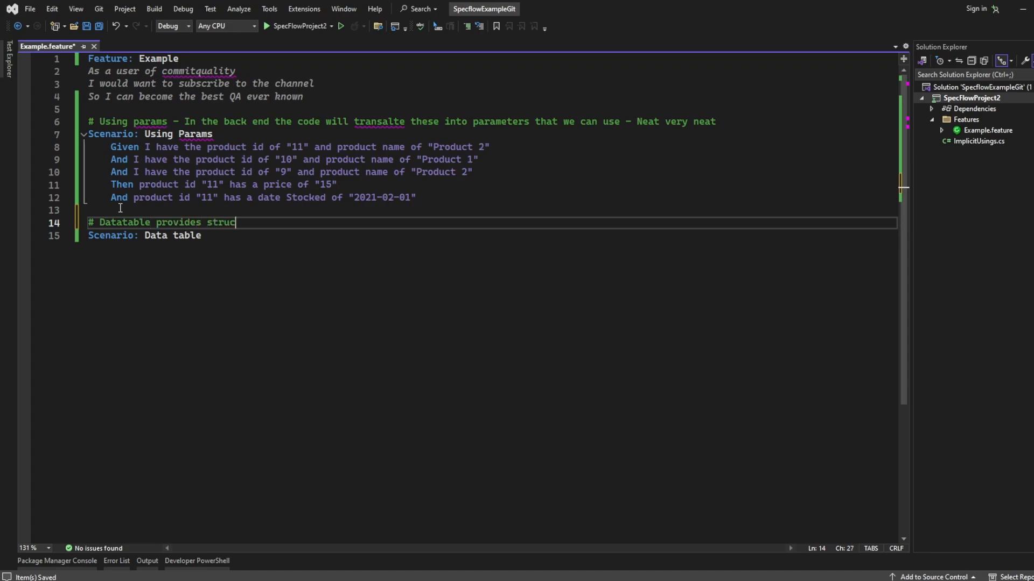
type("tured data input")
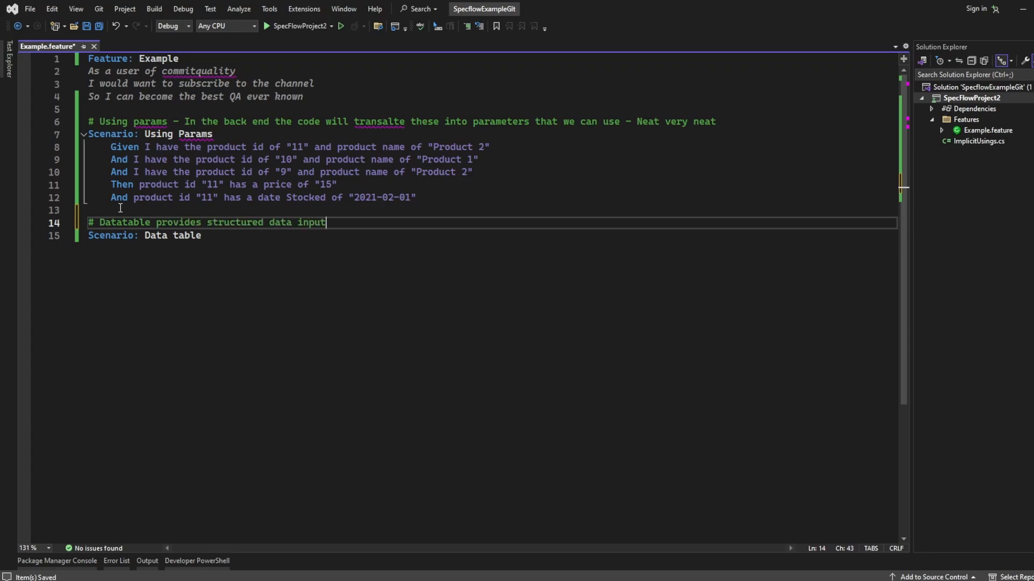
type("to steps using")
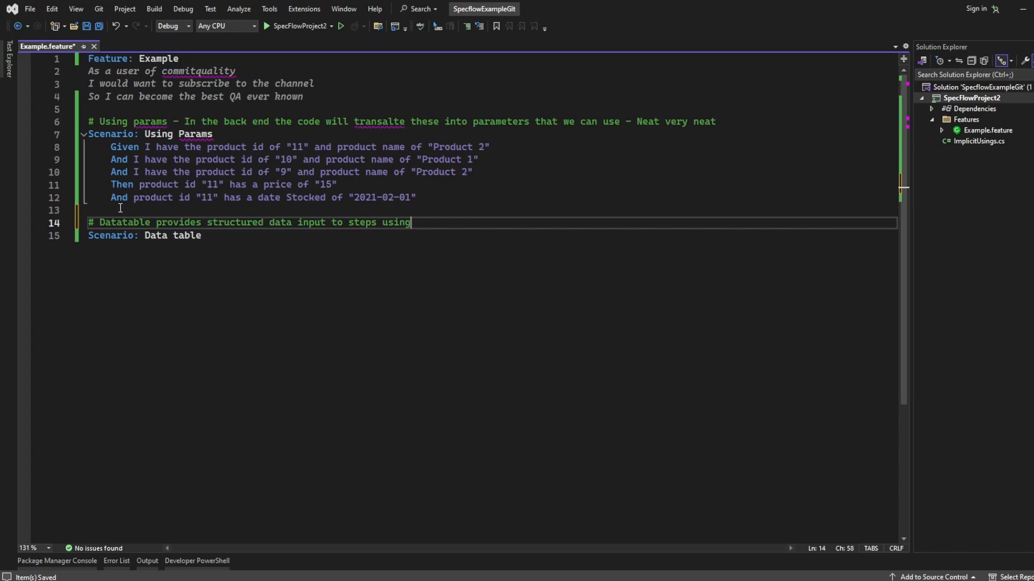
type("\"  \"")
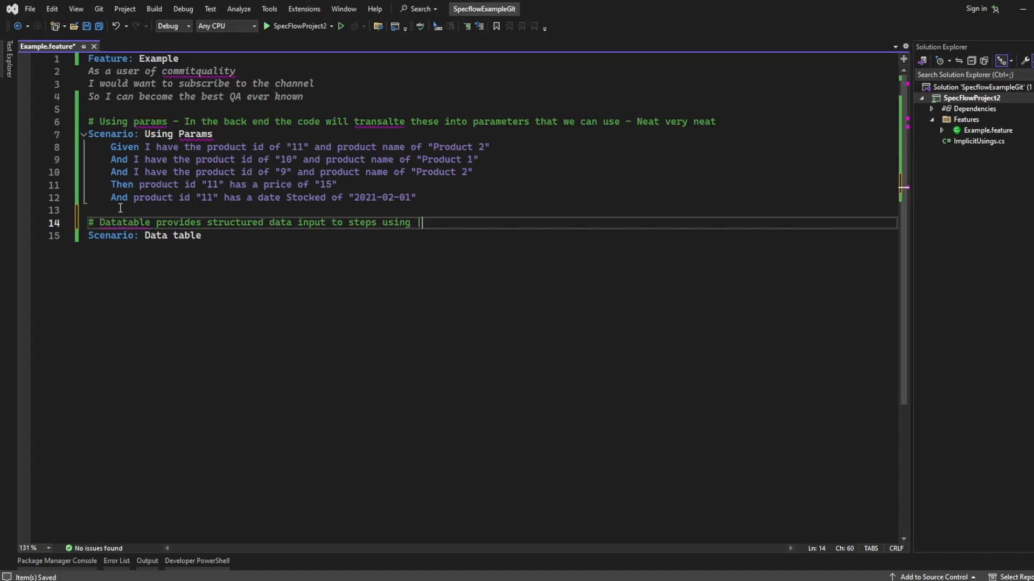
type("\" symo")
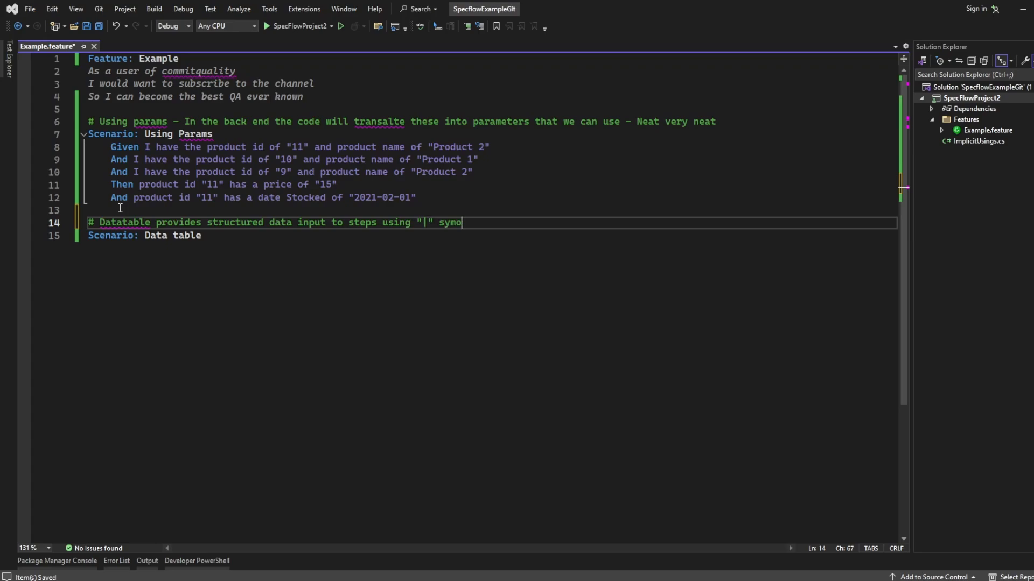
type("bol to sperate")
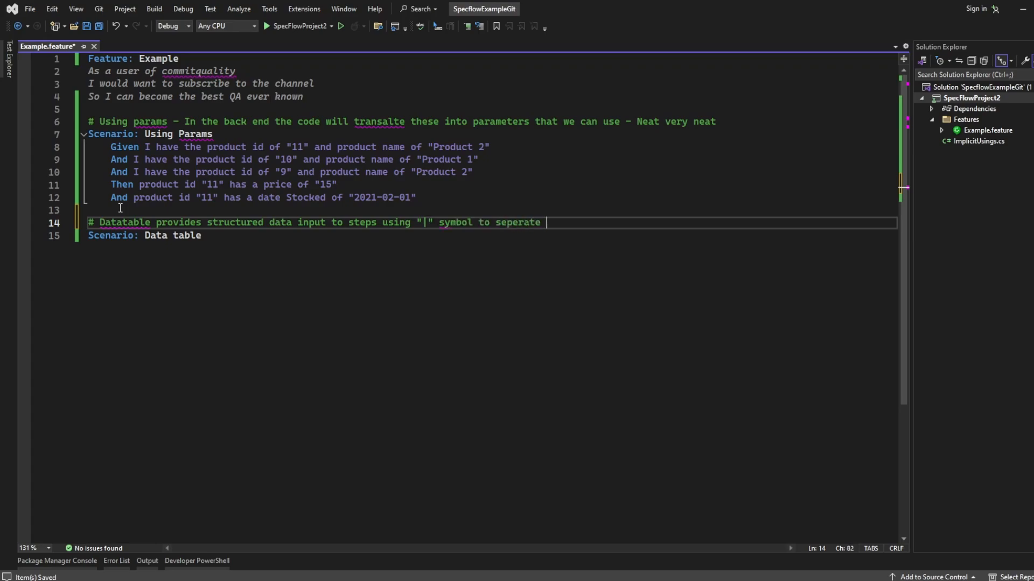
type("columns and")
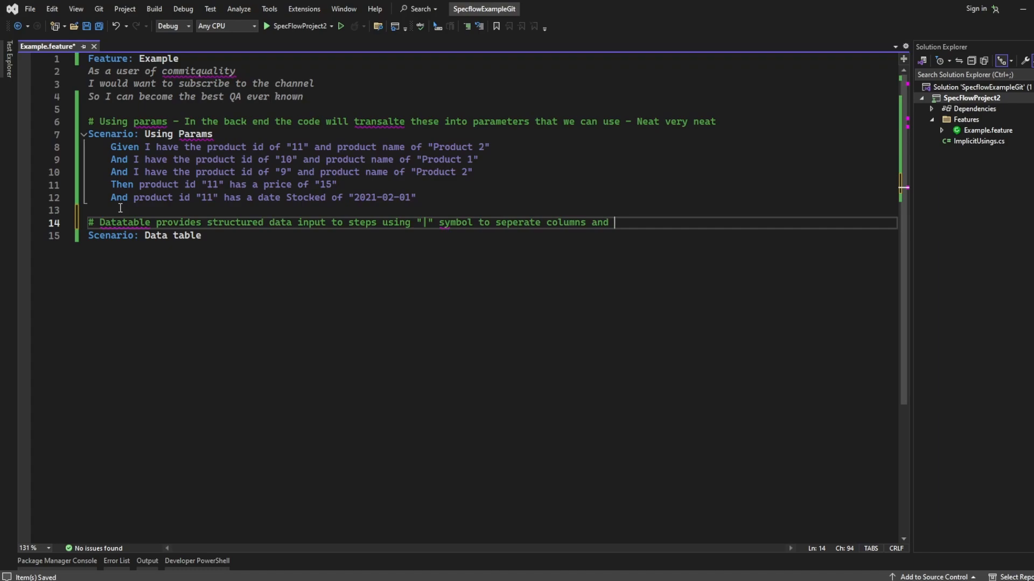
type("rows")
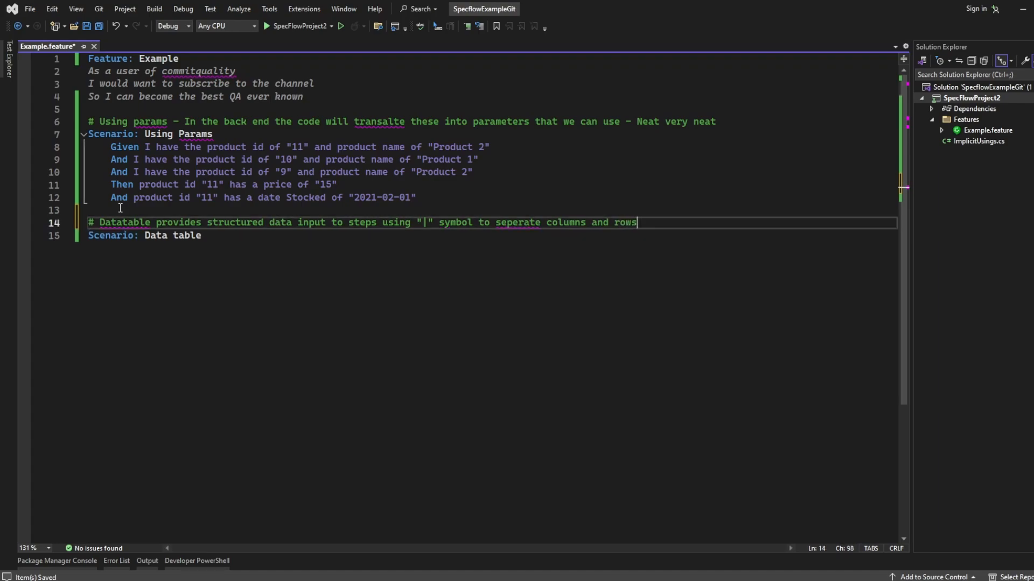
mouse_move(48, 394)
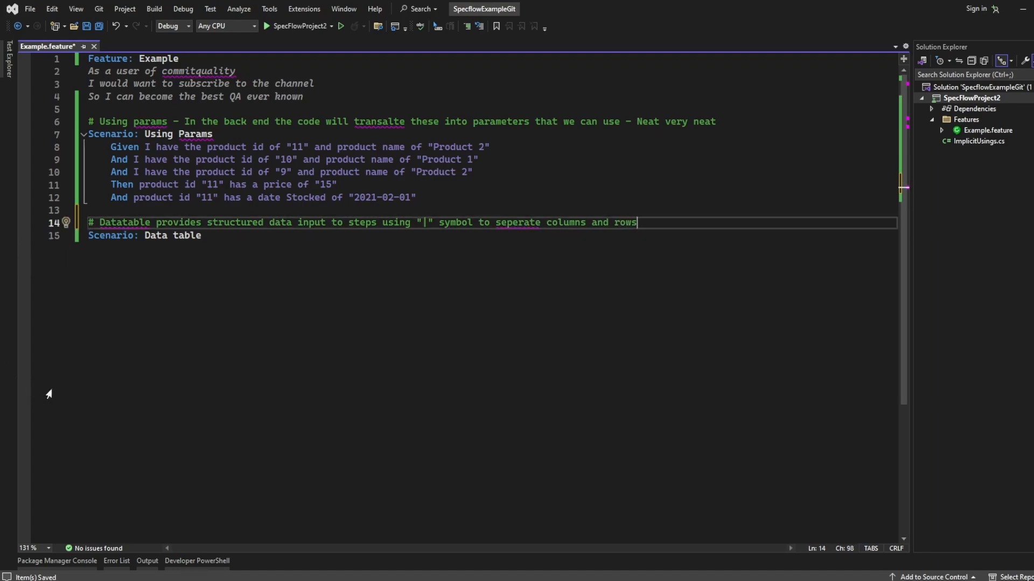
mouse_move(295, 208)
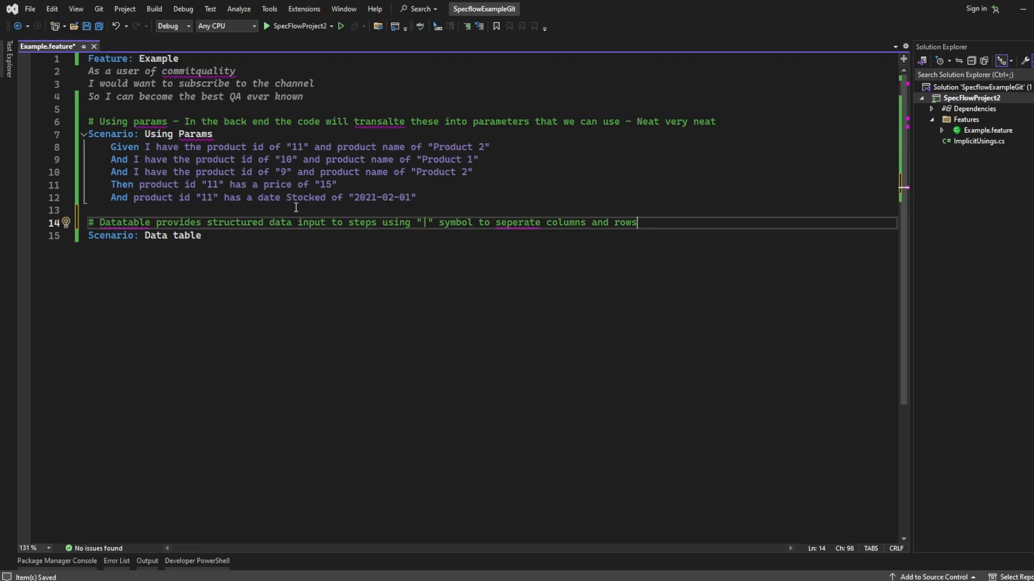
mouse_move(147, 404)
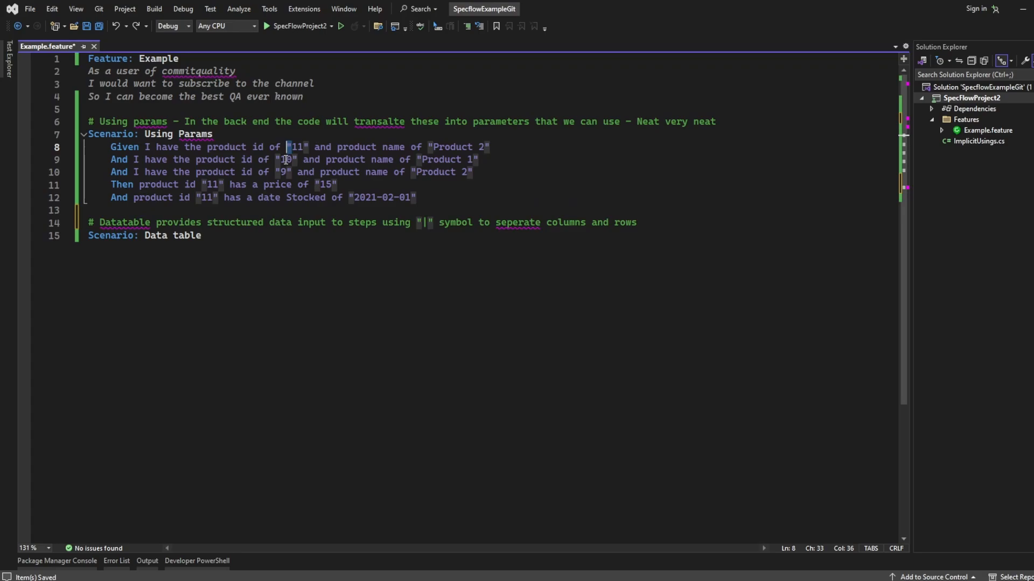
Step: Start an empty line 16 beneath the 'Scenario: Data table' heading
left_click(440, 159)
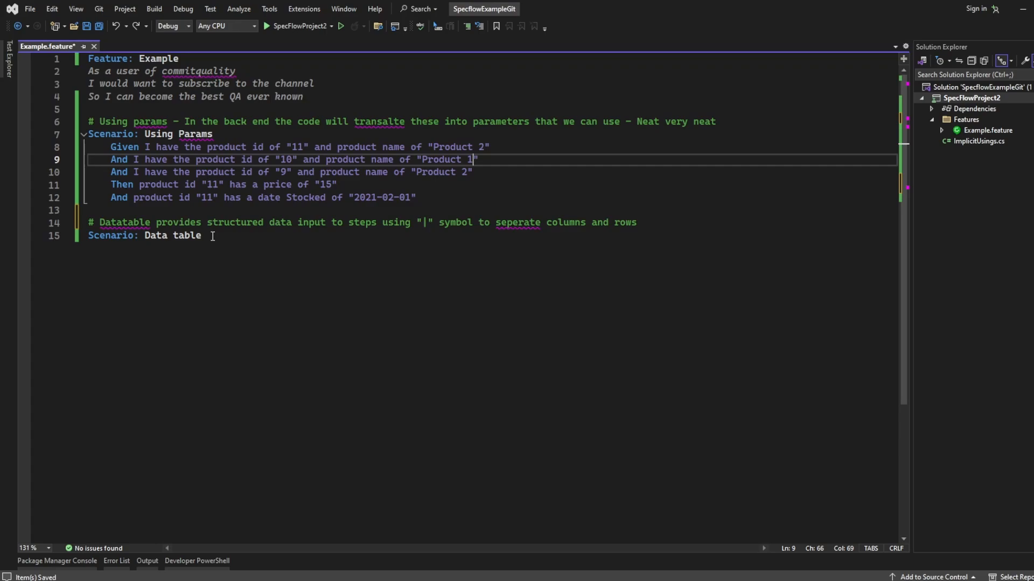
left_click(149, 159)
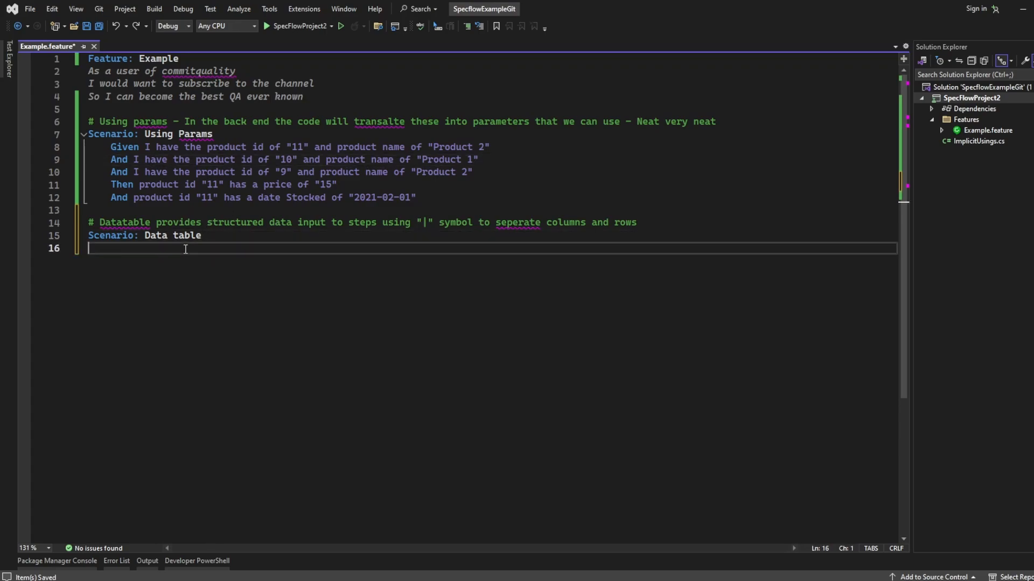
Step: Write 'Given I have the data:' followed by the table header '| id | name |'
type("Given i")
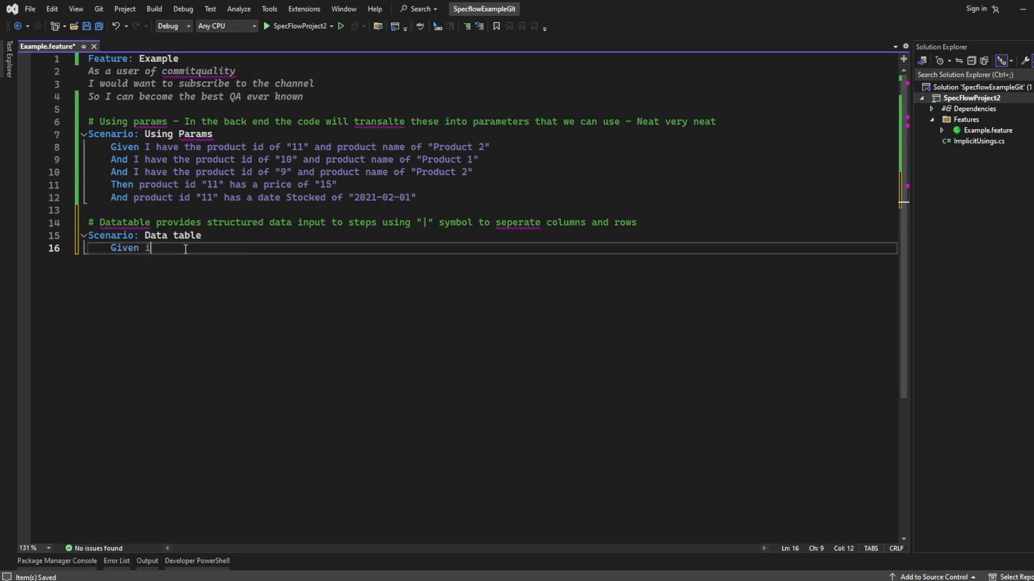
type("0 hae the da")
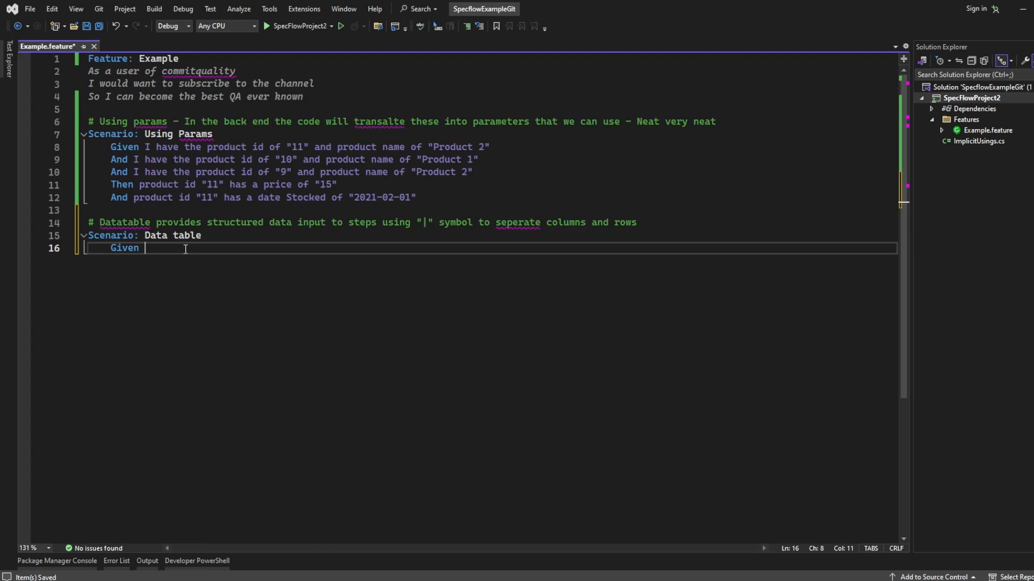
type("I have the data:")
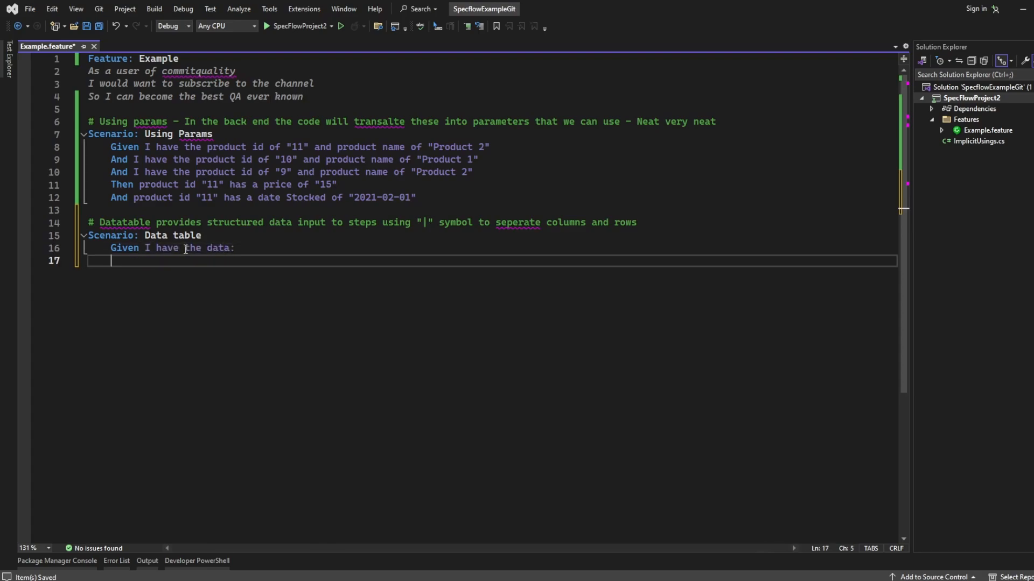
type("| id")
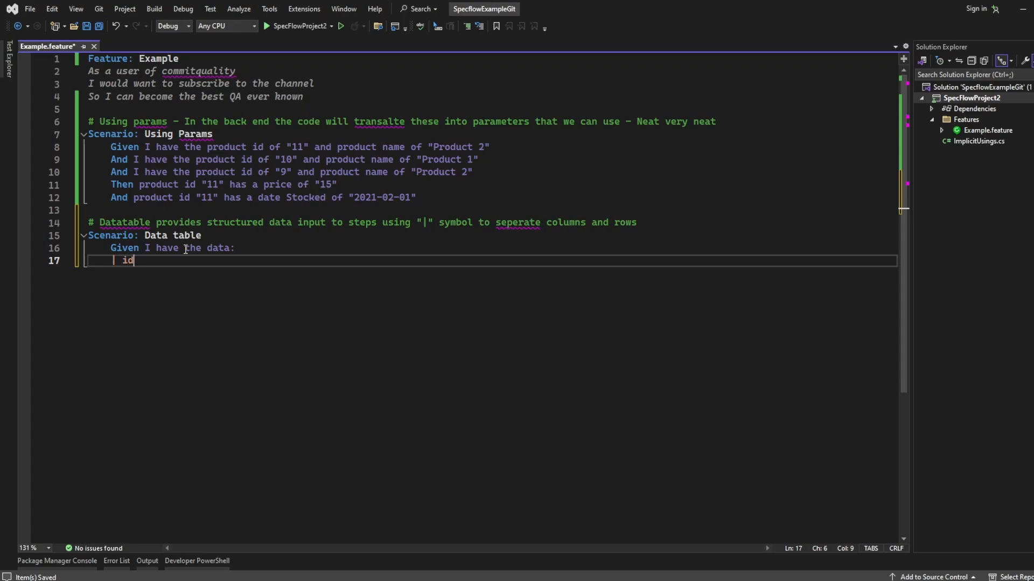
type("|")
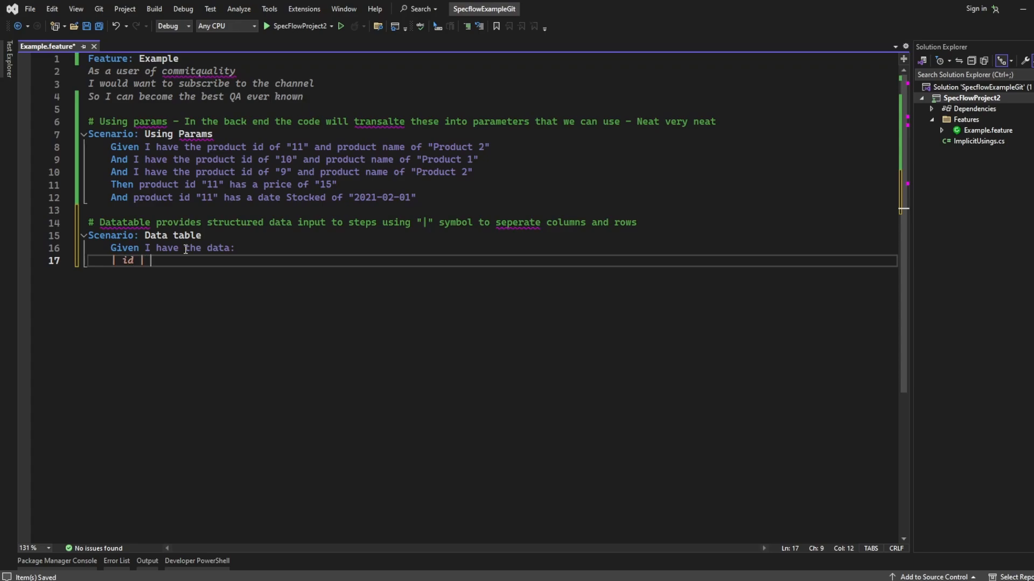
type("name |")
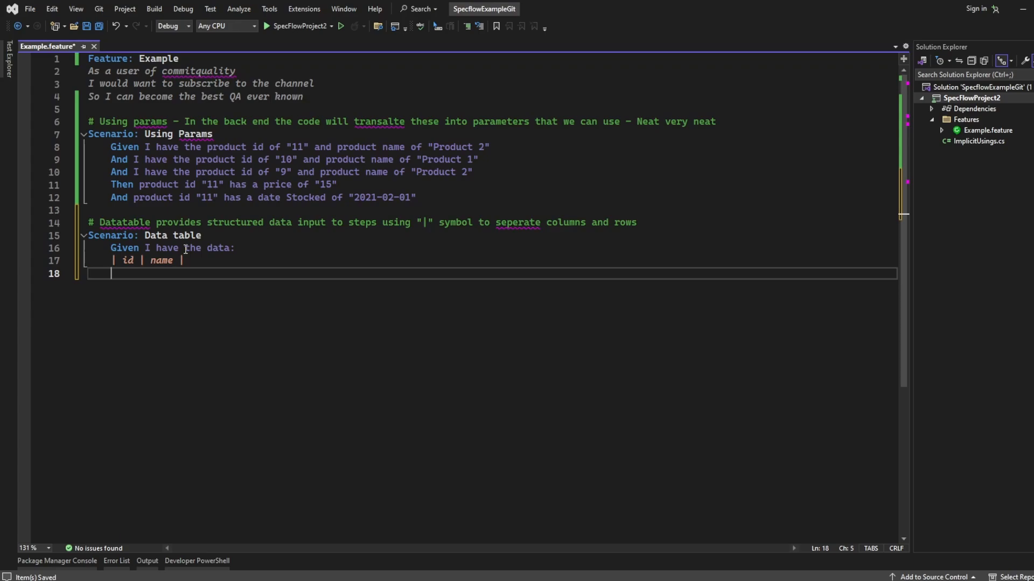
Step: Add the table row '| 11 | Product 2 |' beneath the header
type("i")
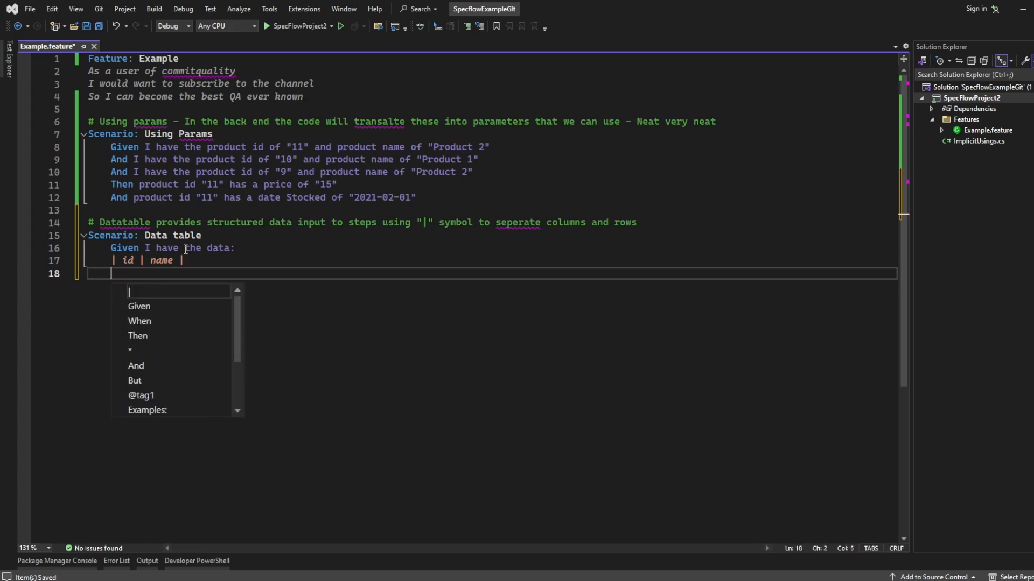
type("| 11")
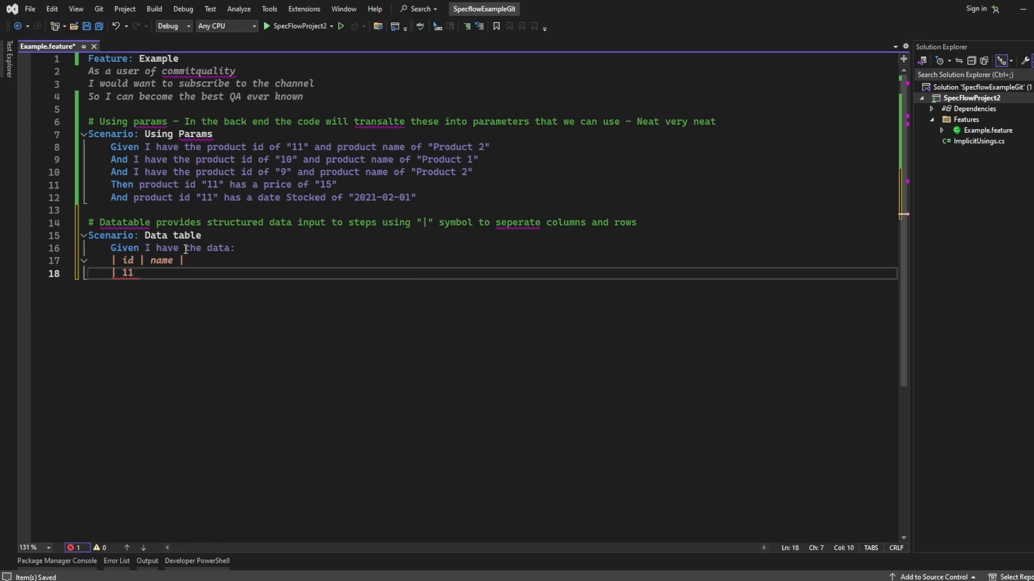
type("| P")
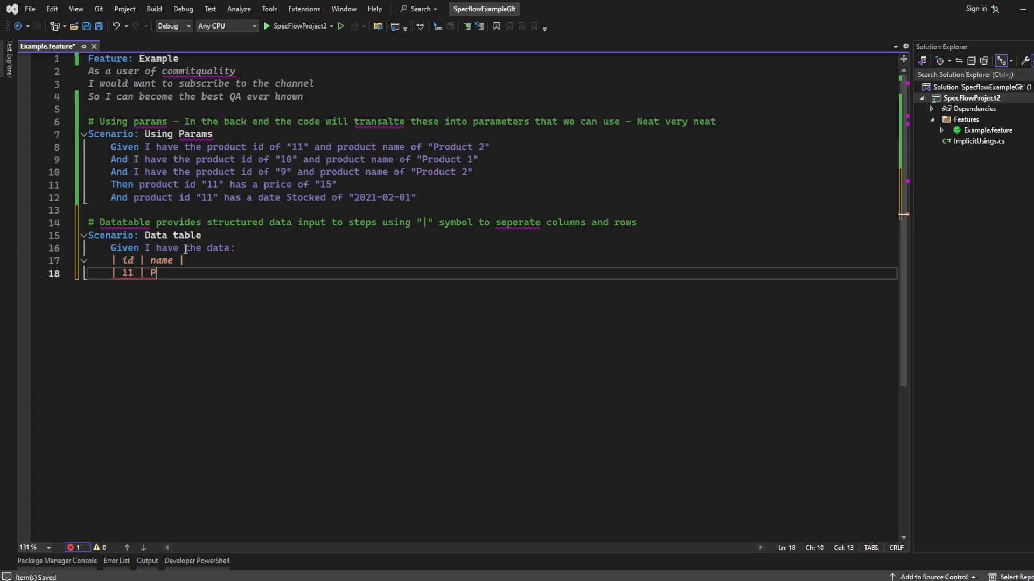
type("roduct 2 |")
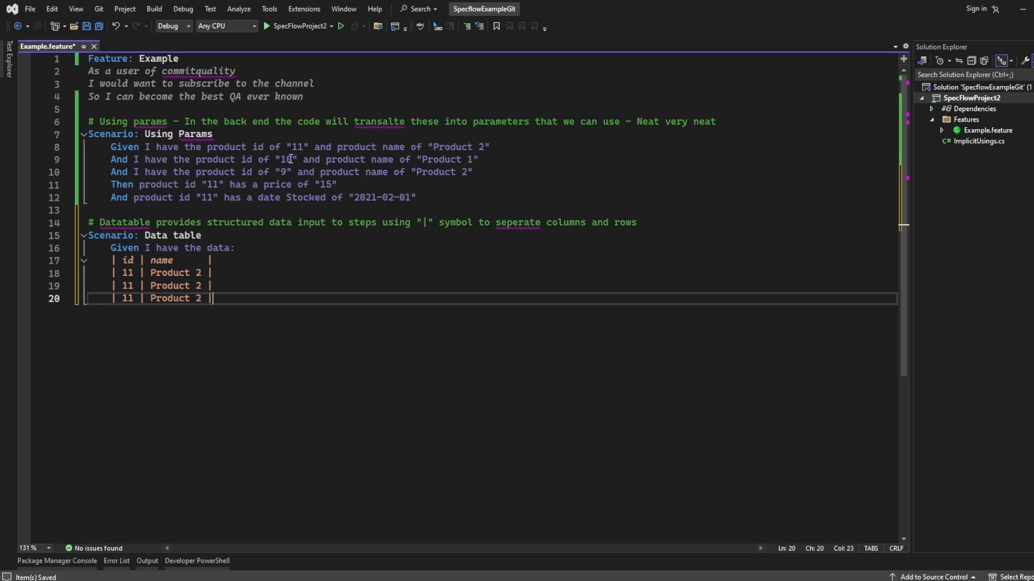
Step: Set the second data row id to 10, close the row with a pipe and save the file
left_click(134, 286)
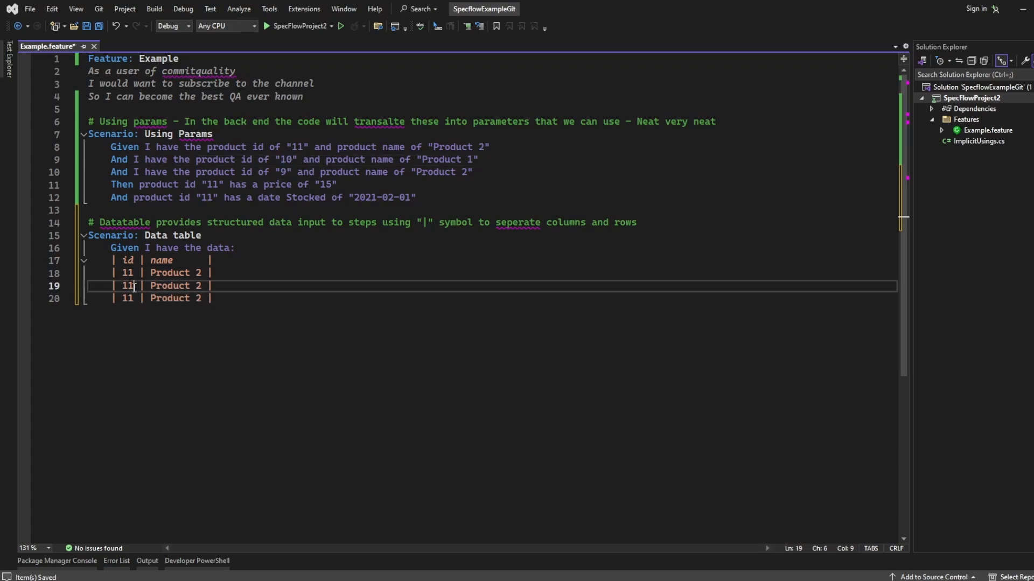
type("10")
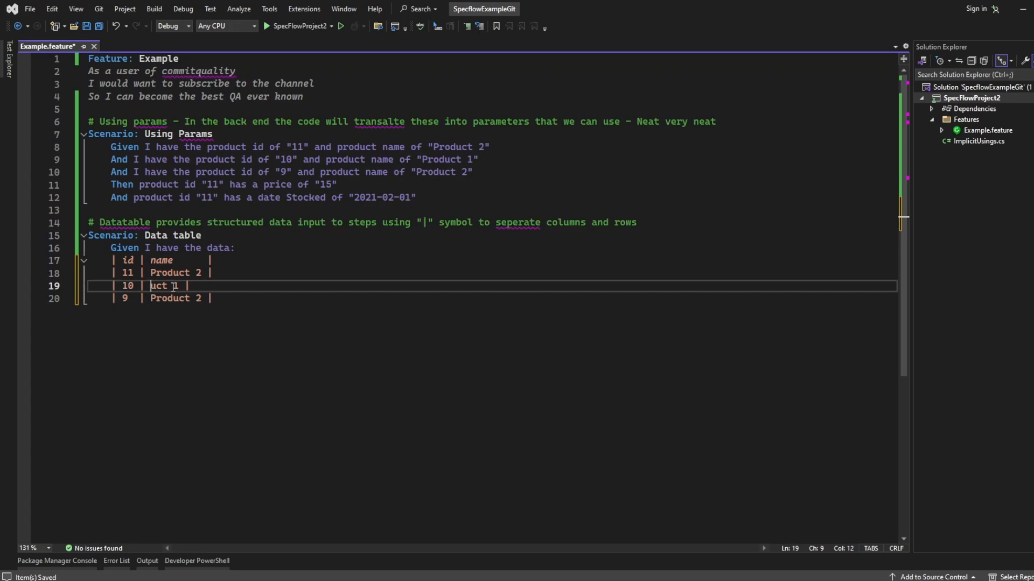
left_click(228, 299)
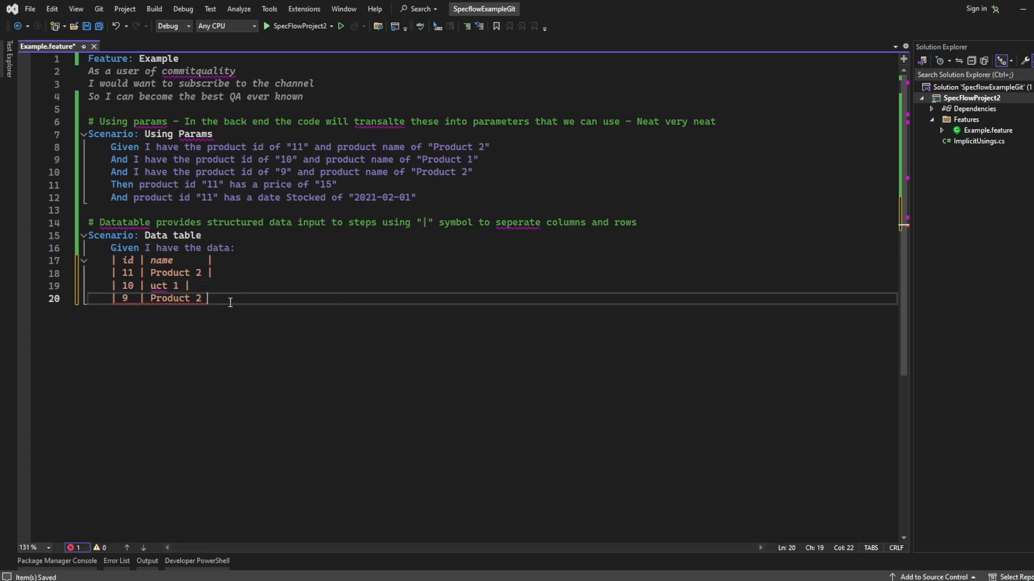
type("|")
left_click(491, 285)
type("Prod")
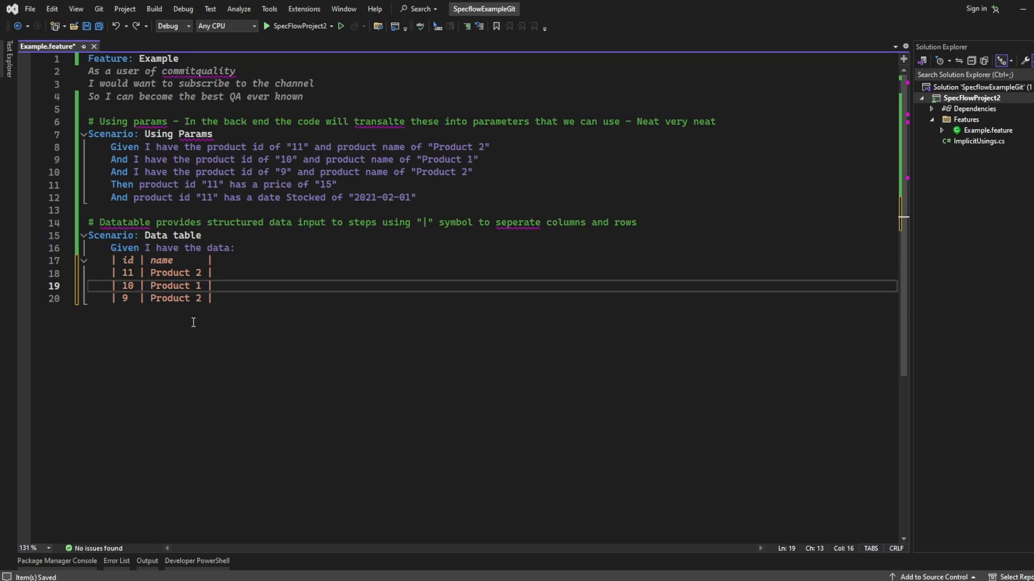
left_click(124, 146)
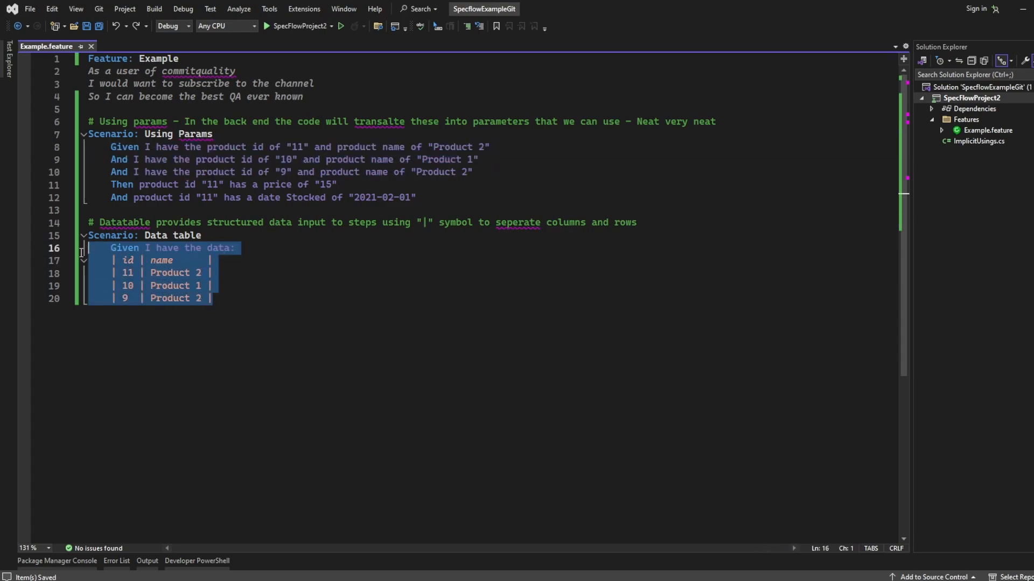
Step: Add the step 'Then product id "11" has the following details:' below the product table
left_click(227, 285)
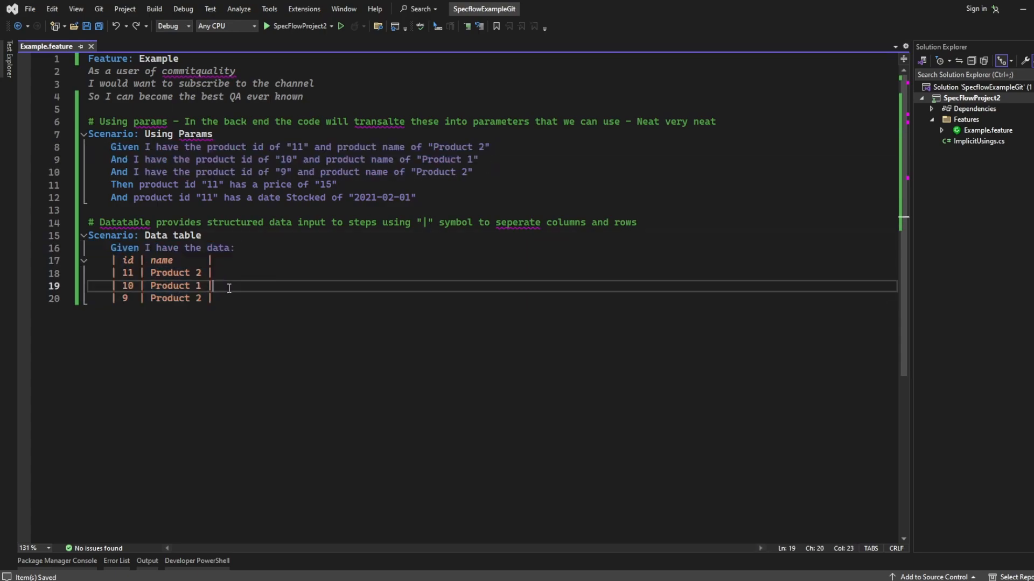
key("Return")
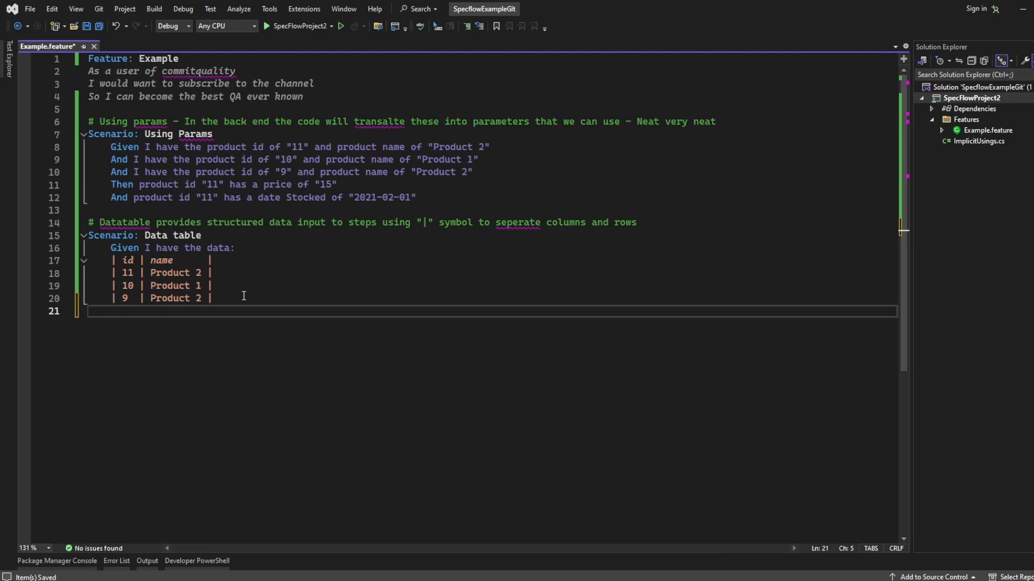
type("Then product id \"")
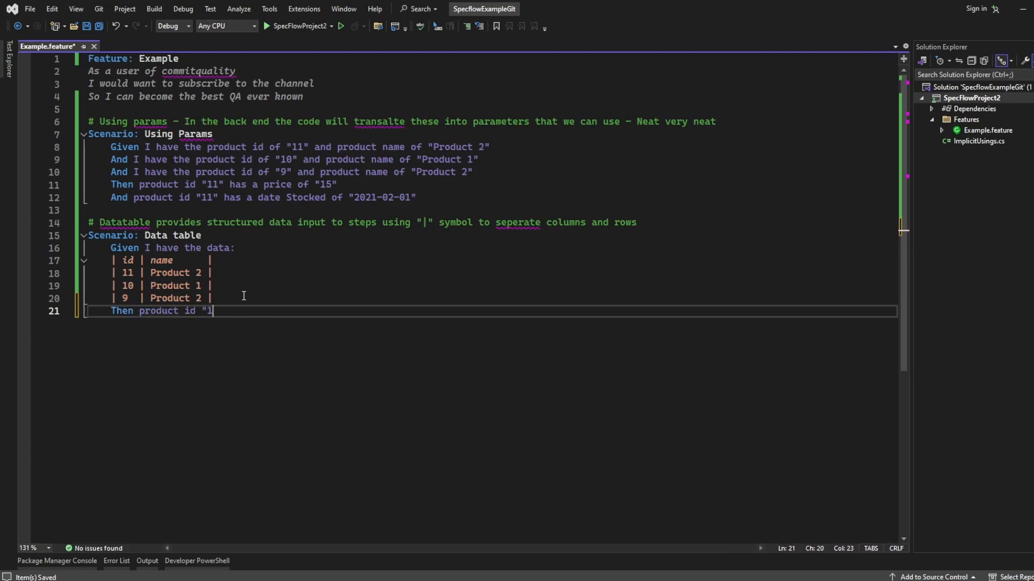
type("1\" has the following det")
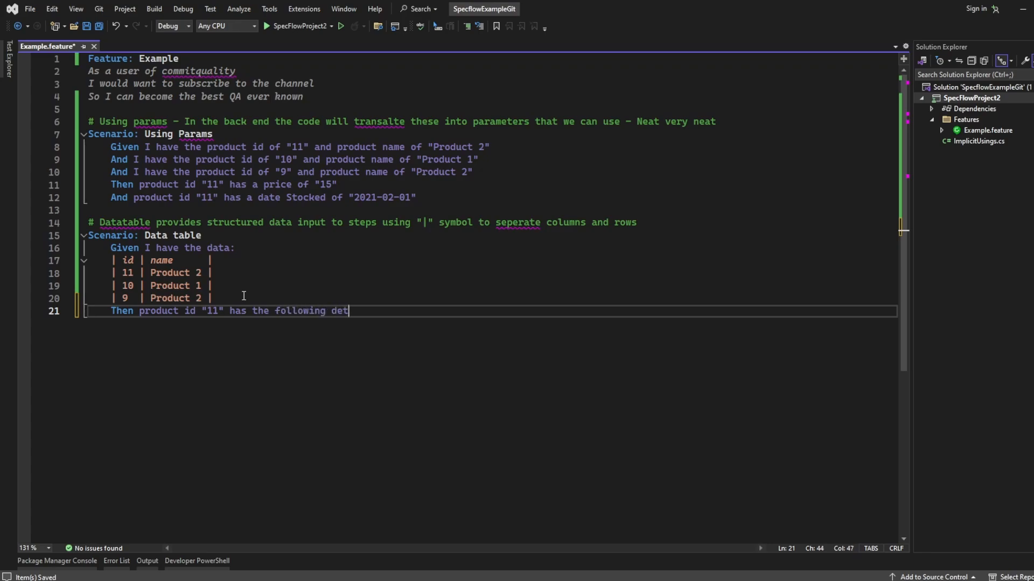
key("Enter")
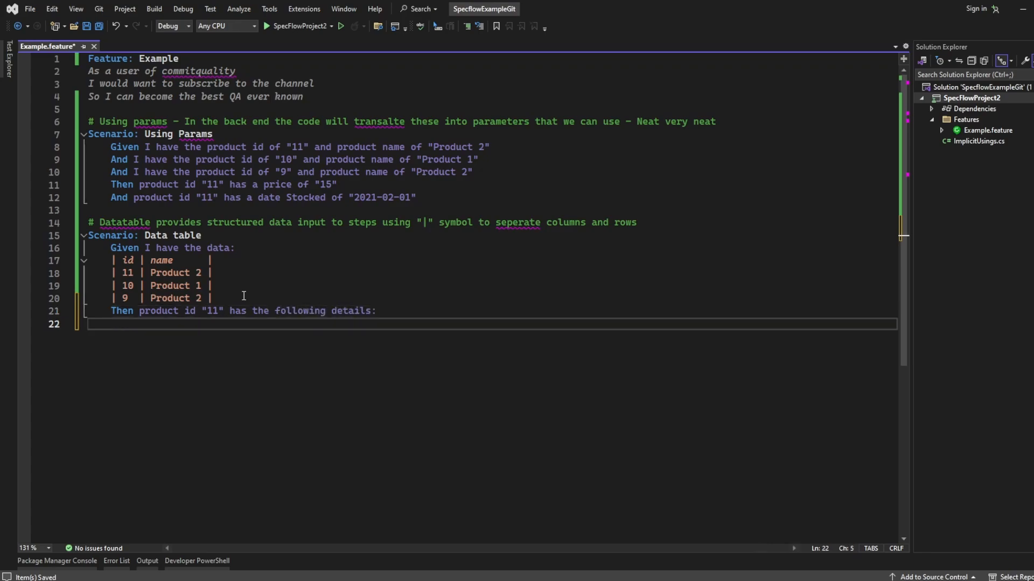
Step: Write the price/dateStocked table with the row 15 | 2021-02-01
type("| price | dateSt")
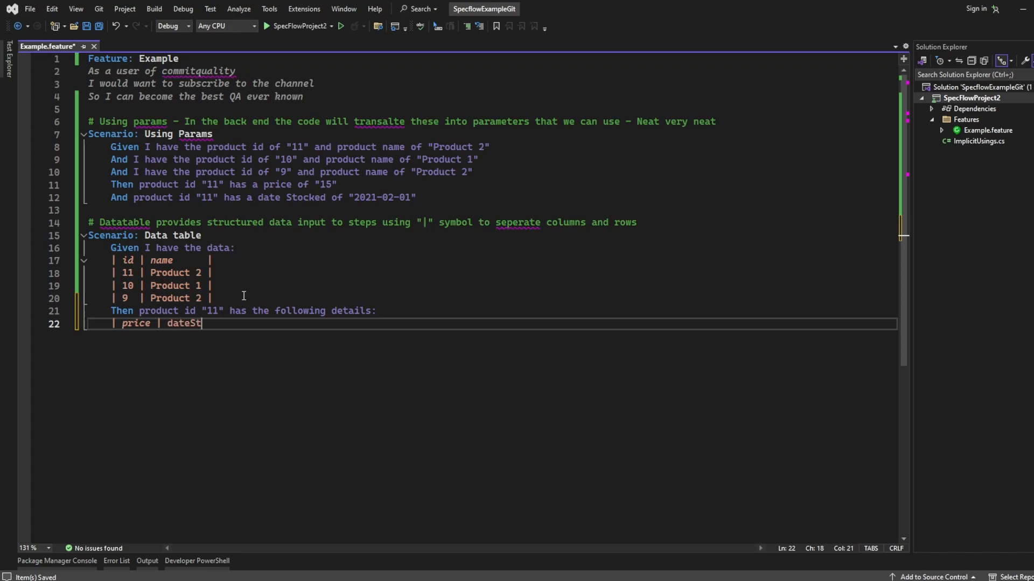
type("ocked")
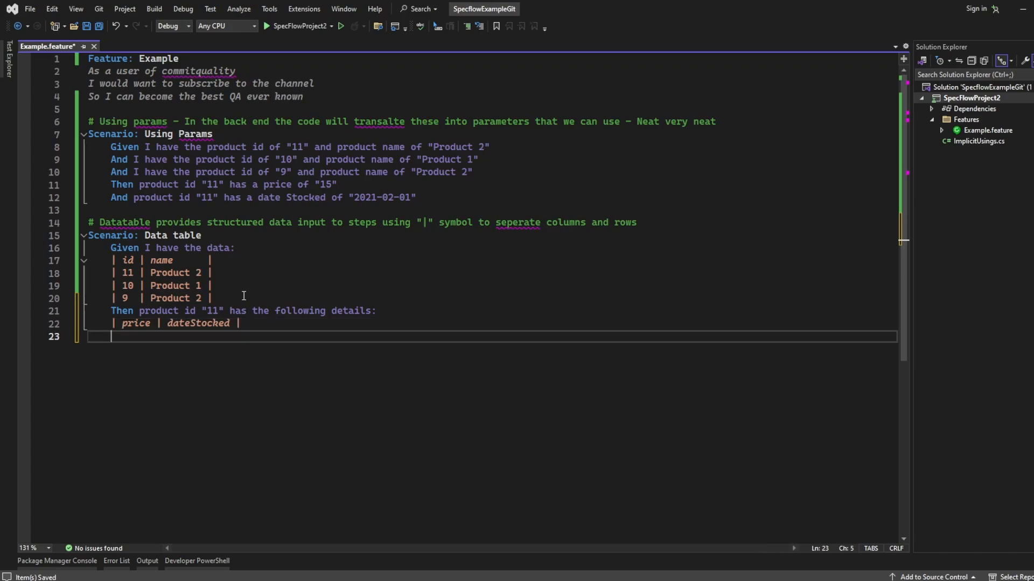
type("| 14")
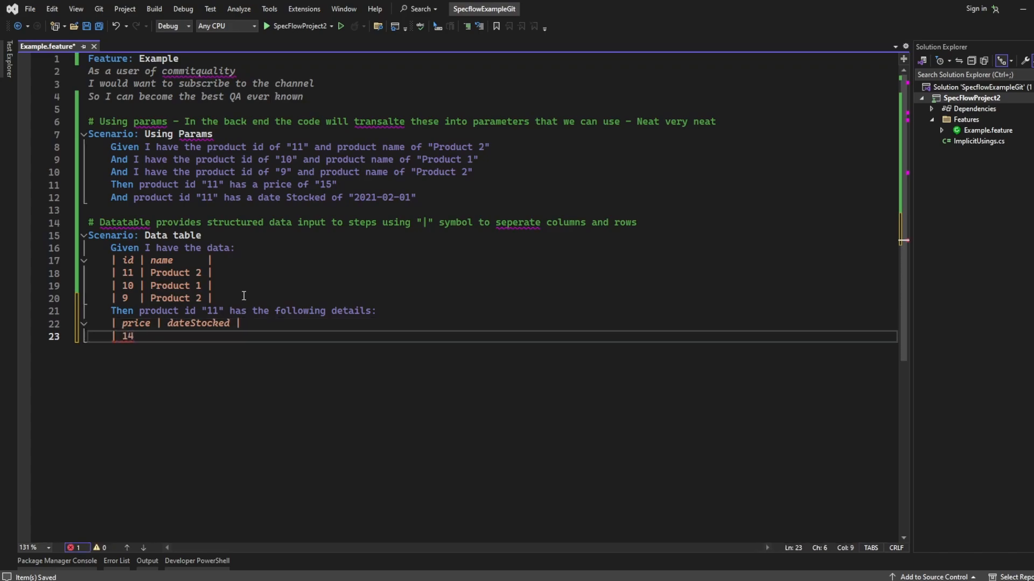
type("5")
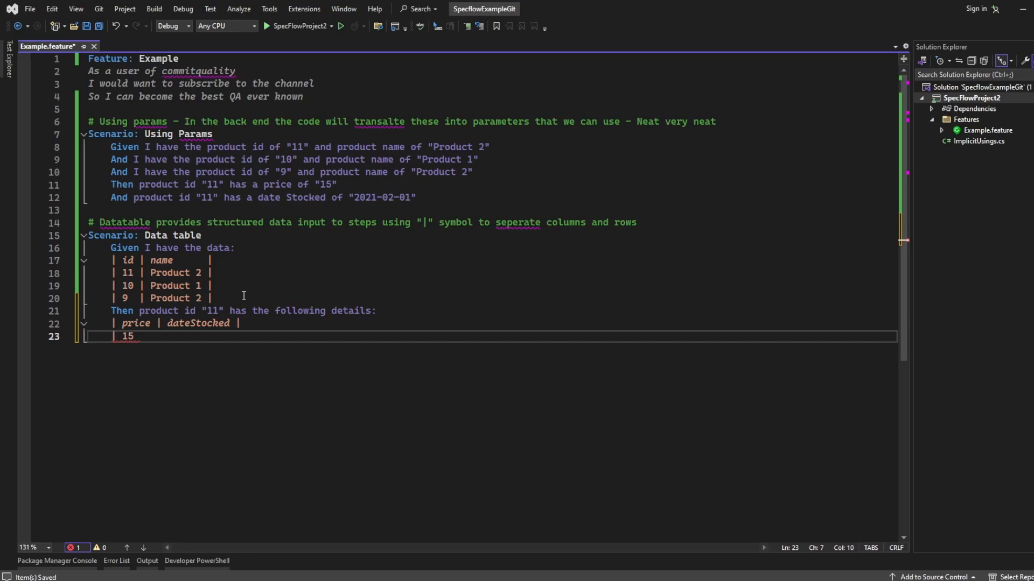
type("|")
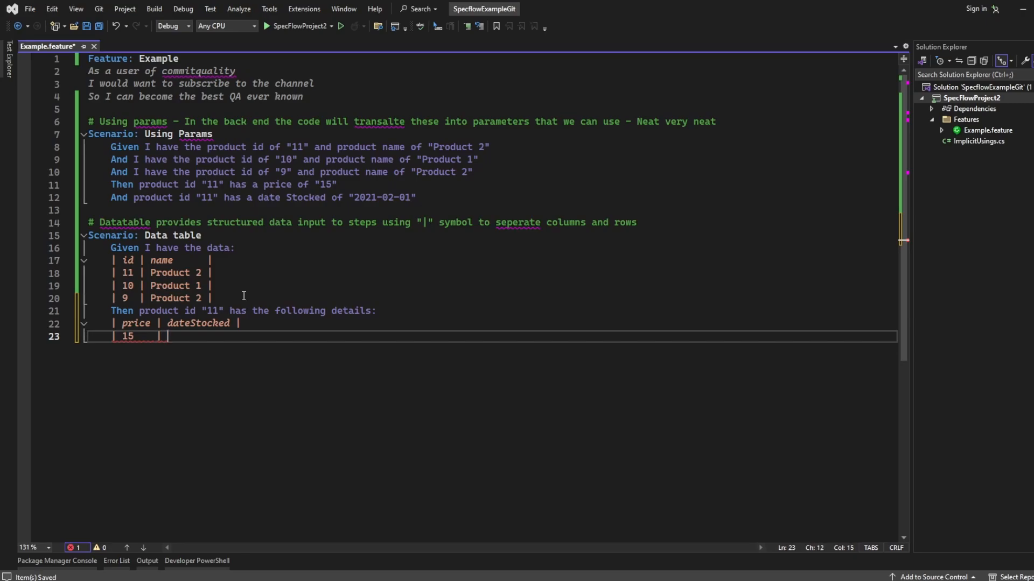
type("2021-02-")
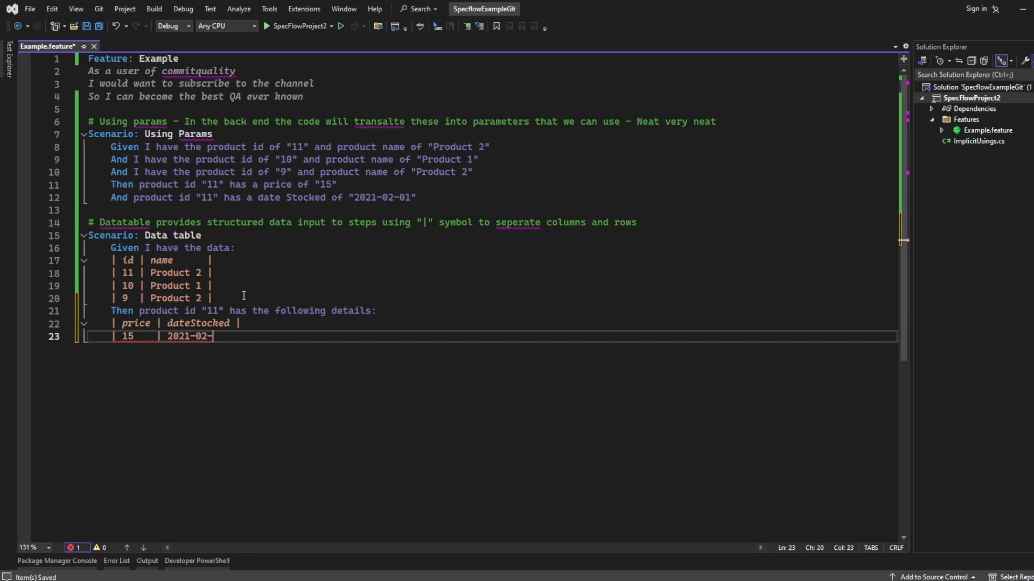
type("01  |")
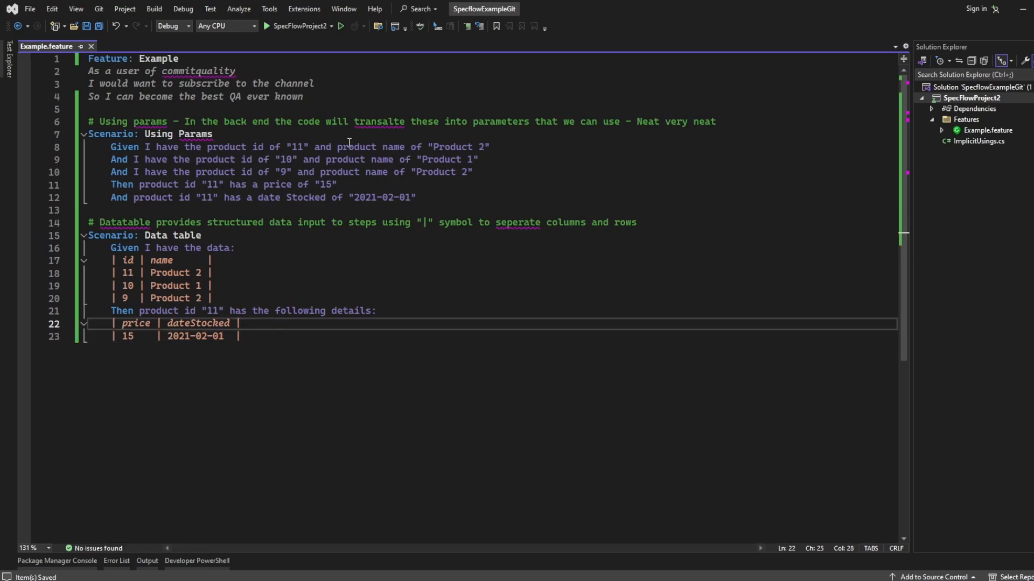
left_click(419, 197)
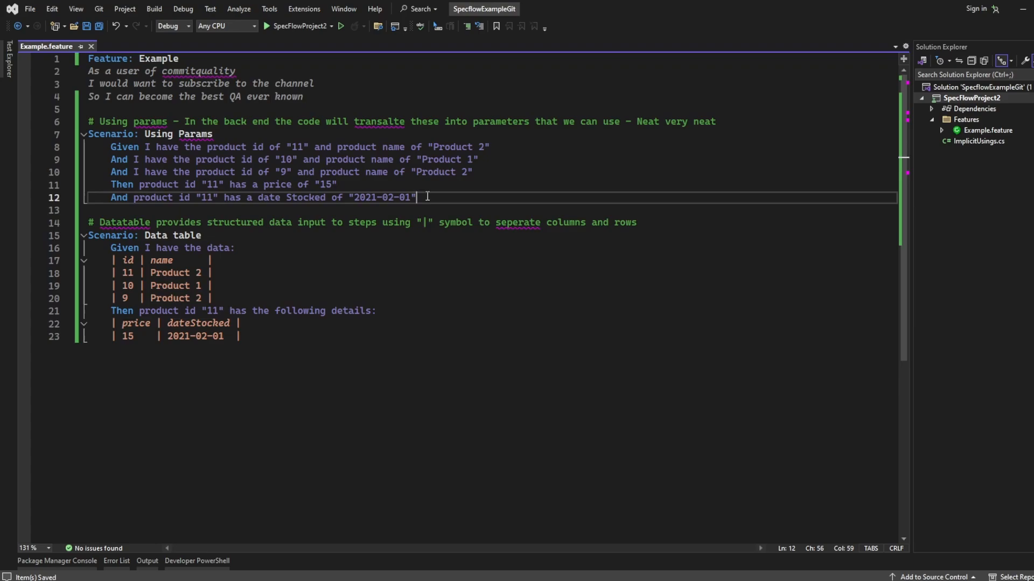
left_click_drag(415, 197, 111, 146)
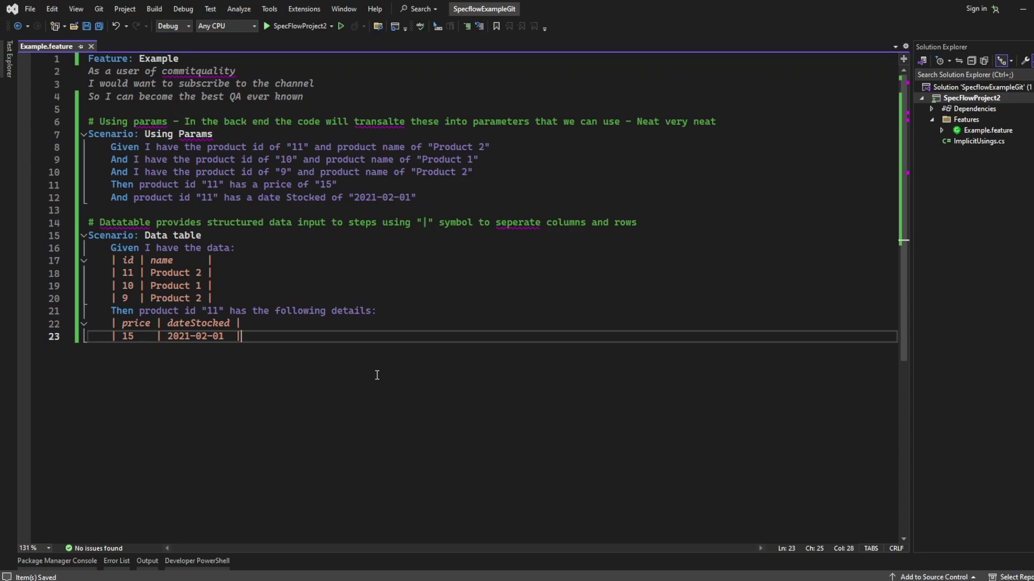
mouse_move(287, 187)
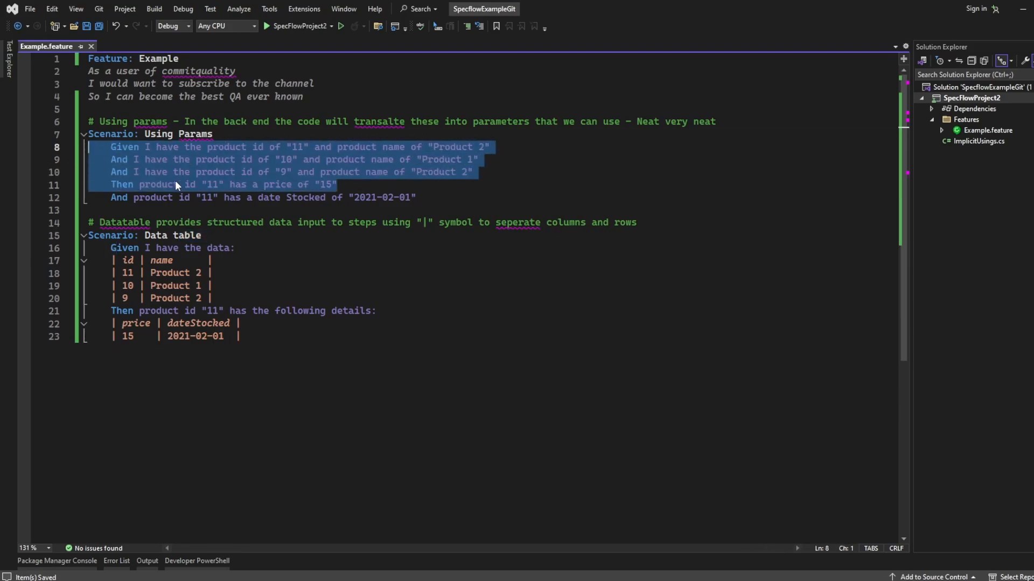
Step: Review the Using Params and Data table scenarios by highlighting their steps and tables
left_click(384, 269)
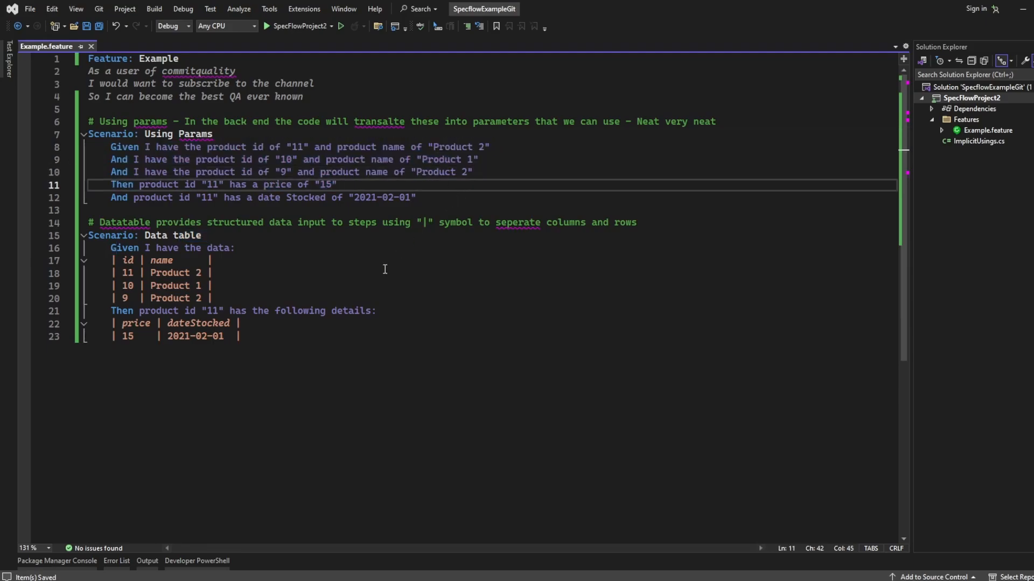
mouse_move(310, 275)
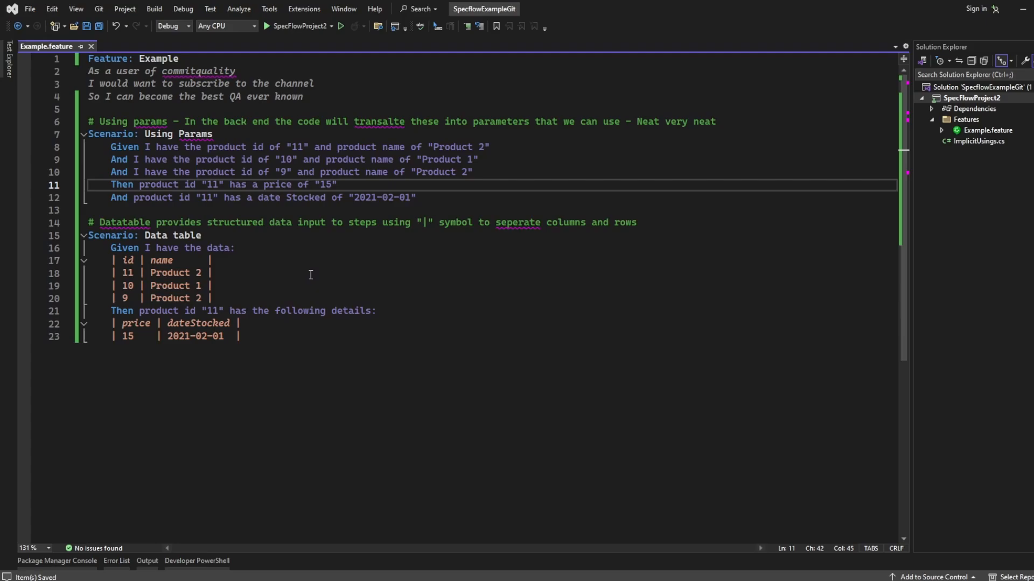
mouse_move(325, 292)
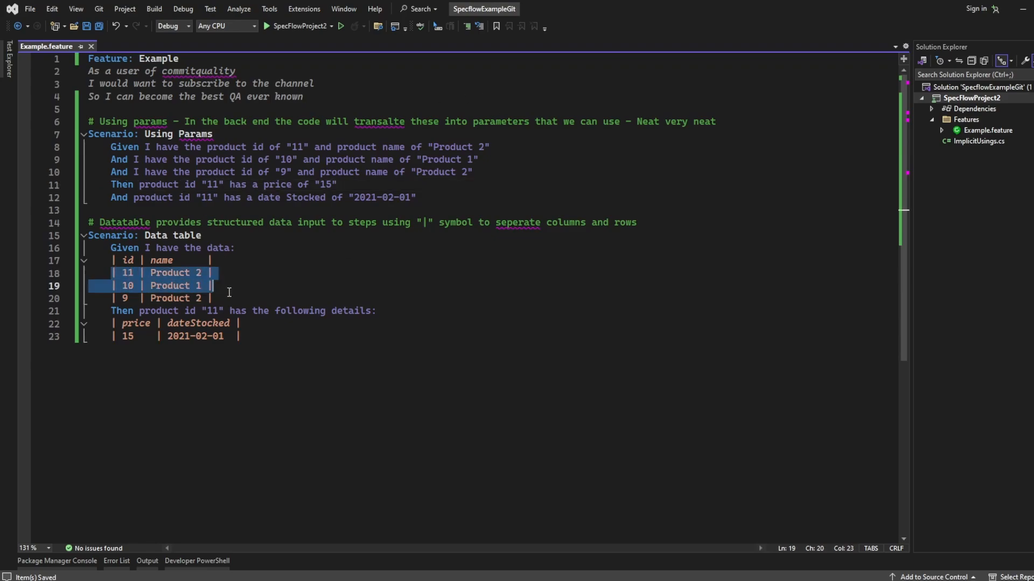
left_click(102, 336)
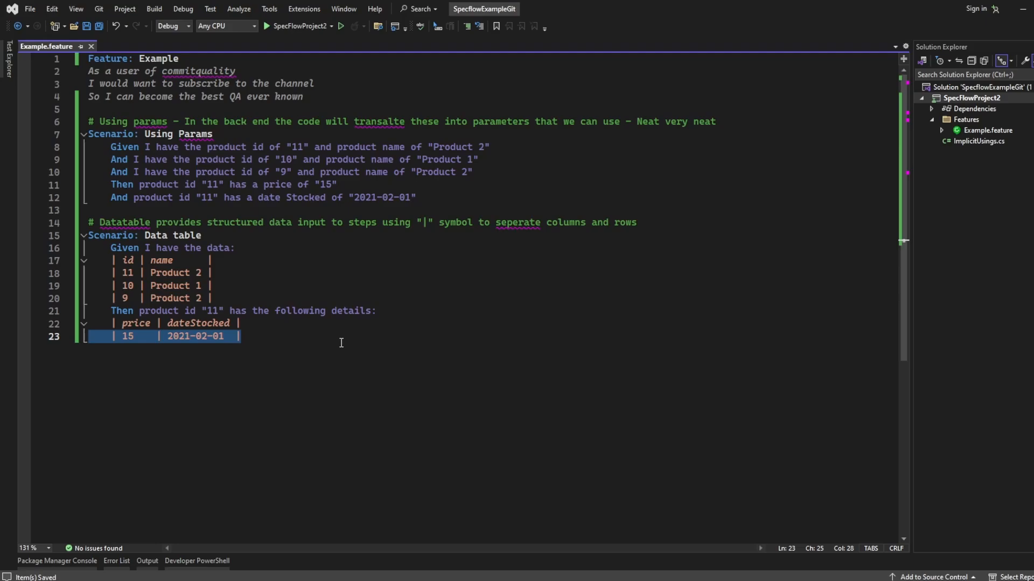
mouse_move(438, 251)
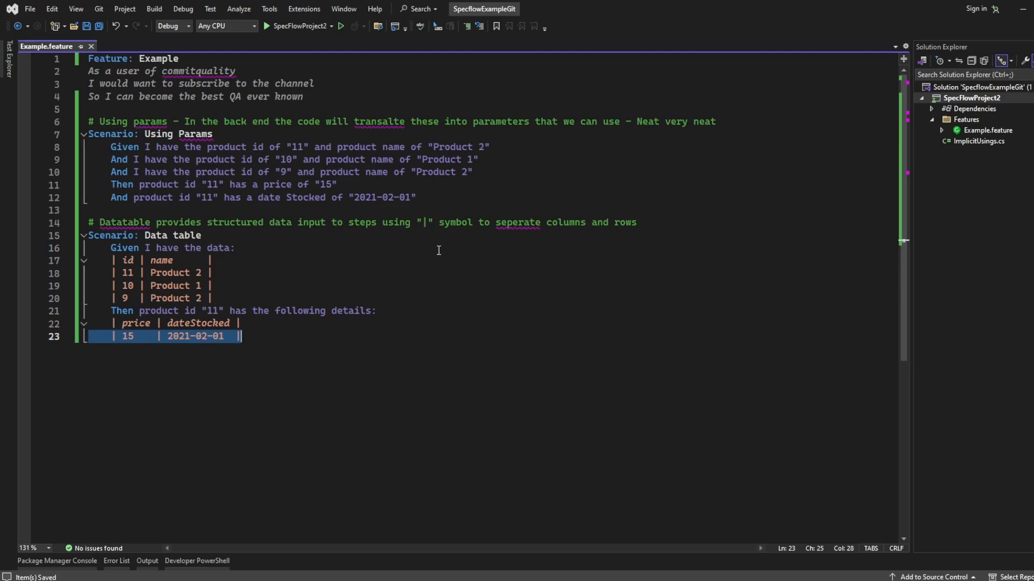
mouse_move(298, 143)
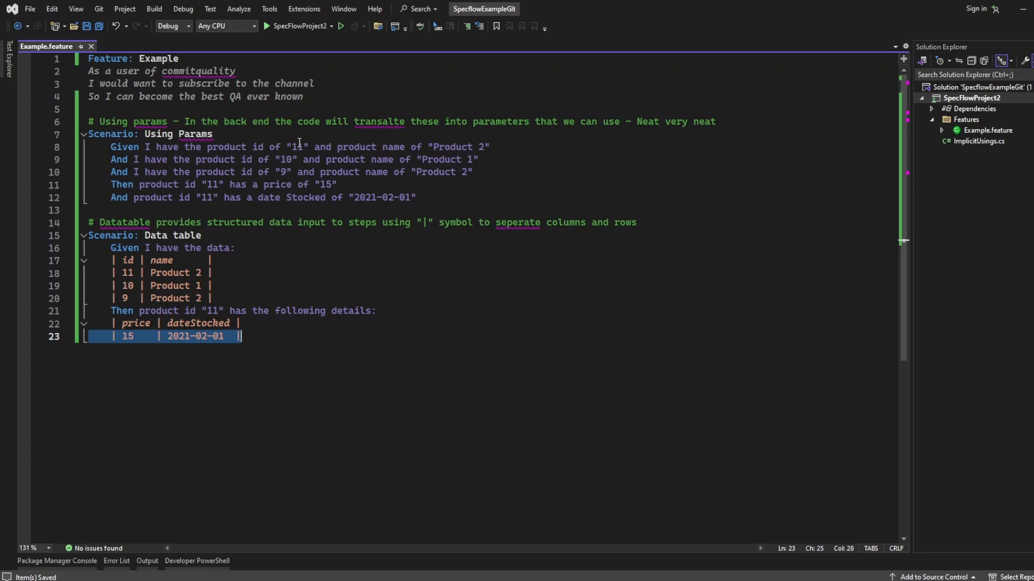
left_click(249, 287)
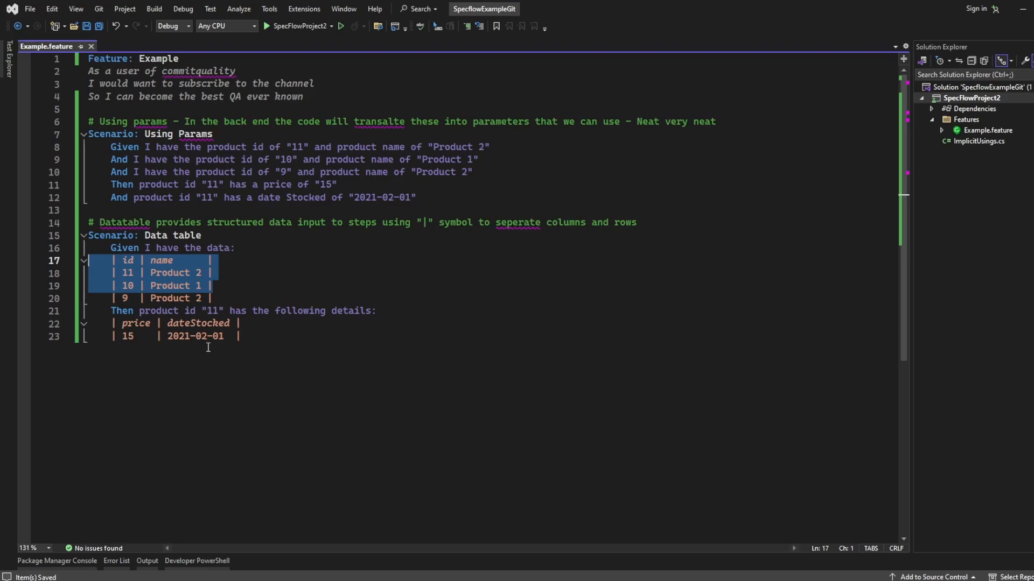
mouse_move(161, 353)
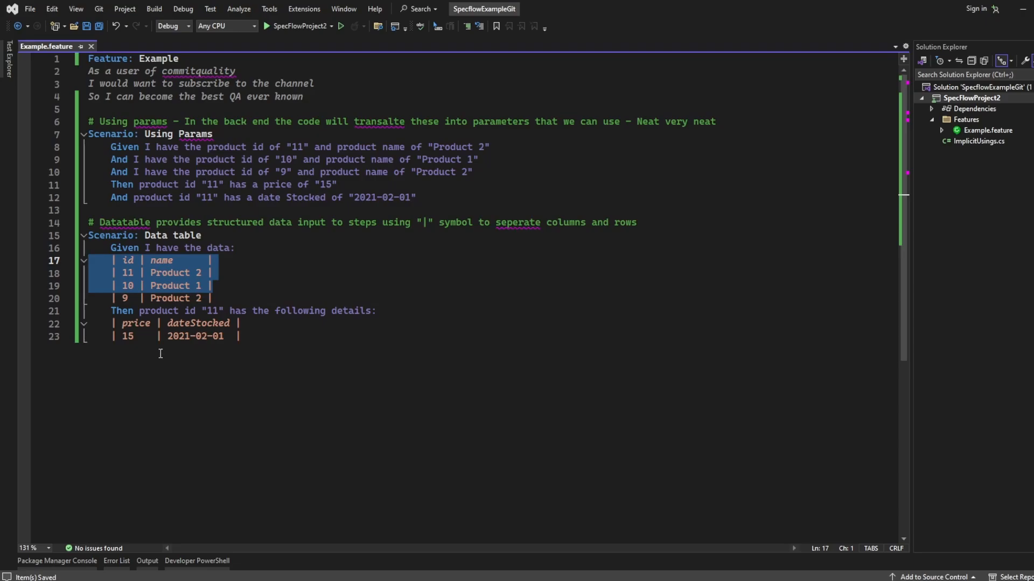
left_click(212, 299)
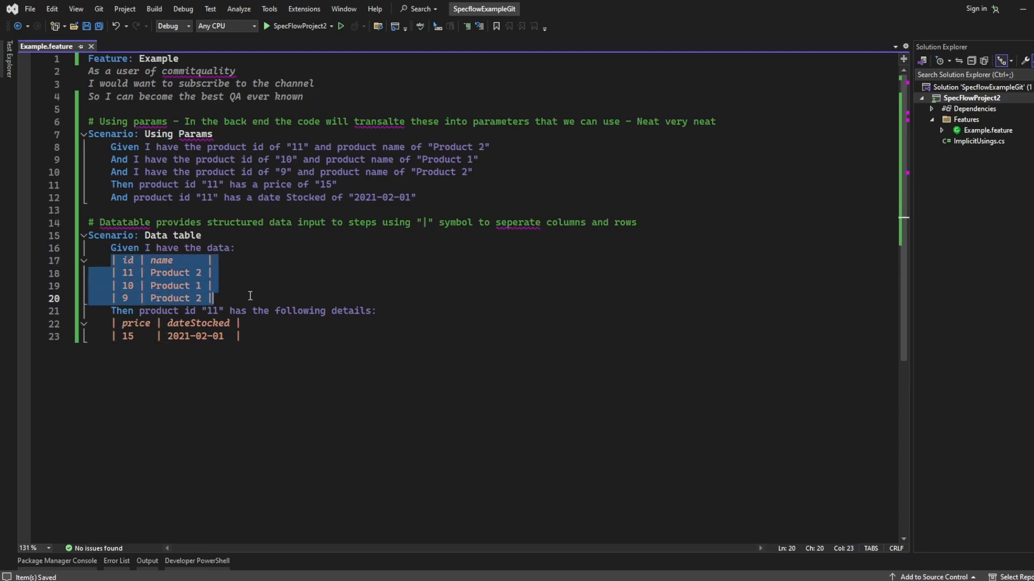
mouse_move(200, 310)
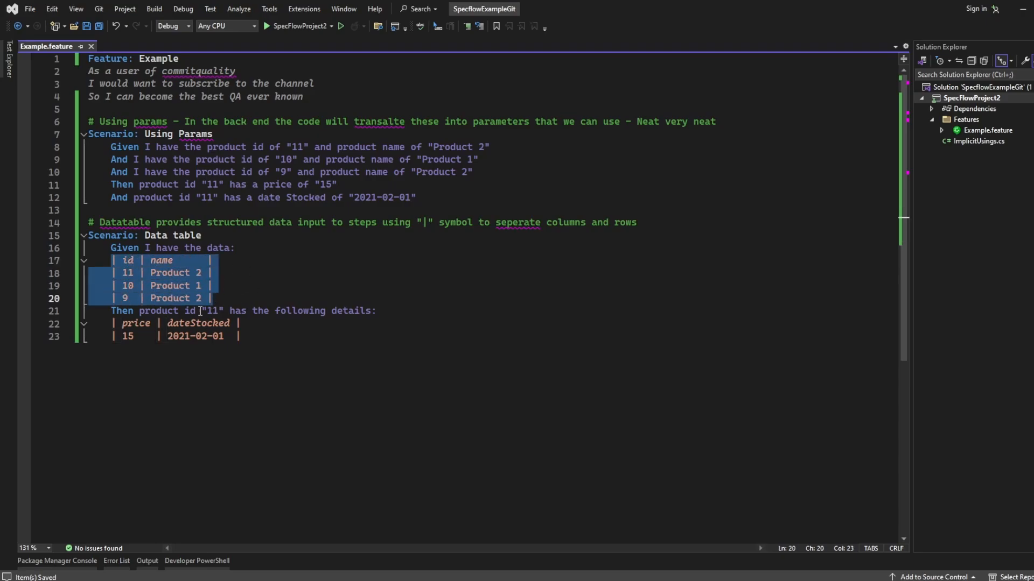
left_click(242, 298)
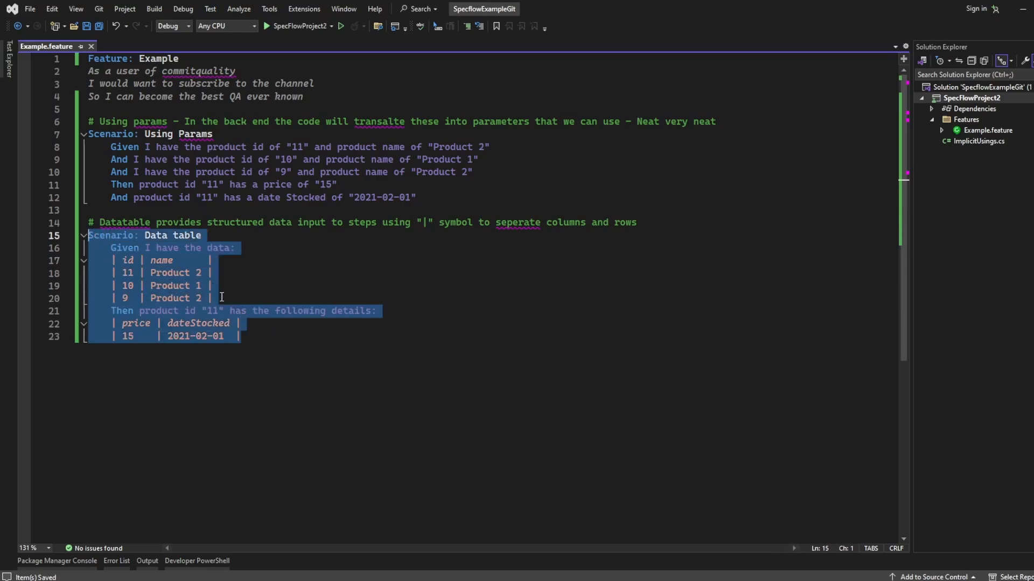
left_click(222, 298)
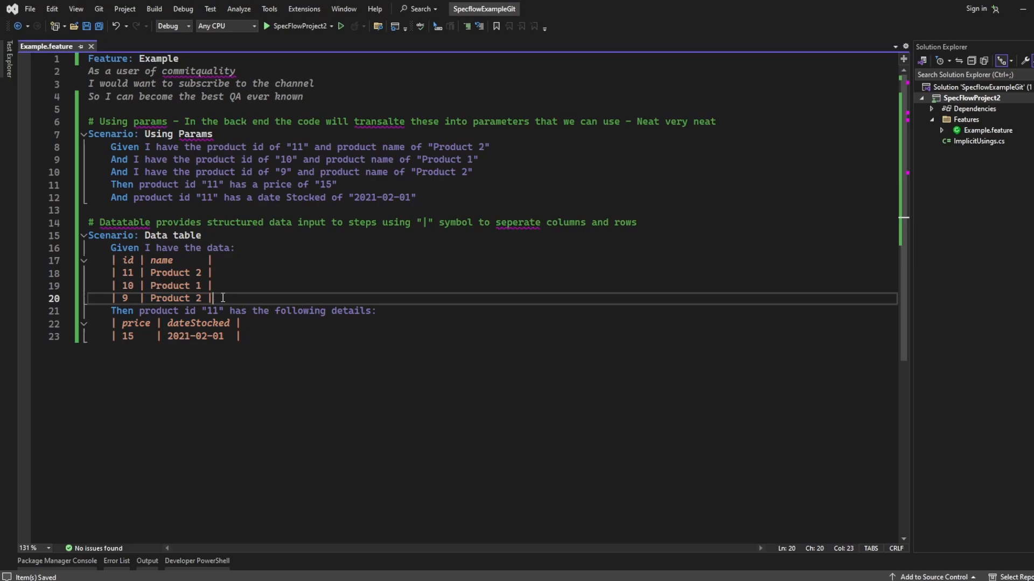
mouse_move(186, 390)
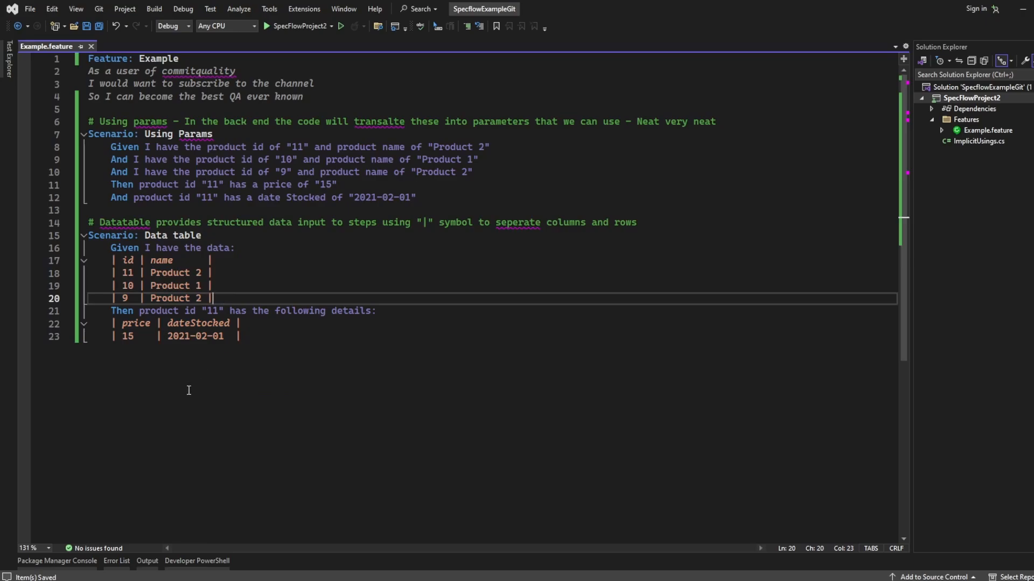
mouse_move(271, 349)
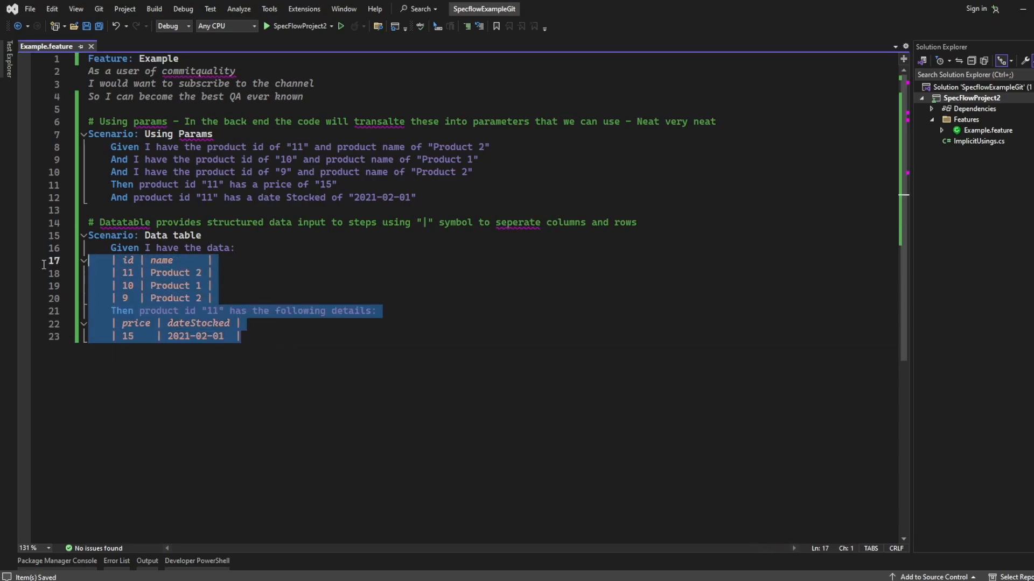
left_click(151, 336)
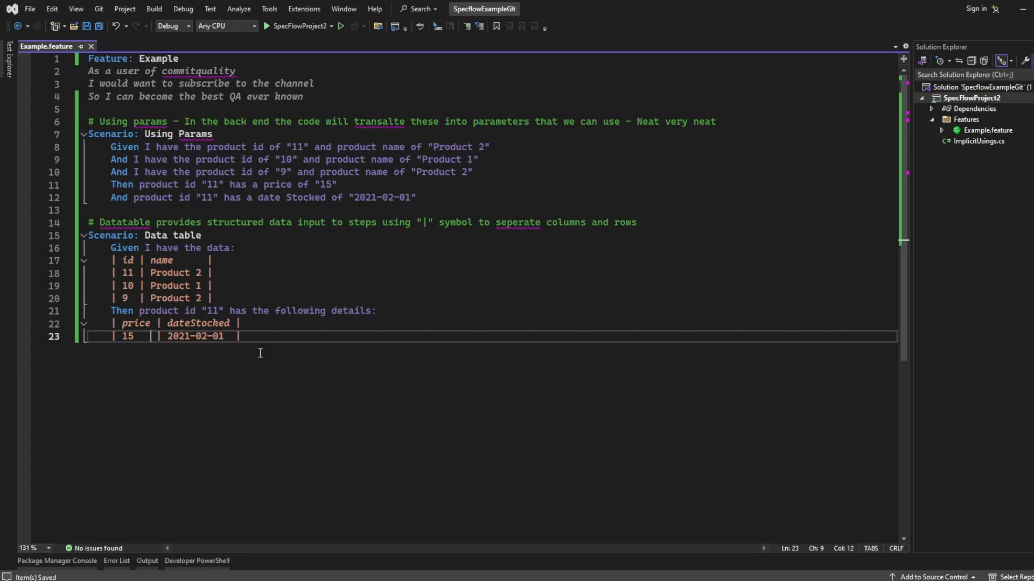
mouse_move(75, 482)
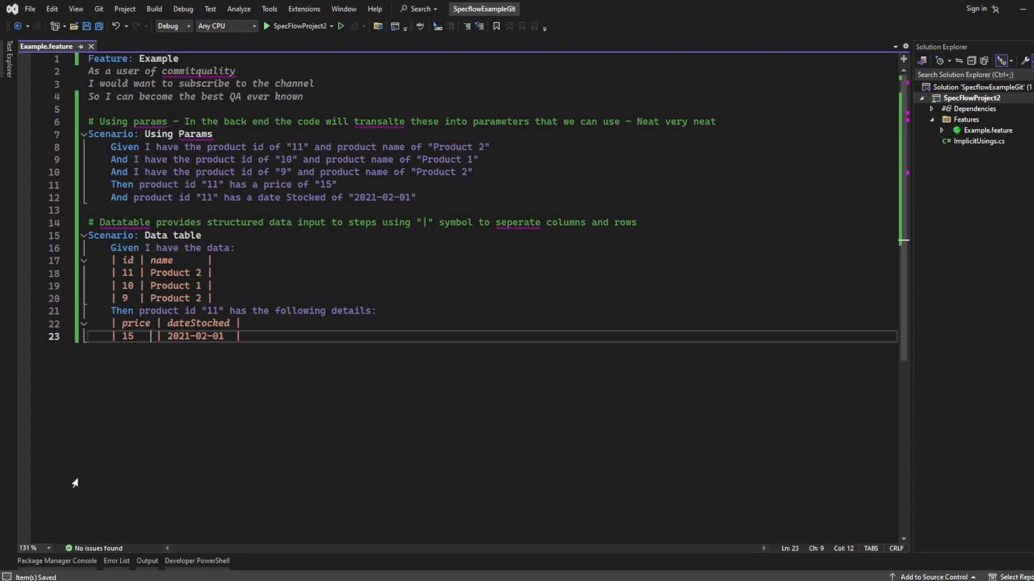
mouse_move(283, 553)
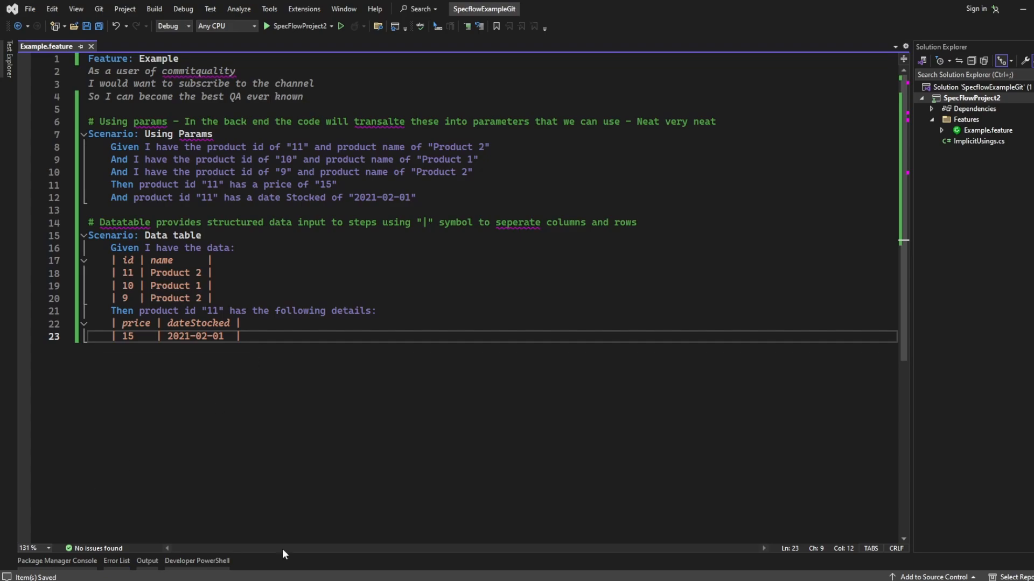
Step: Add new blank lines below the price data row for the next scenario
left_click(277, 323)
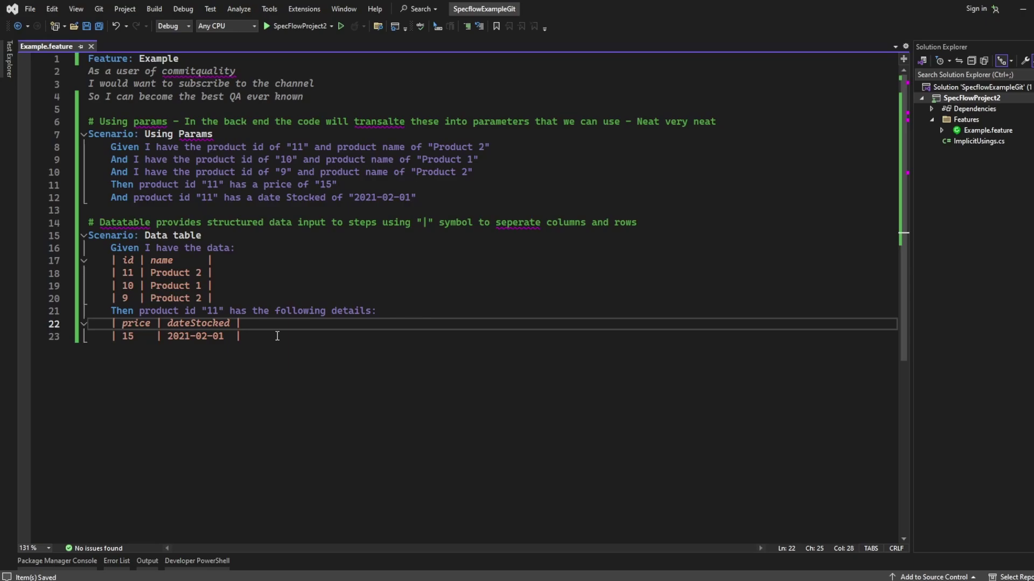
left_click(313, 336)
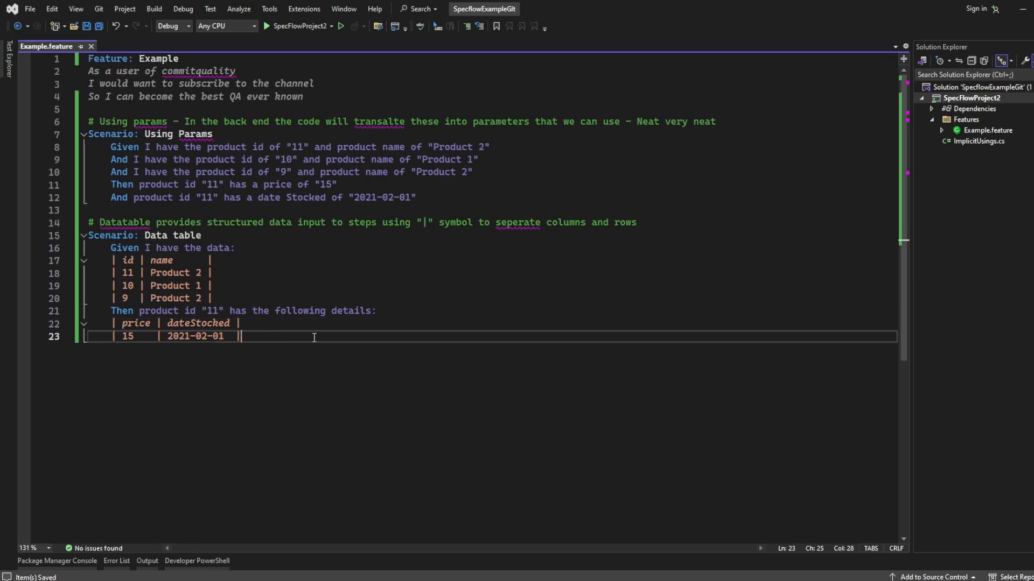
key("Return")
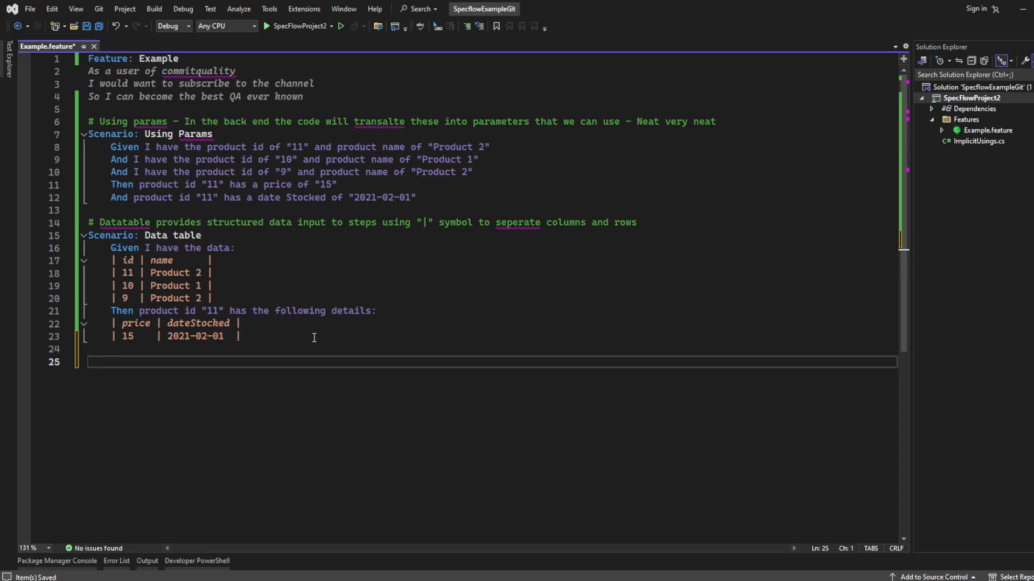
Step: Write 'Scenario: Doc string' with the comment '# Used to pass long strings into a step' above it
type("Scenario:")
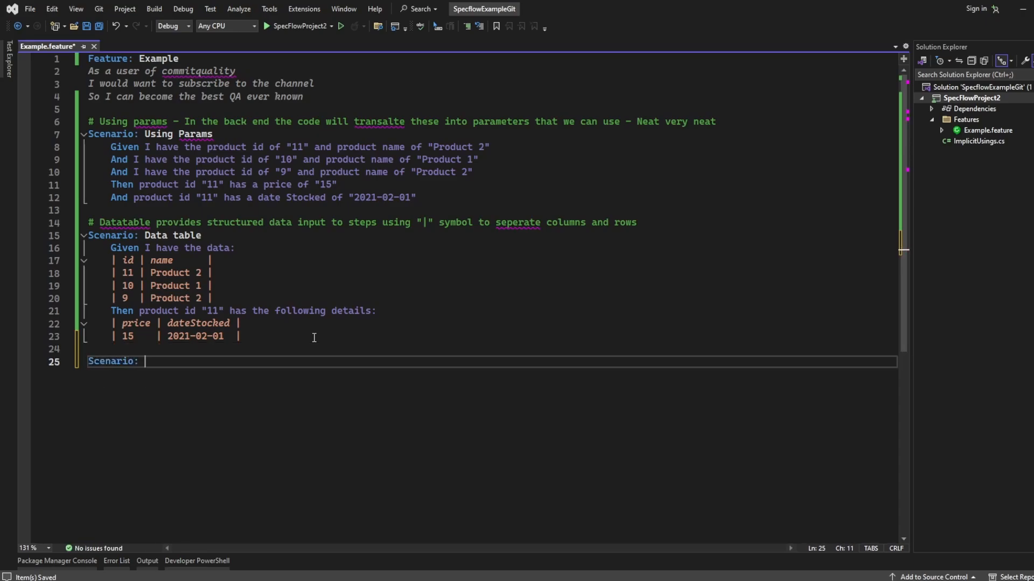
type("Doc strting")
type("#")
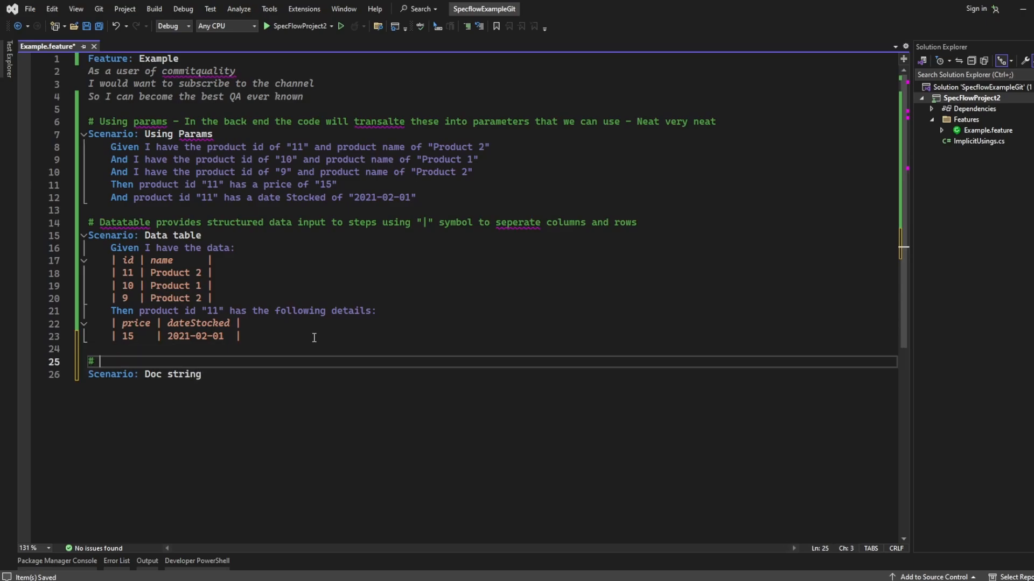
type("Used to pass")
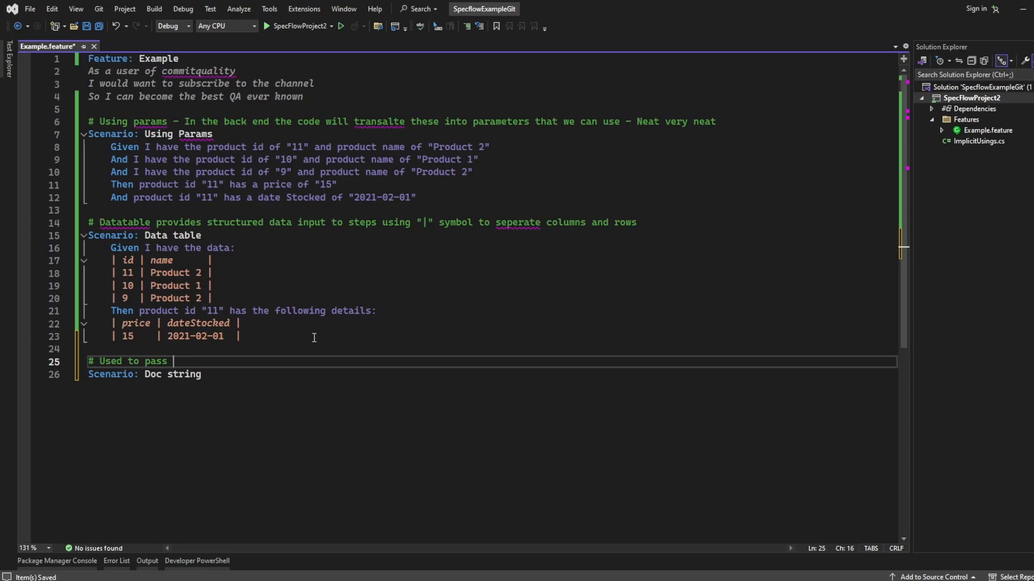
type("long string")
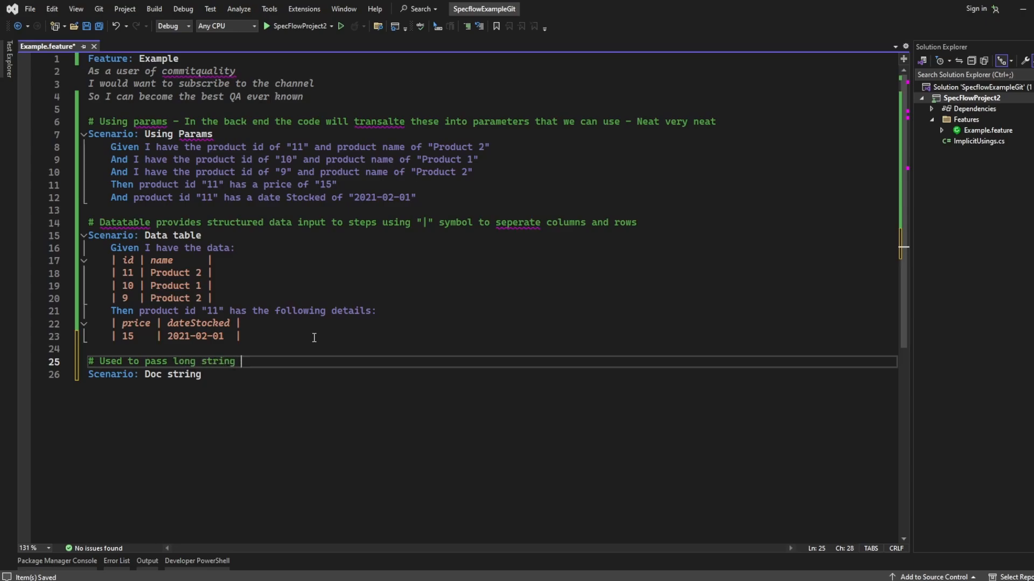
type("s into a step")
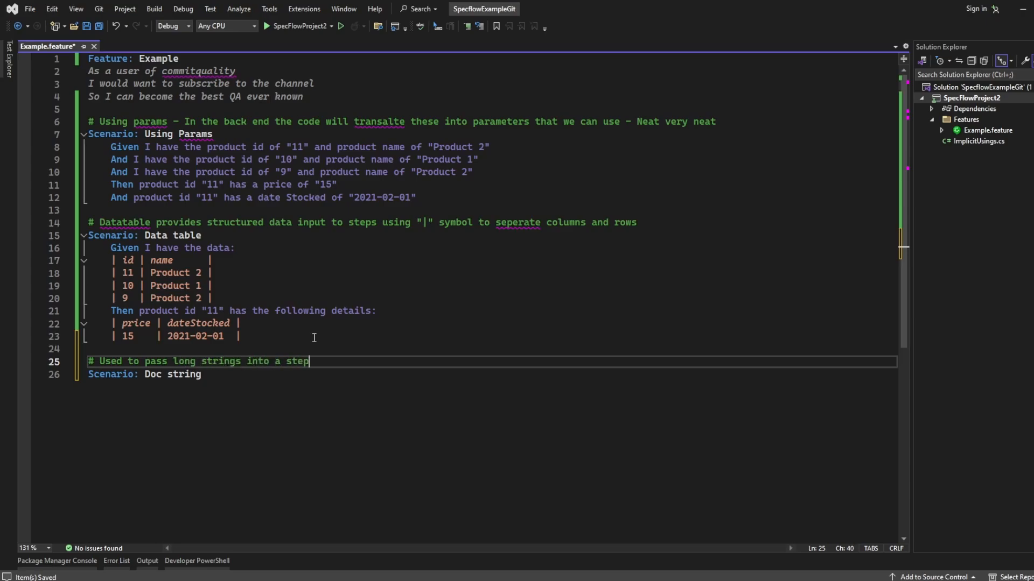
left_click(232, 374)
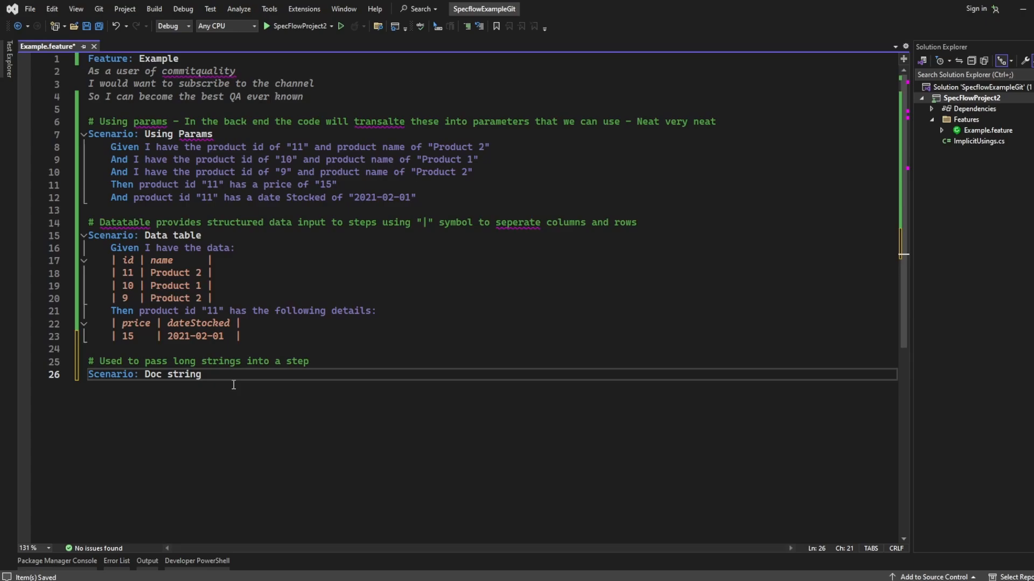
mouse_move(243, 389)
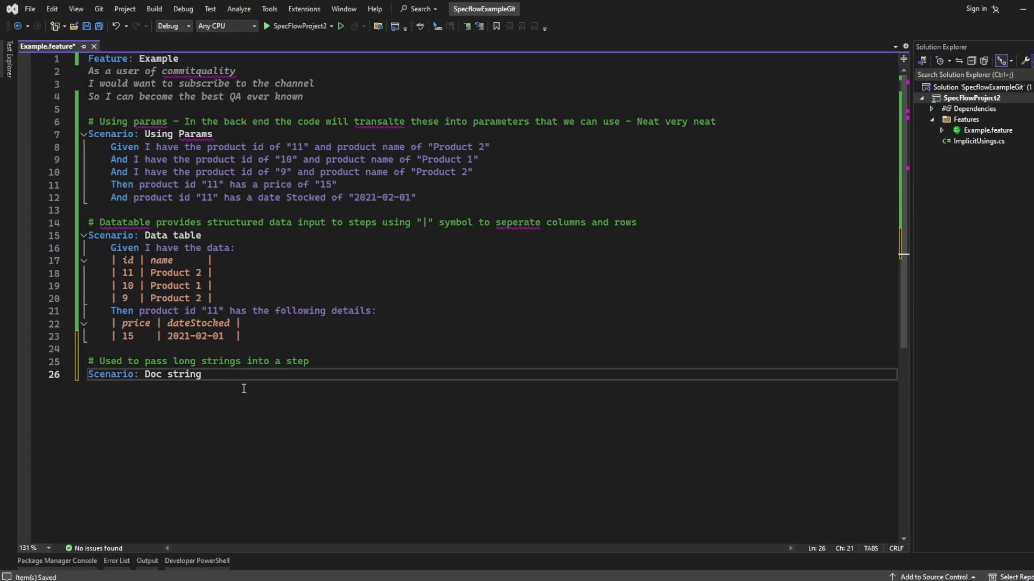
key("Return")
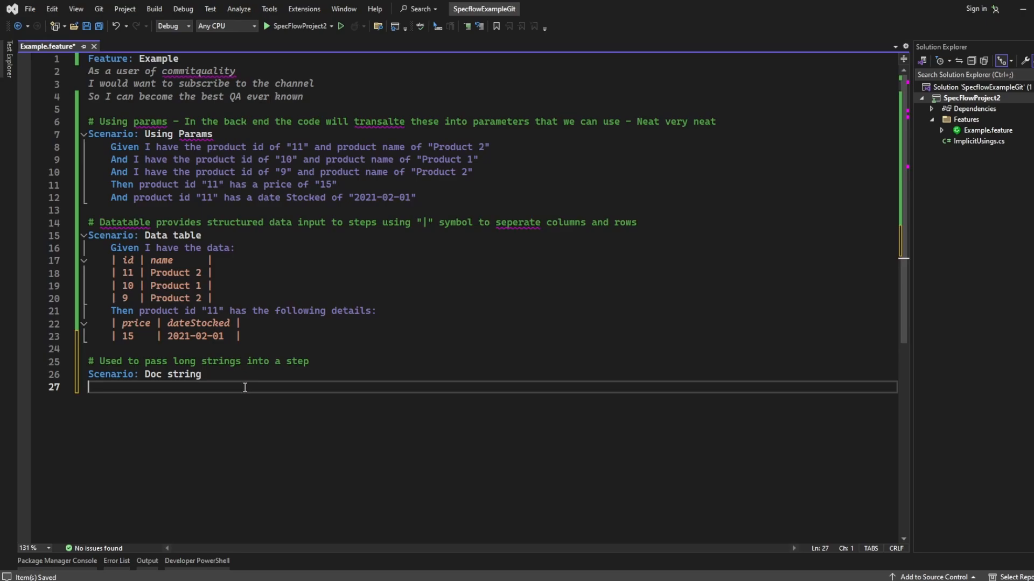
Step: Write the step 'When I send a message' and remove the stray characters after it
type("When I")
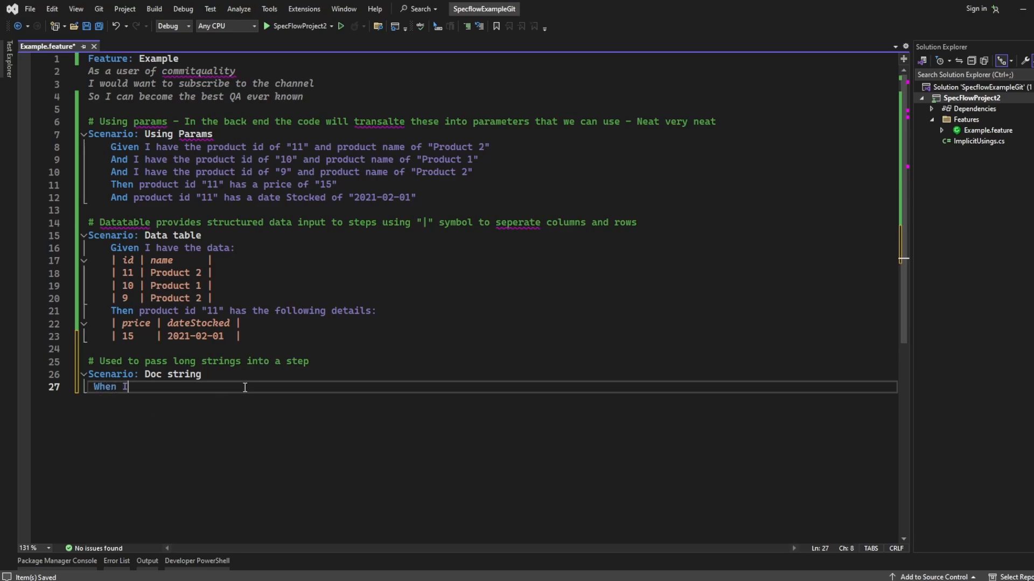
type("send a")
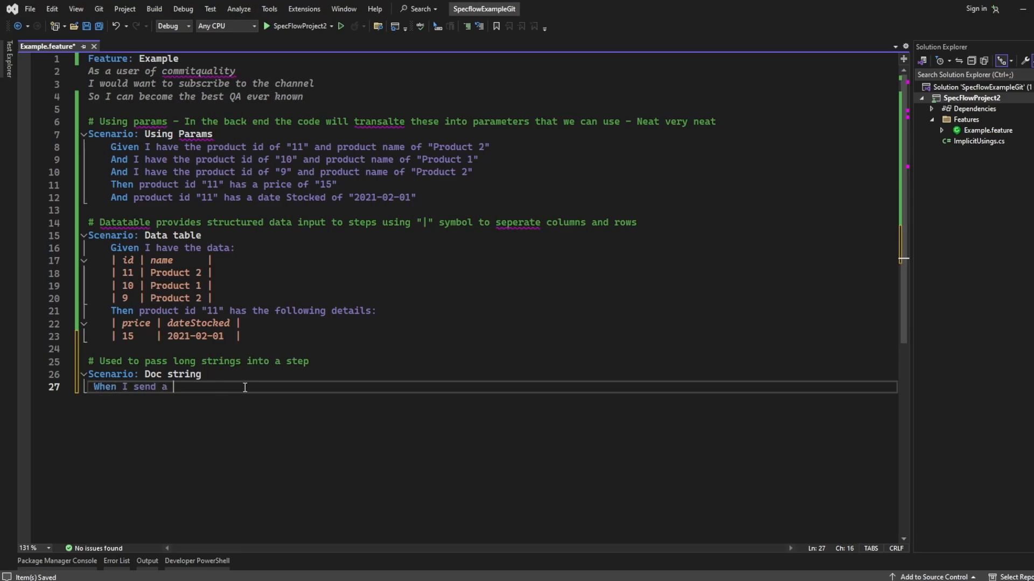
type("message \"Asdaddaddasdsadasdsdasadsa sa")
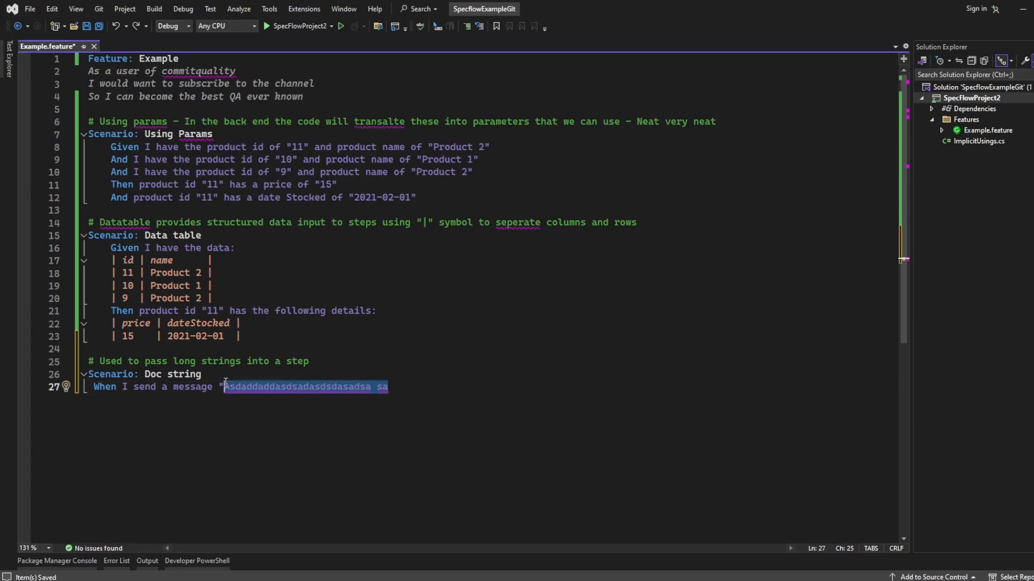
key("Delete")
type("```")
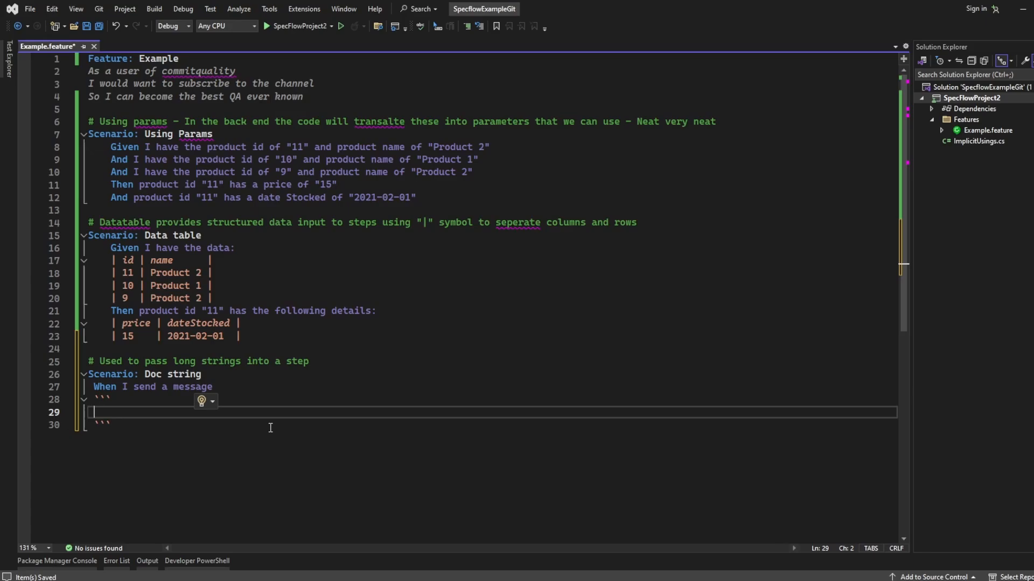
Step: Write the four message lines: I am contac..., But you w..., So I wanted to write this large paragrapg, To ask you..
type("I am contacting you to ask about your cars extend")
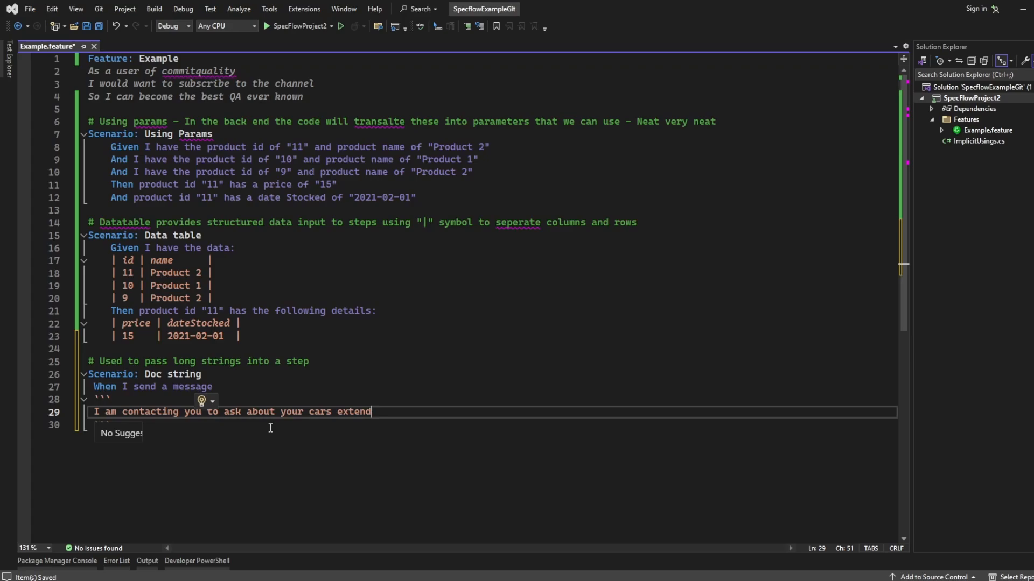
key("enter")
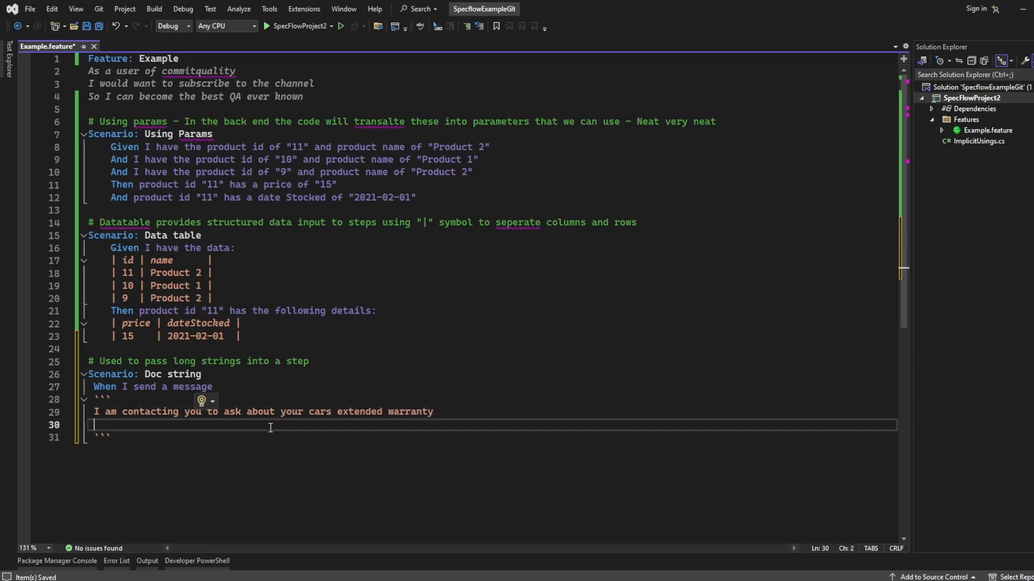
type("But you were not around")
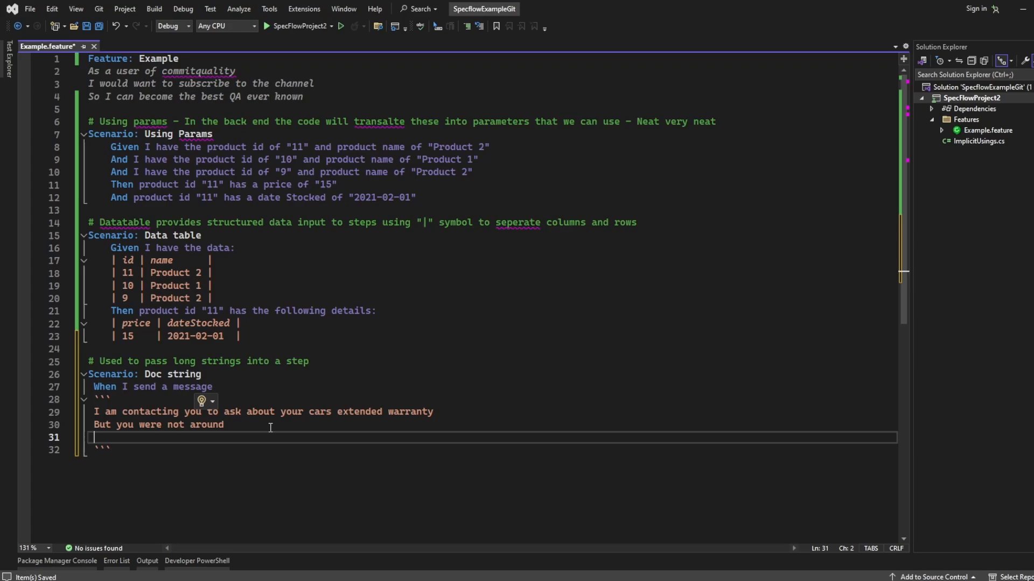
type("So I wanted to w")
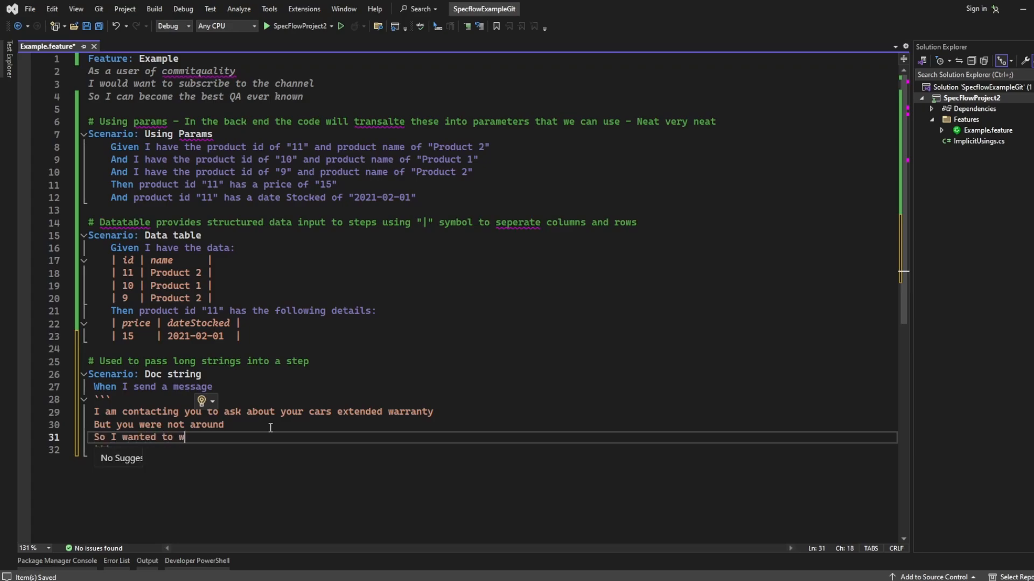
type("rite this large")
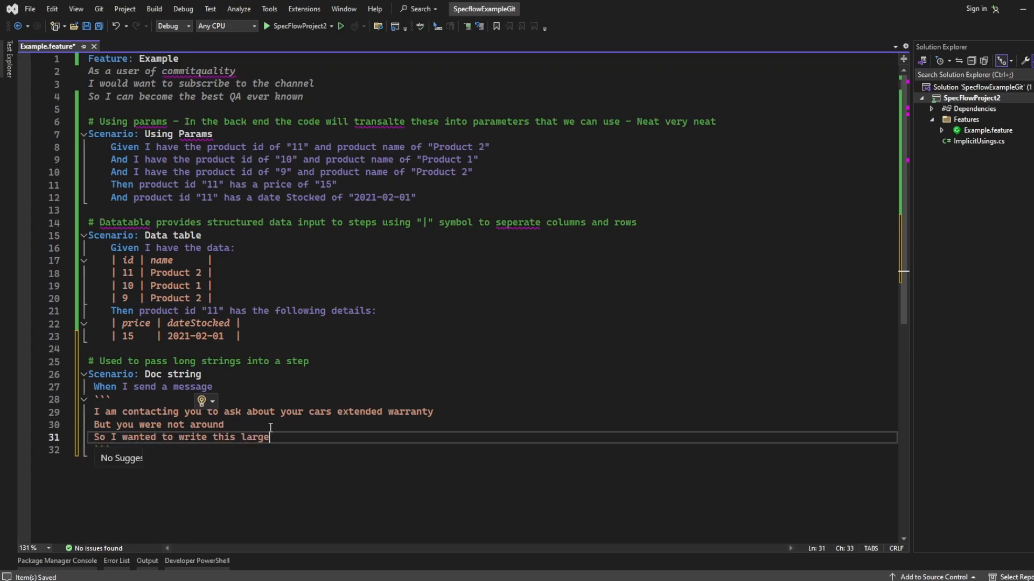
type("paragrapg")
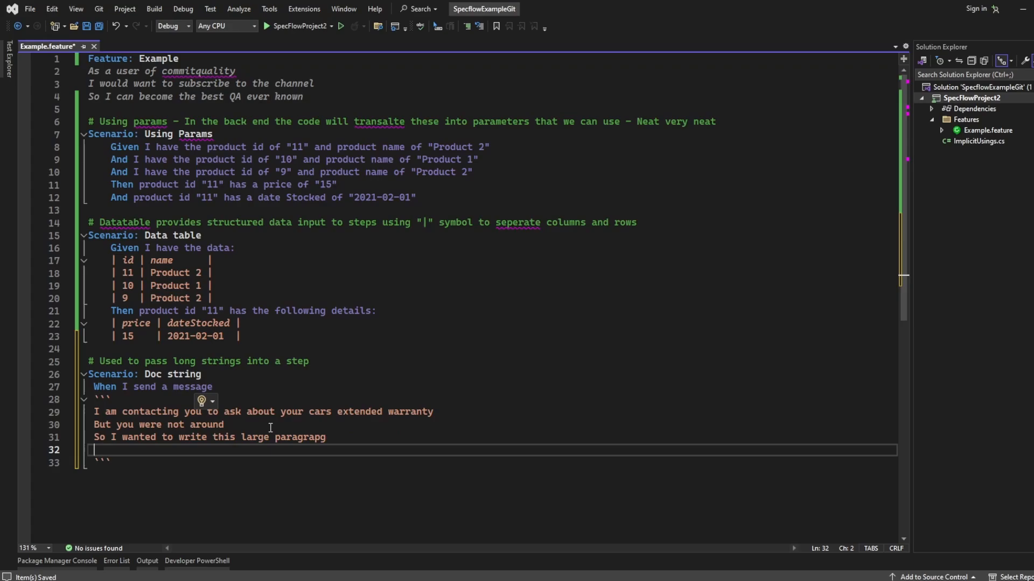
type("To ask you to subscribe!")
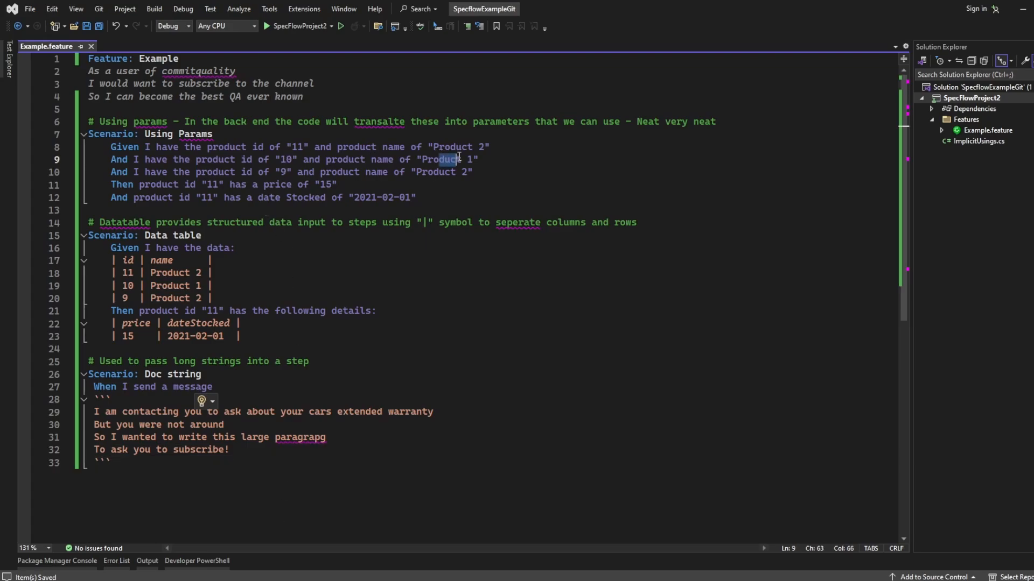
Step: Correct 'paragrapg' to 'paragraph' in the message's third line
left_click(112, 463)
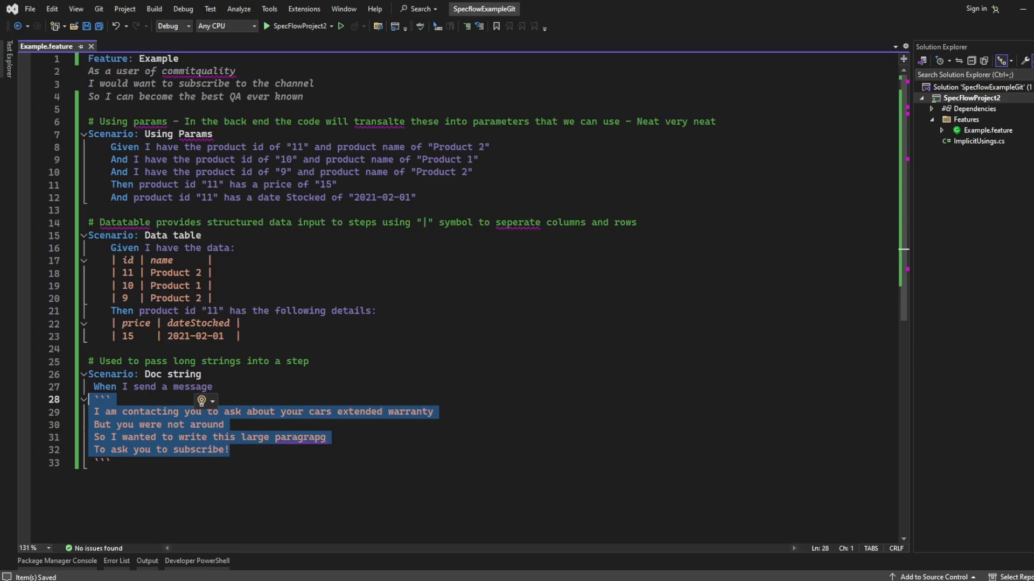
left_click(139, 413)
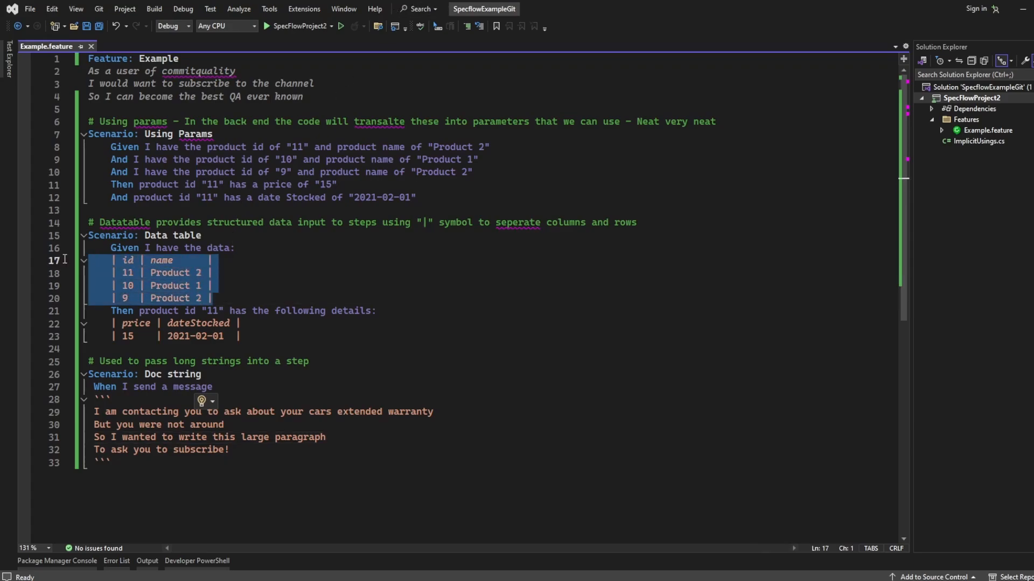
left_click(313, 289)
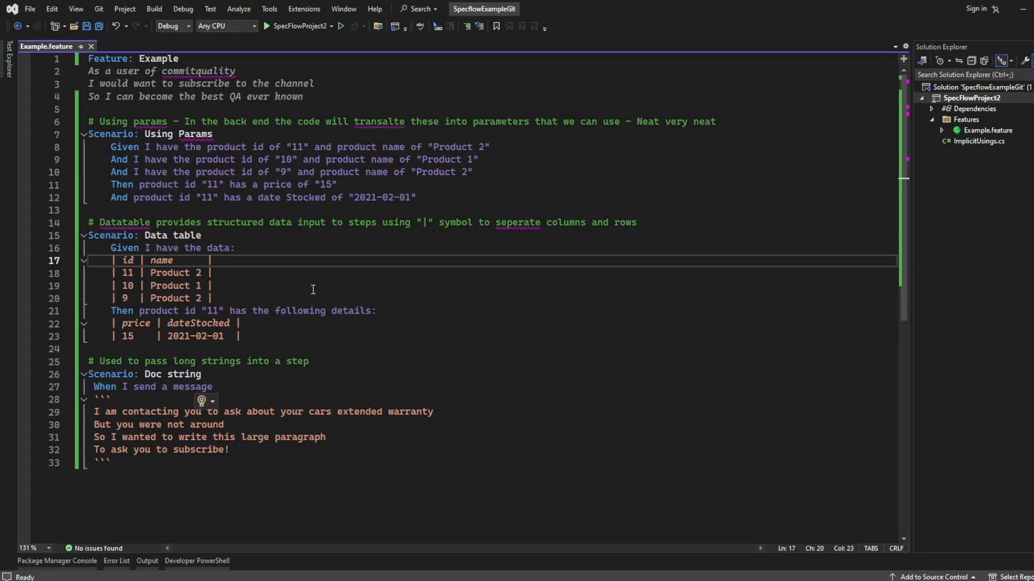